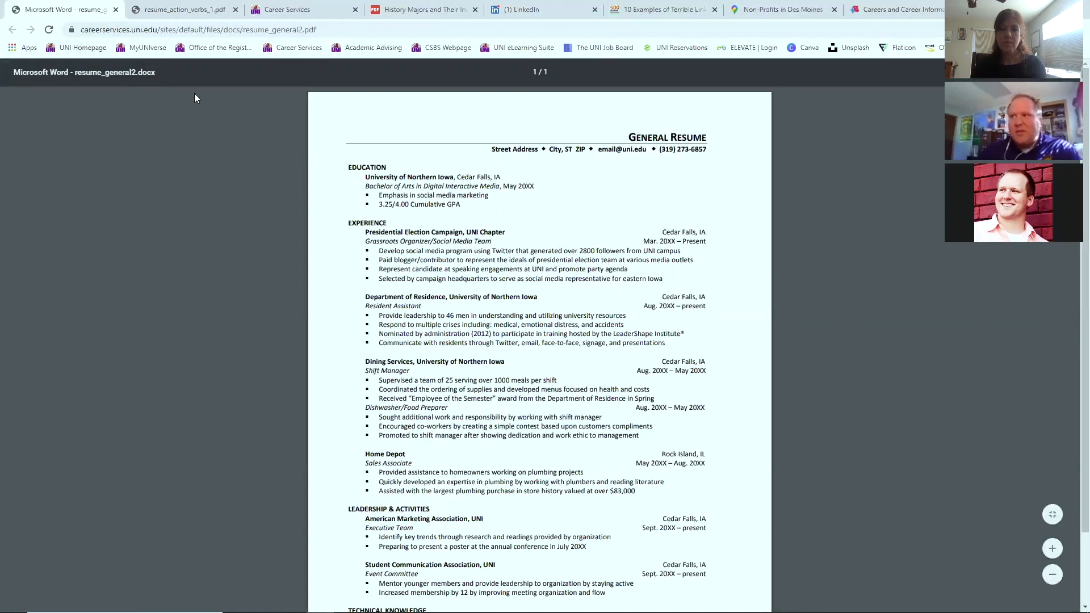
mouse_move(470, 282)
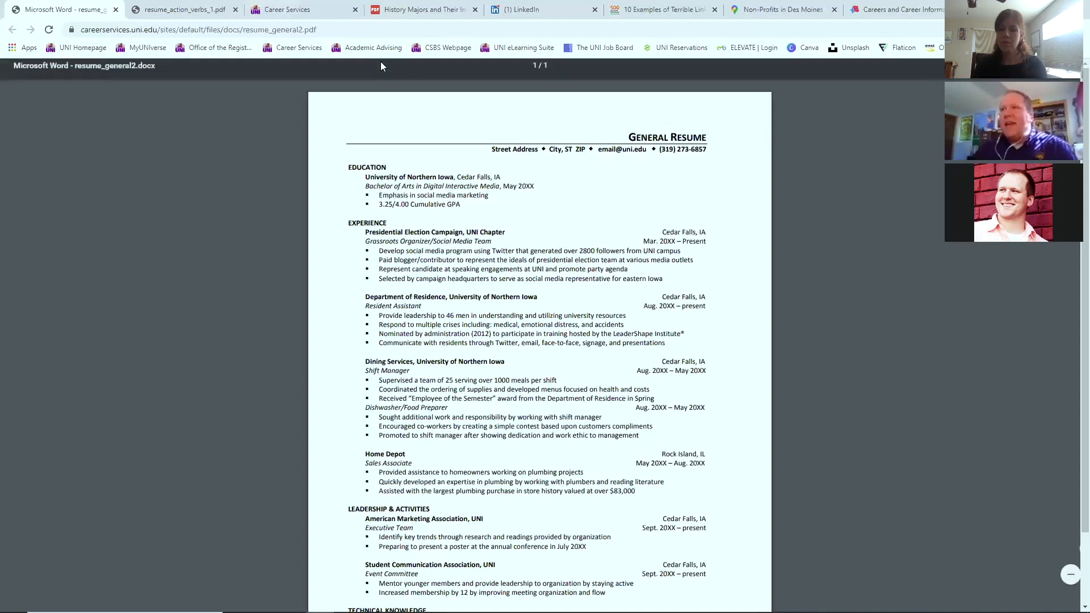
Switch to the resume action verbs PDF and scroll to page 2's Leading and Managing verbs
click(182, 9)
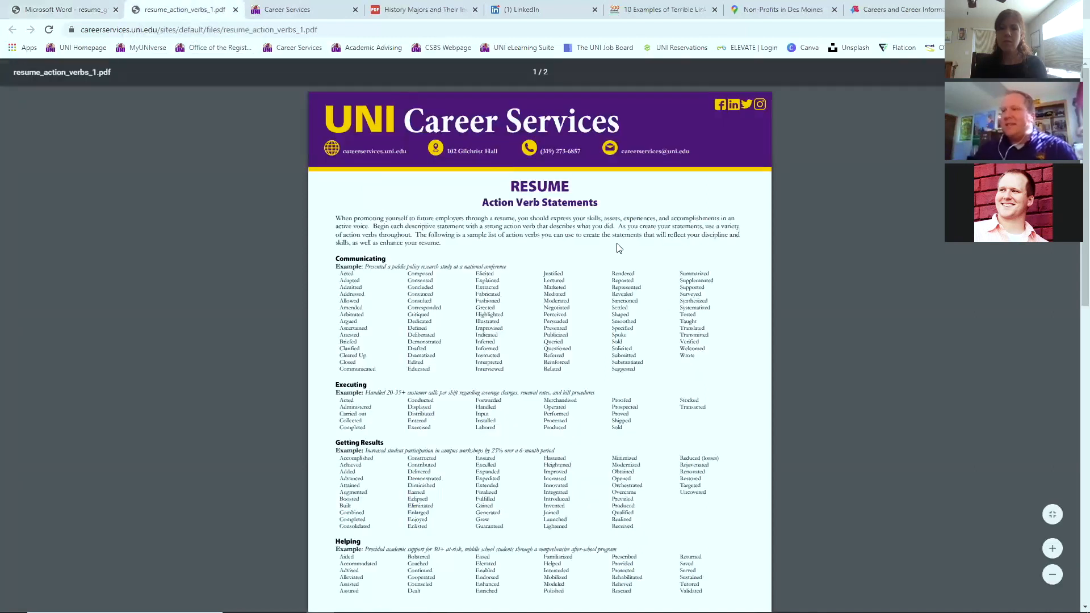
mouse_move(626, 251)
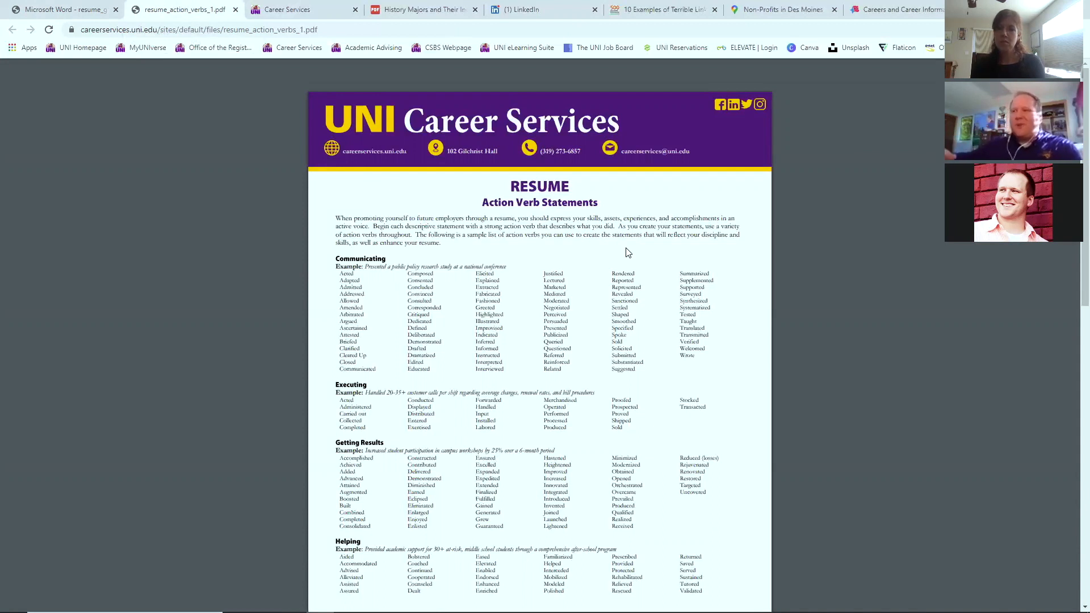
scroll(down, 3)
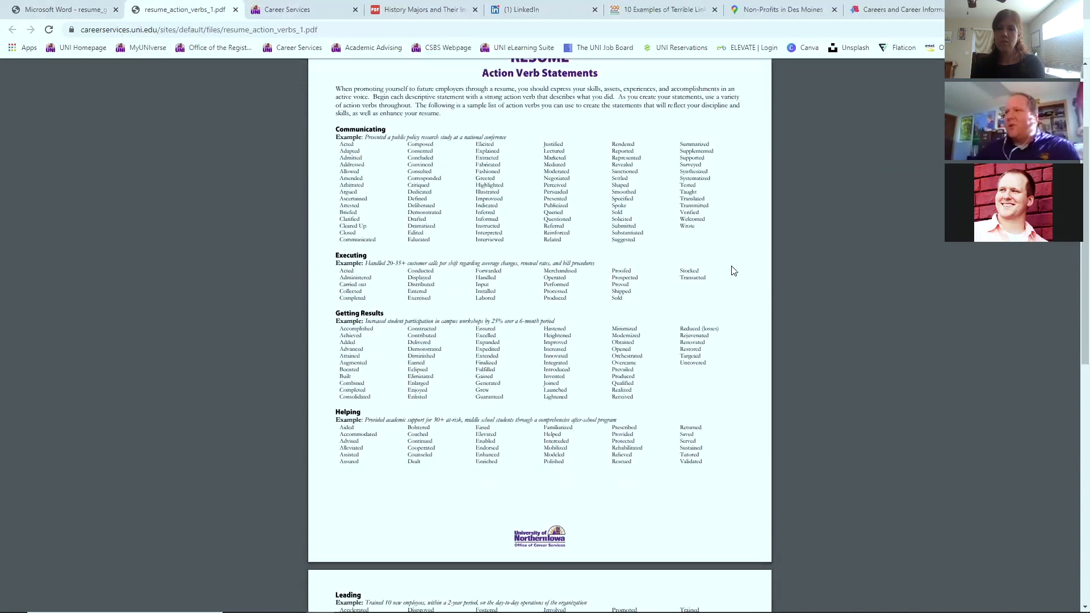
scroll(down, 3)
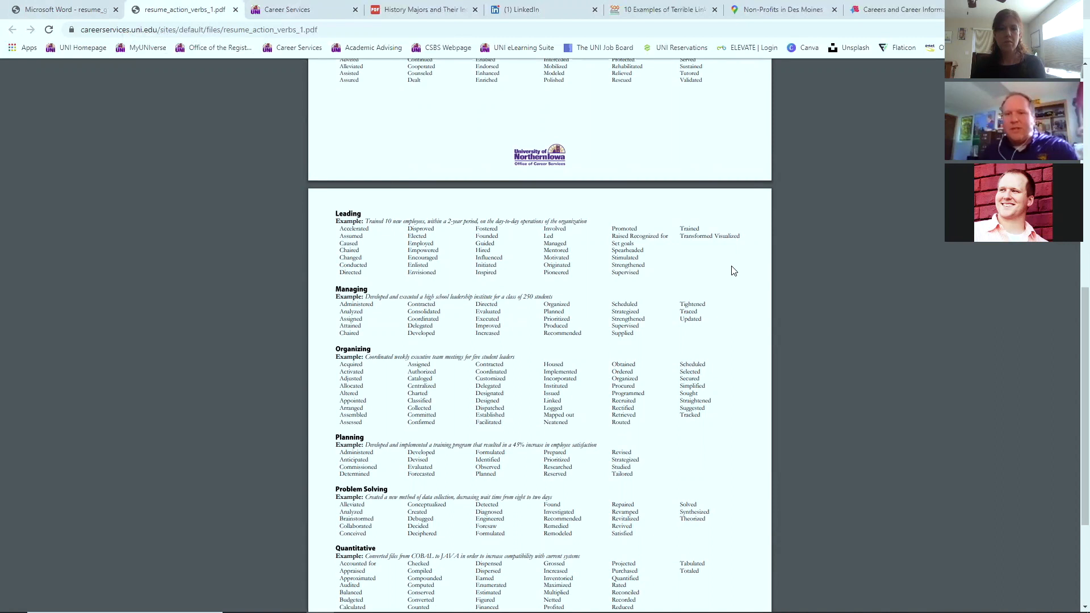
mouse_move(741, 273)
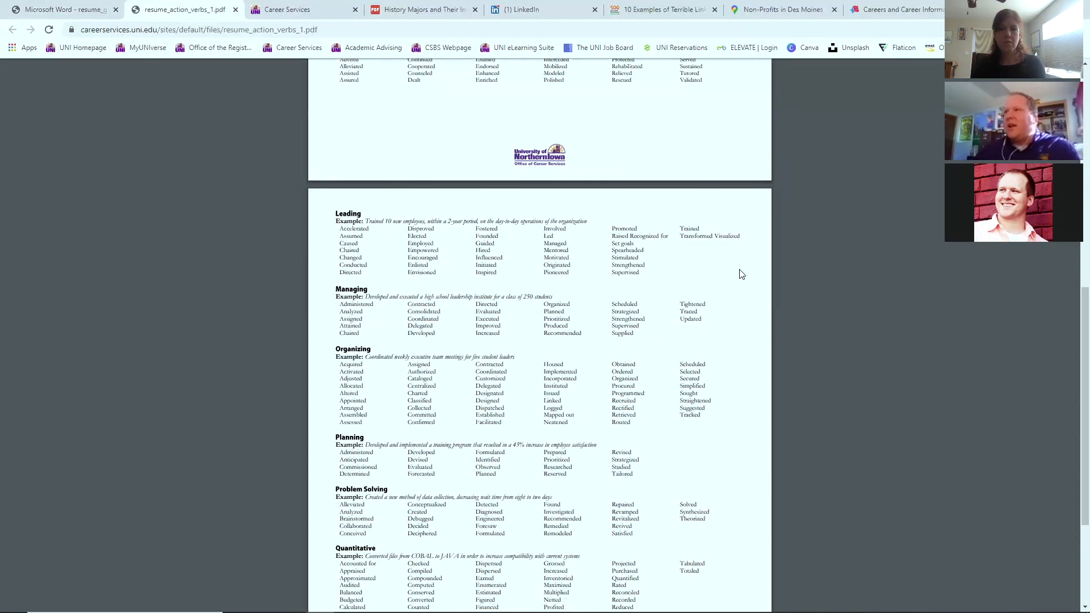
mouse_move(415, 115)
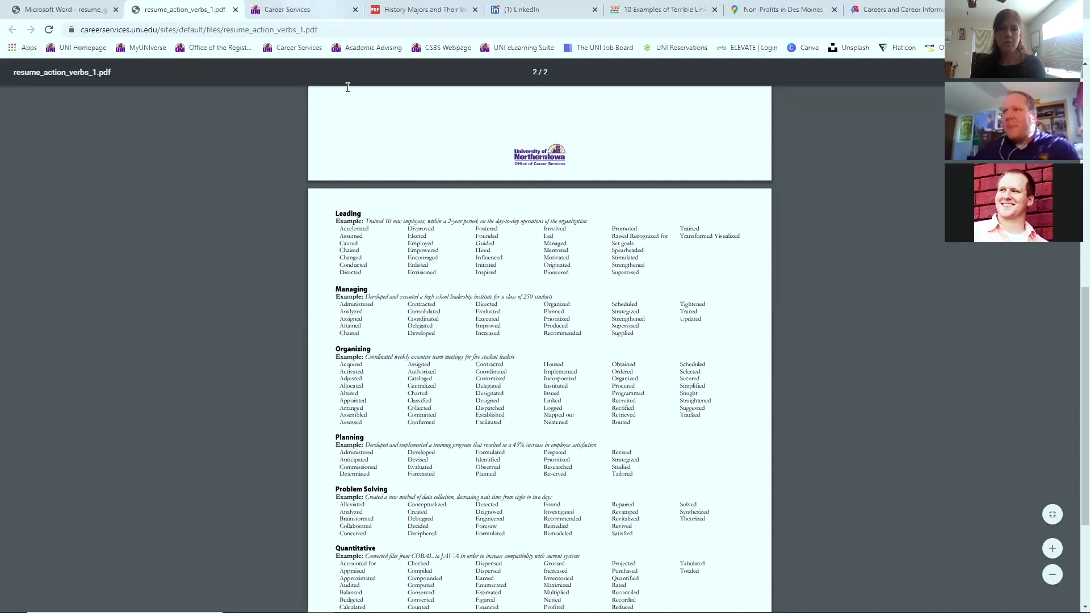
Switch to the UNI Career Services tab and open the Resumes & Interviews page
click(285, 9)
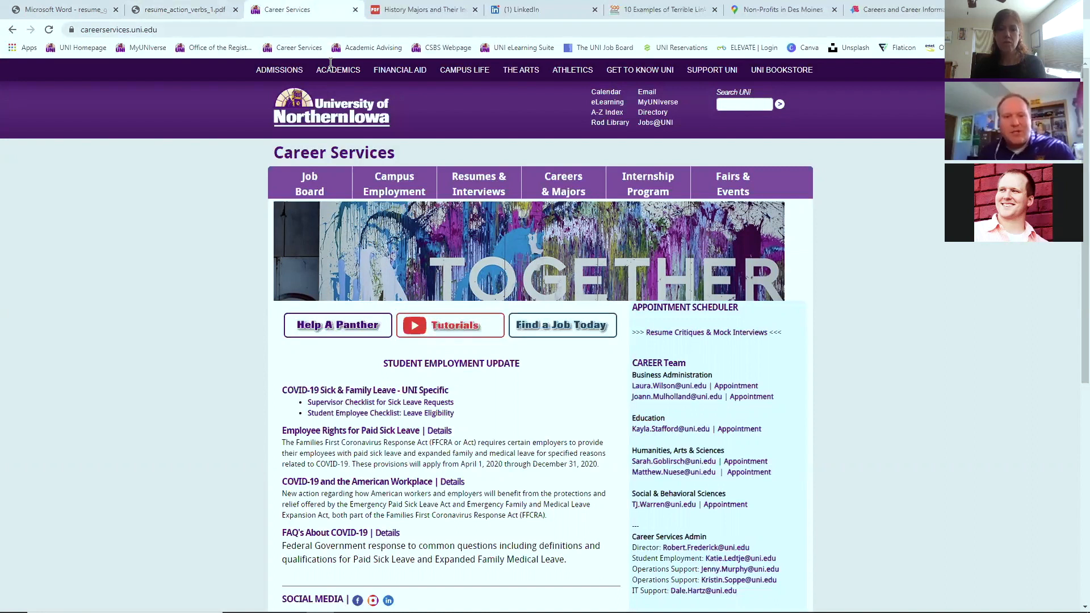
mouse_move(478, 183)
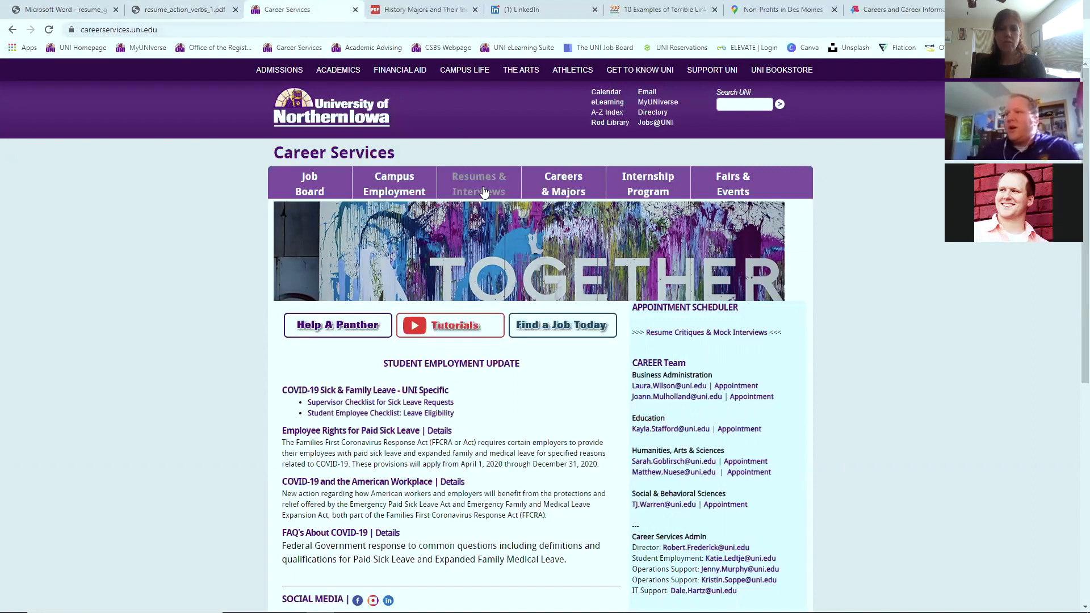
mouse_move(310, 188)
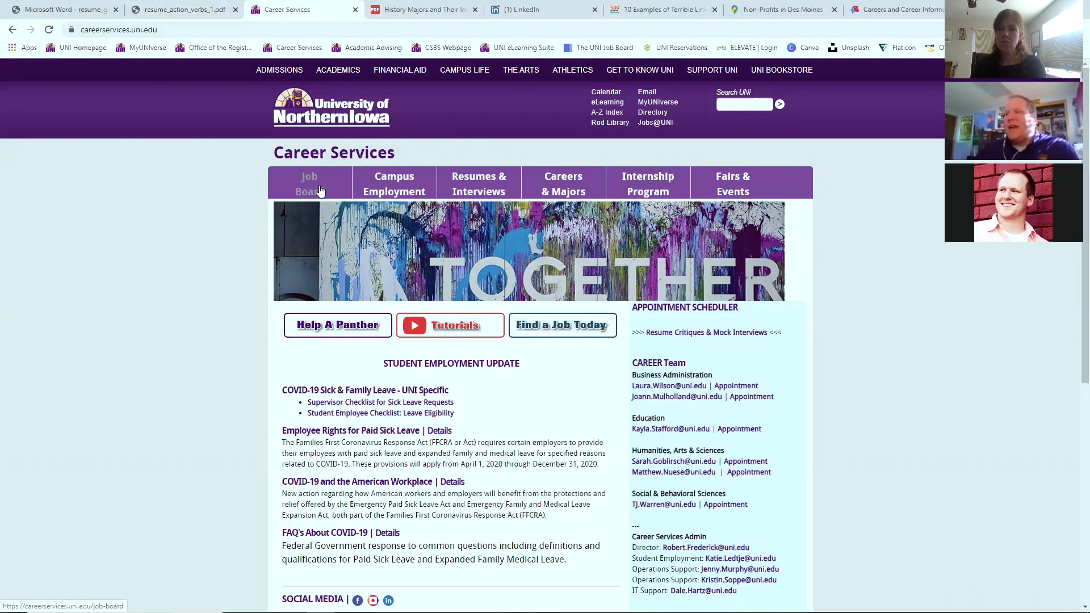
mouse_move(478, 183)
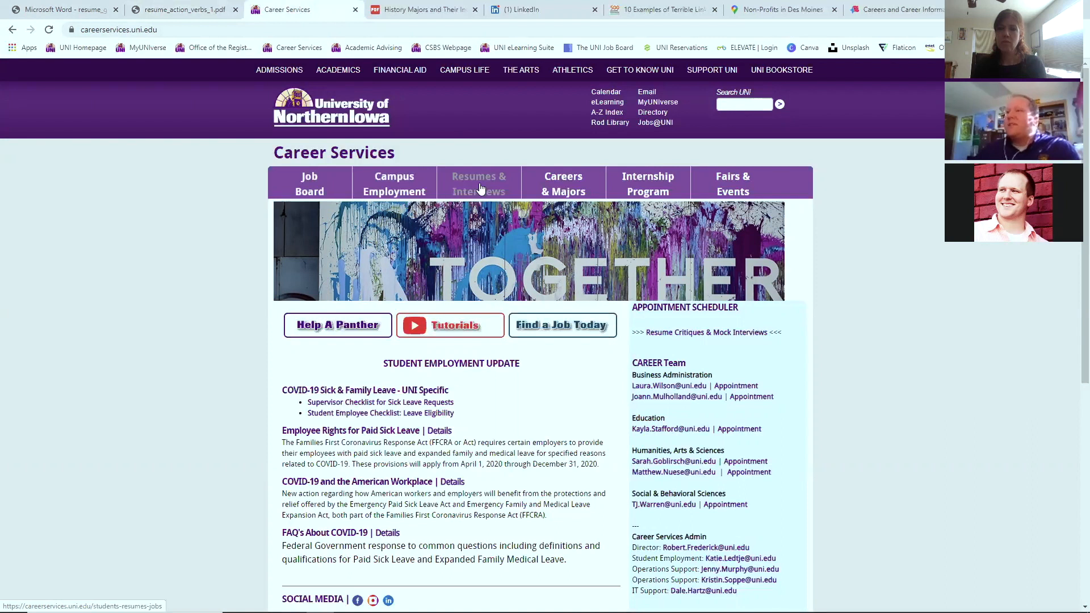
click(478, 183)
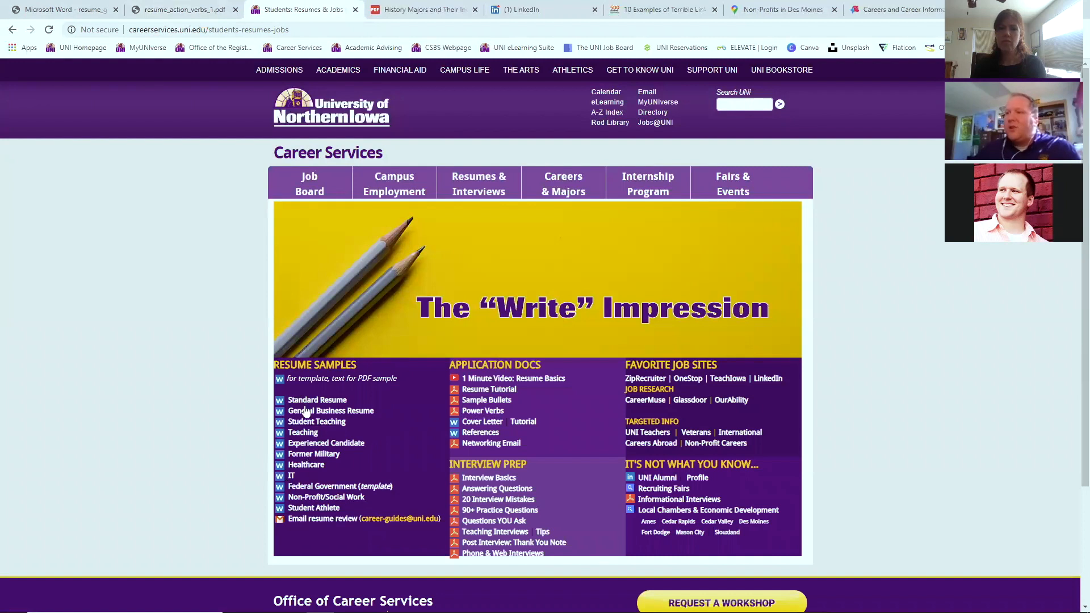
Open the General Business Resume sample, then close its tab and the download notice
click(331, 410)
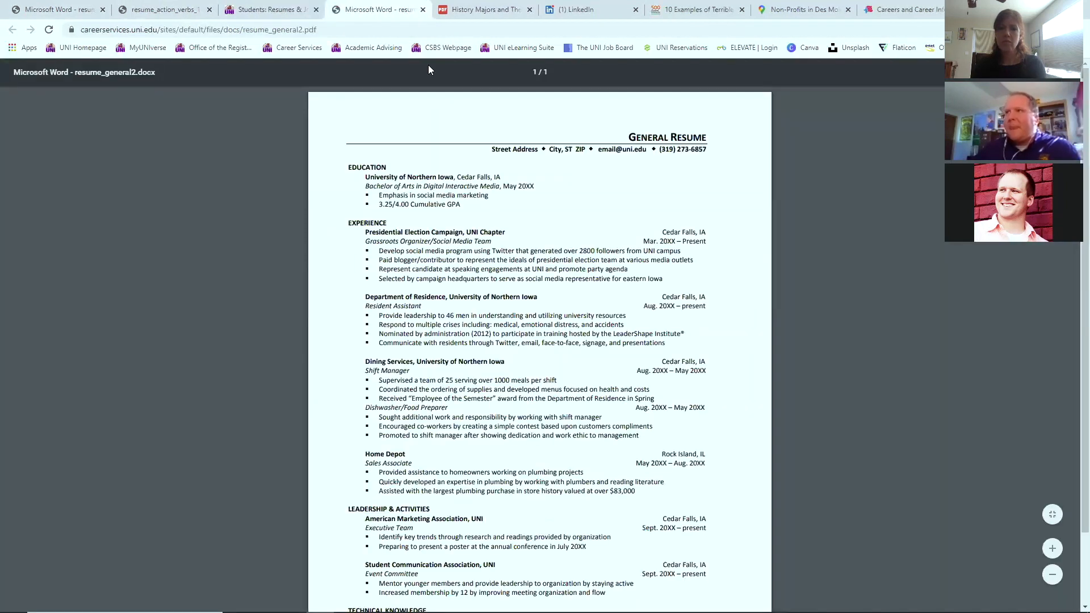
click(271, 9)
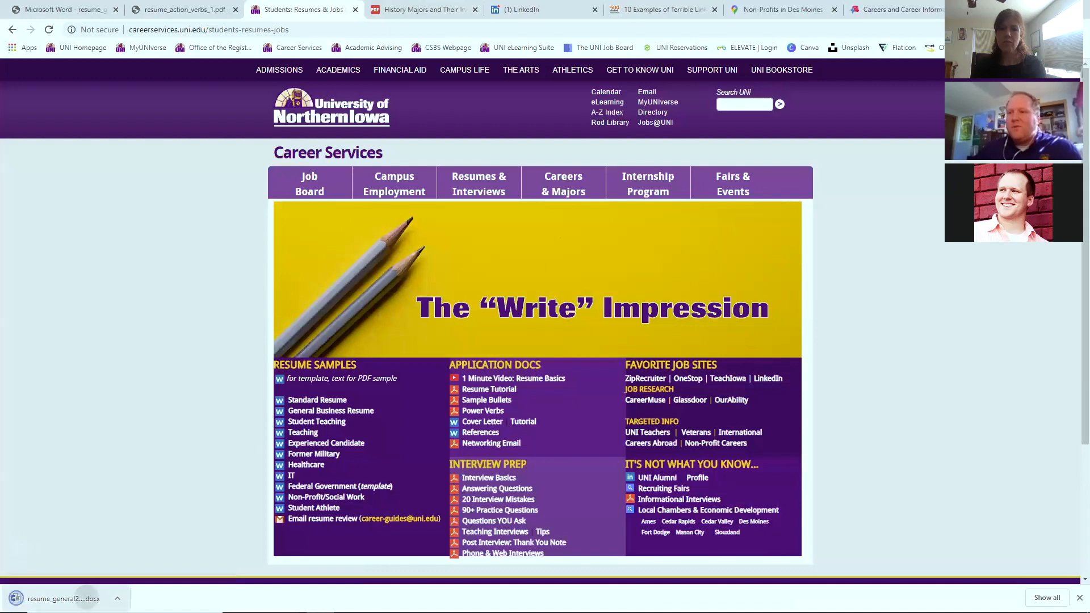
click(63, 598)
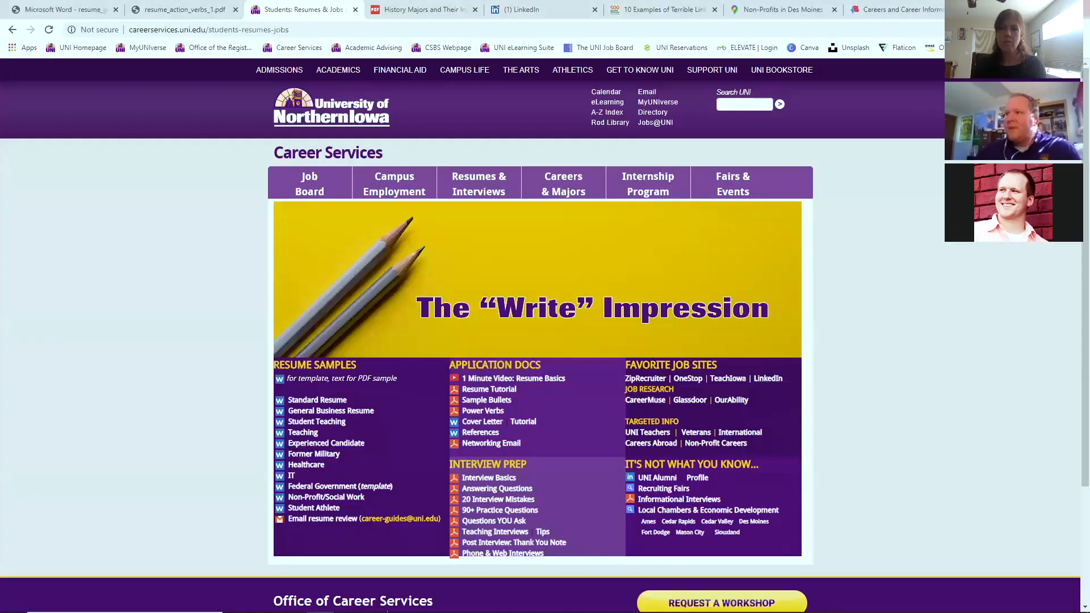
mouse_move(490, 420)
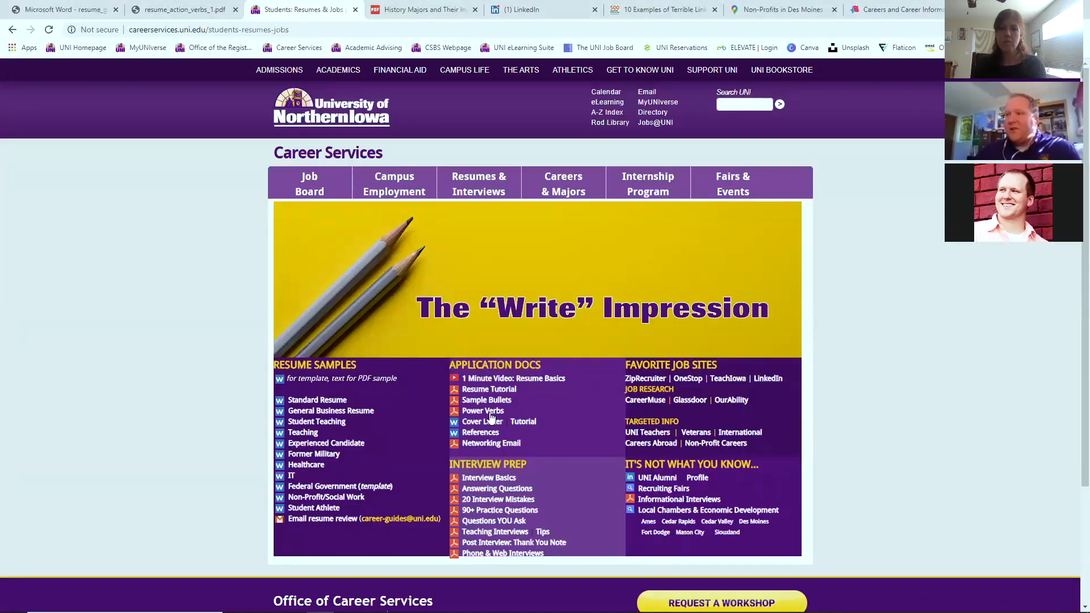
mouse_move(479, 422)
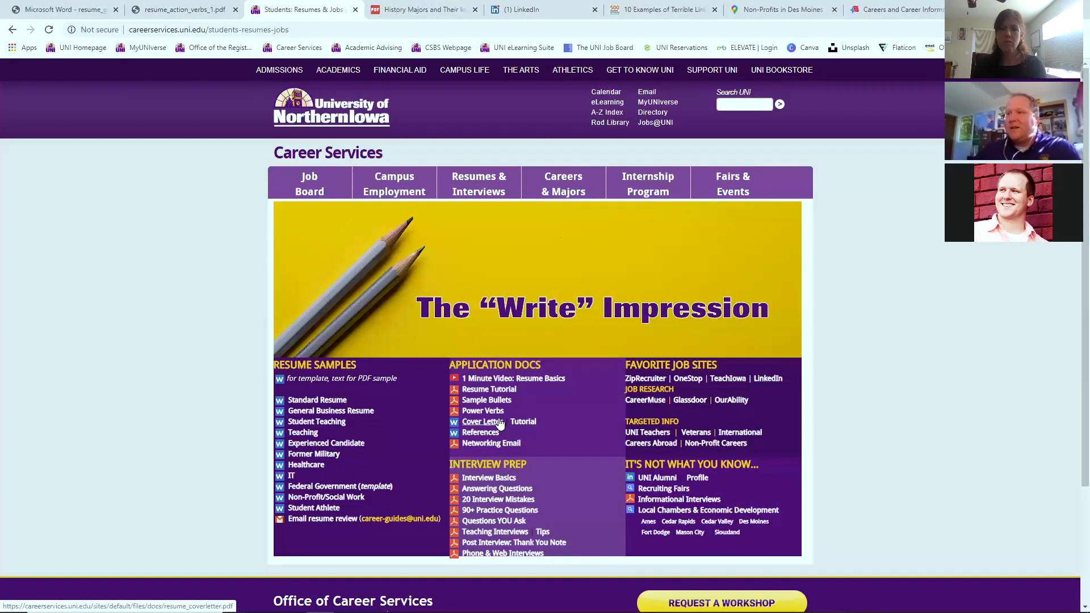
mouse_move(523, 421)
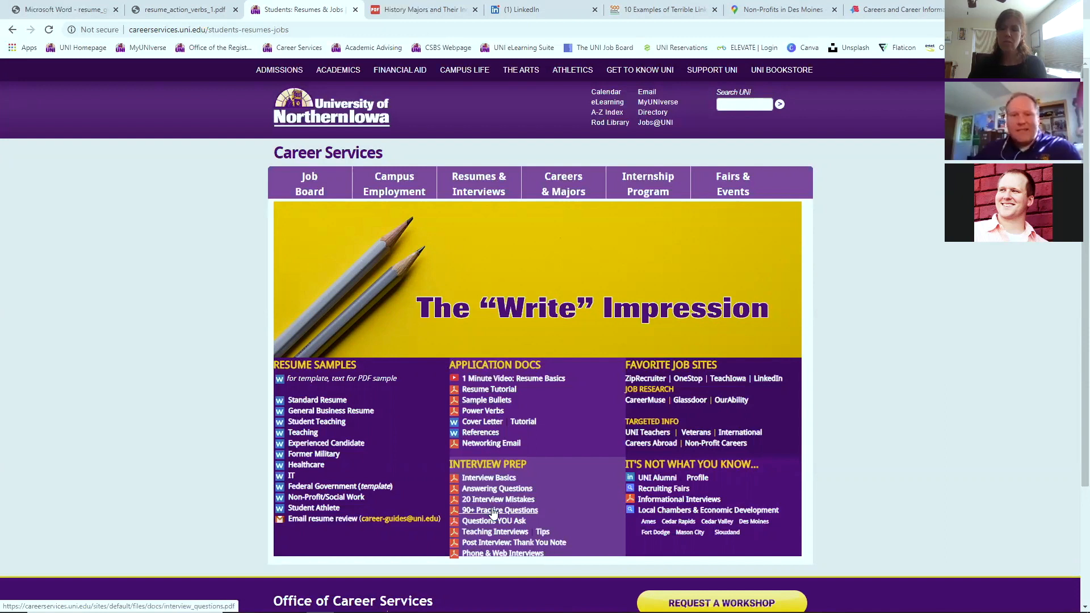
mouse_move(486, 509)
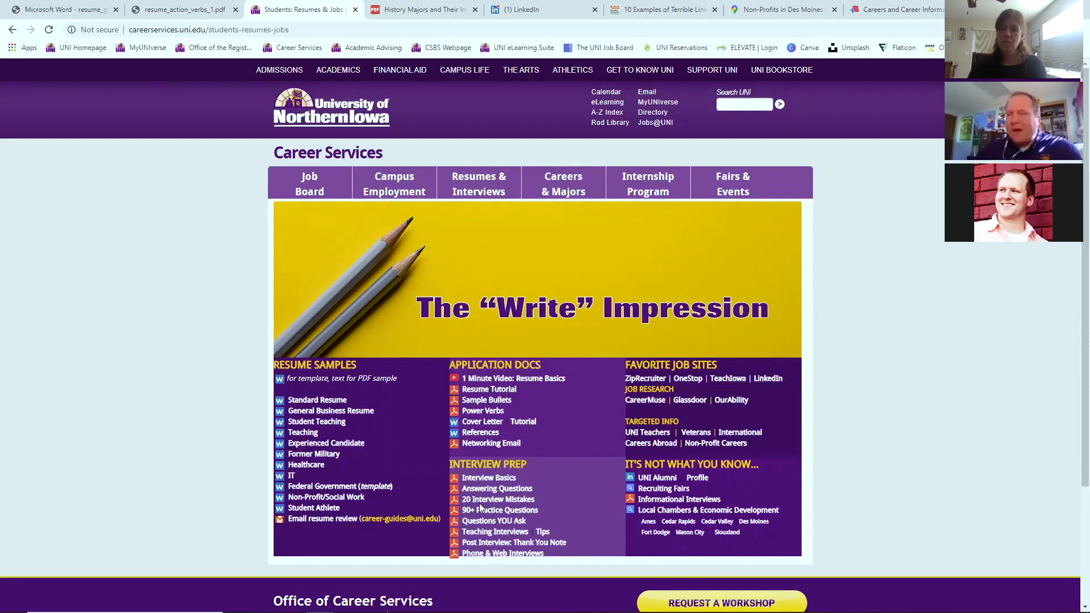
mouse_move(410, 80)
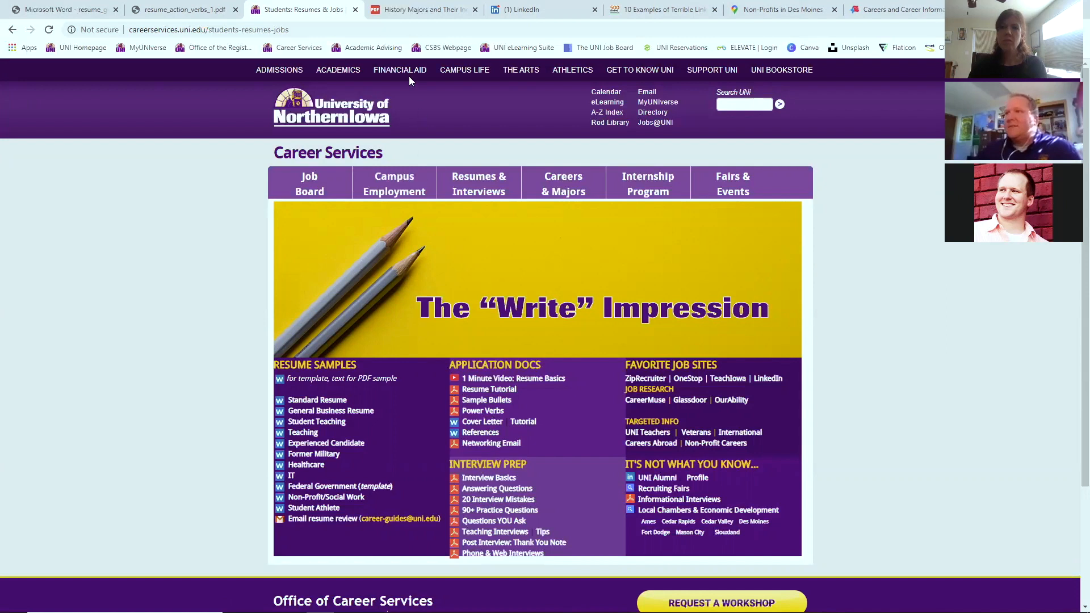
mouse_move(563, 184)
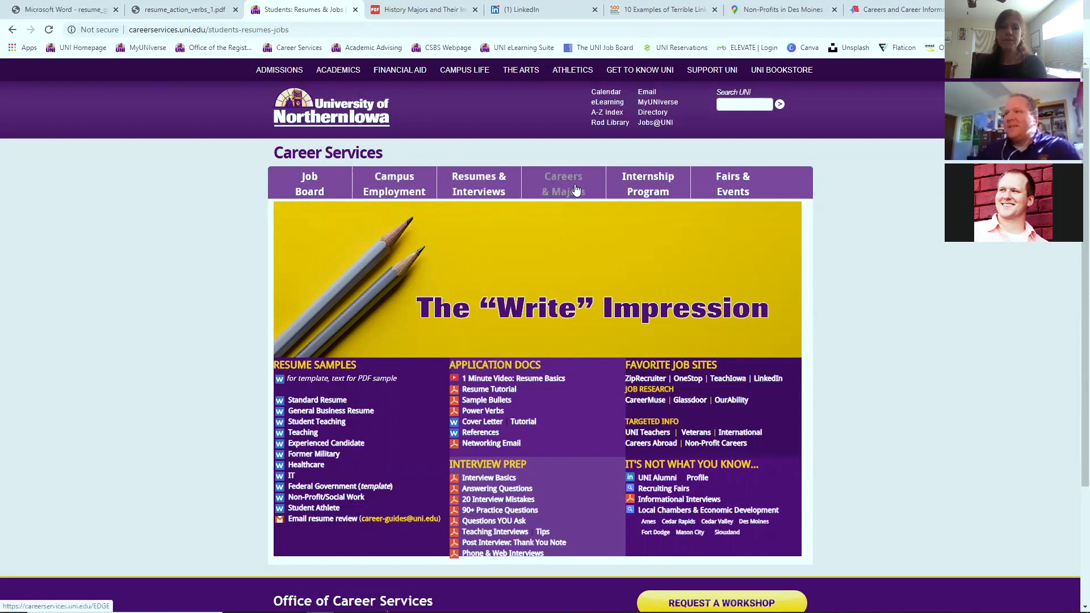
mouse_move(394, 184)
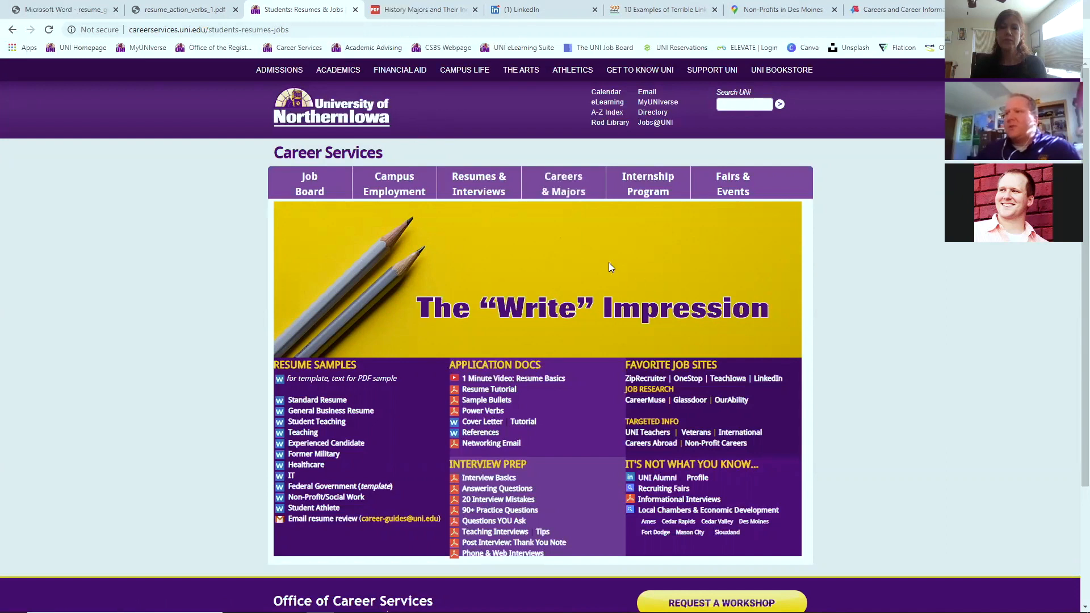
mouse_move(300, 167)
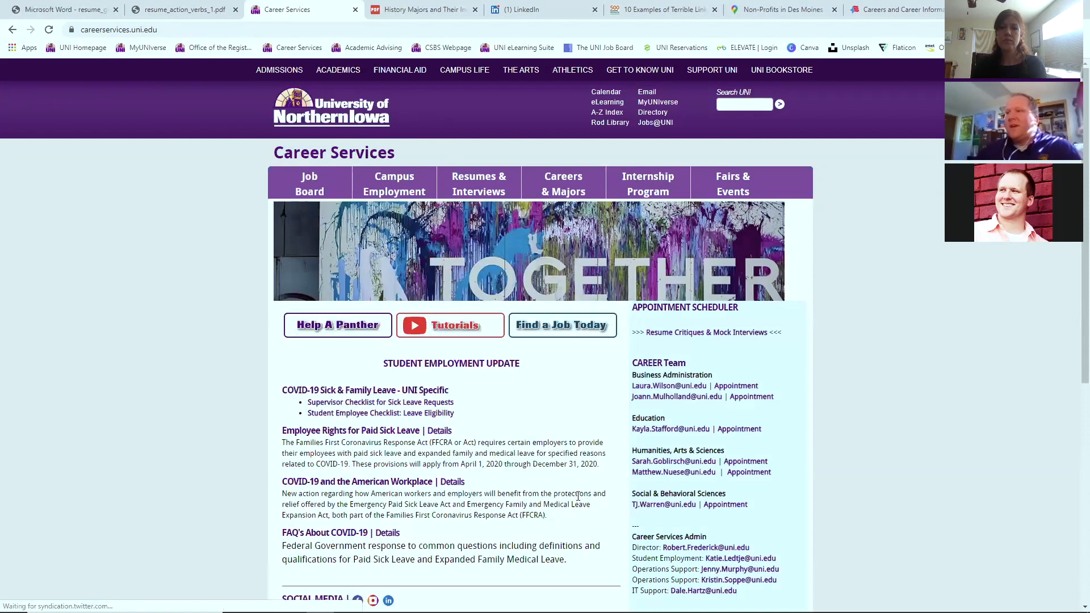
scroll(down, 3)
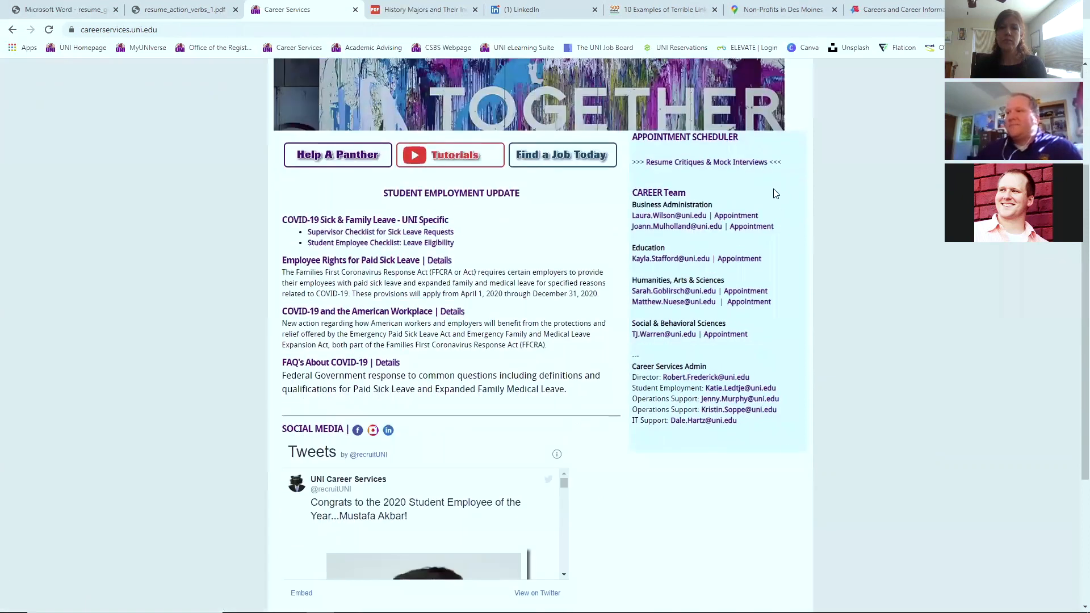
mouse_move(765, 241)
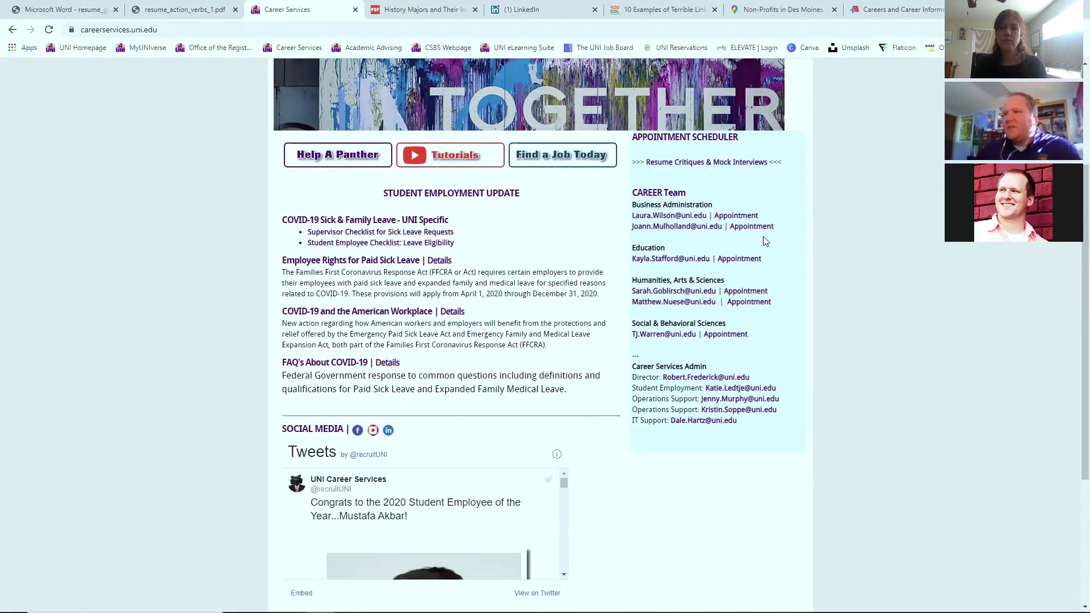
mouse_move(629, 135)
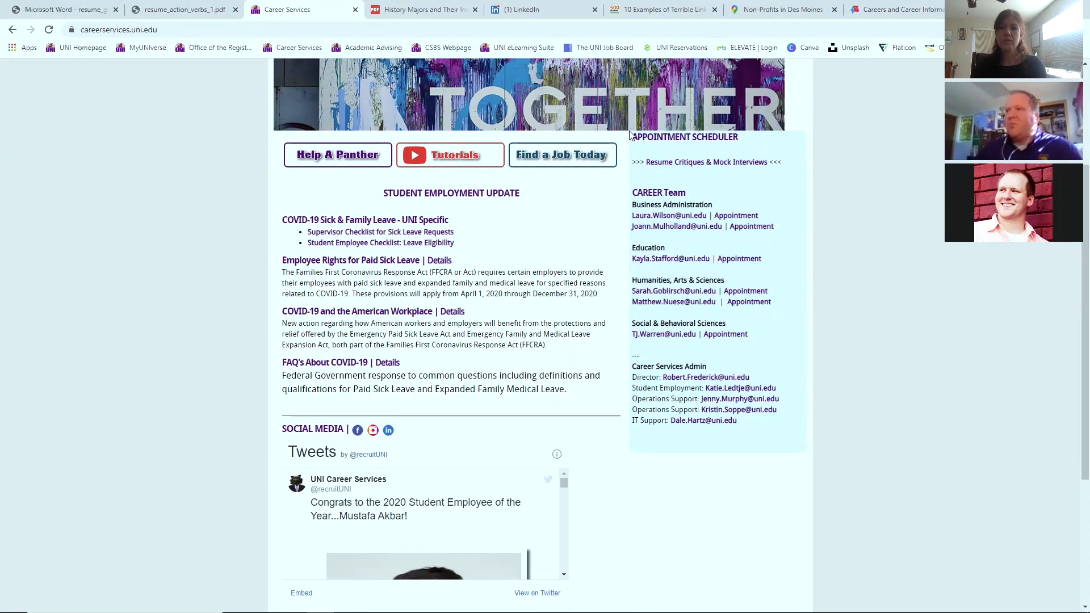
mouse_move(788, 434)
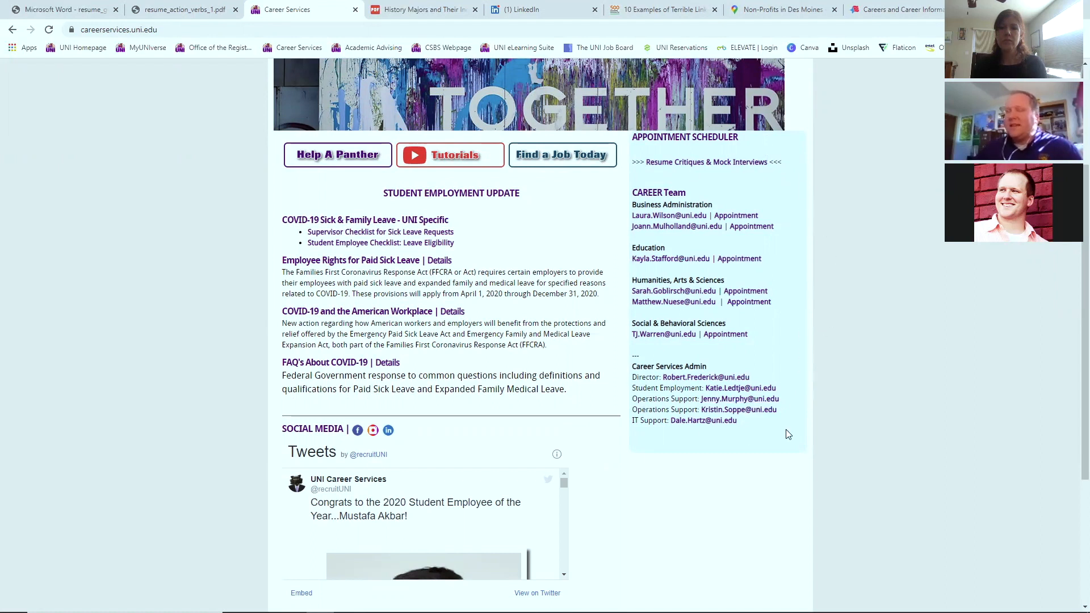
mouse_move(798, 340)
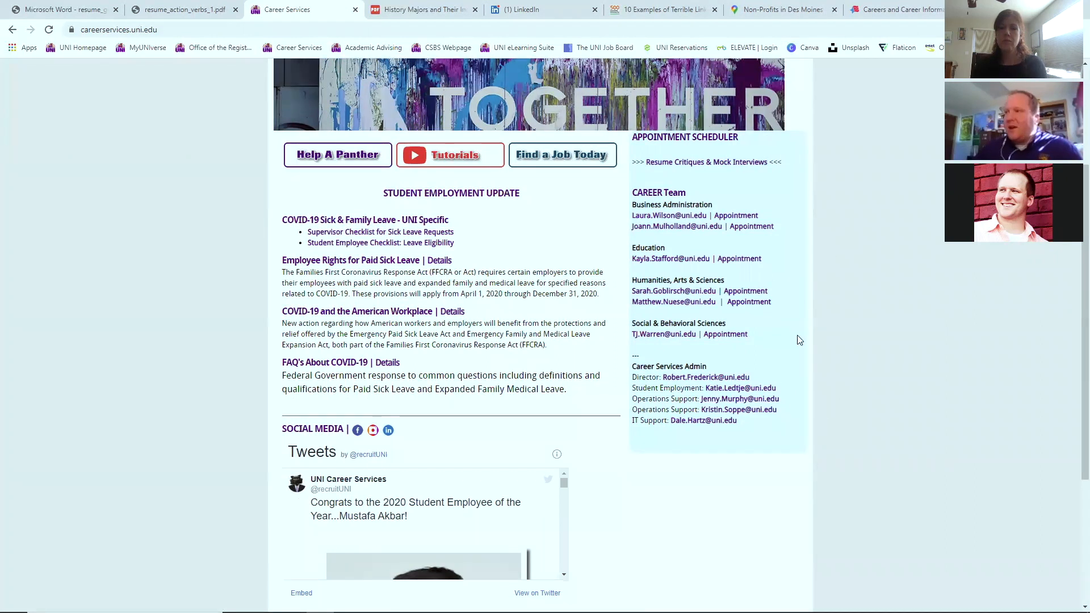
mouse_move(725, 334)
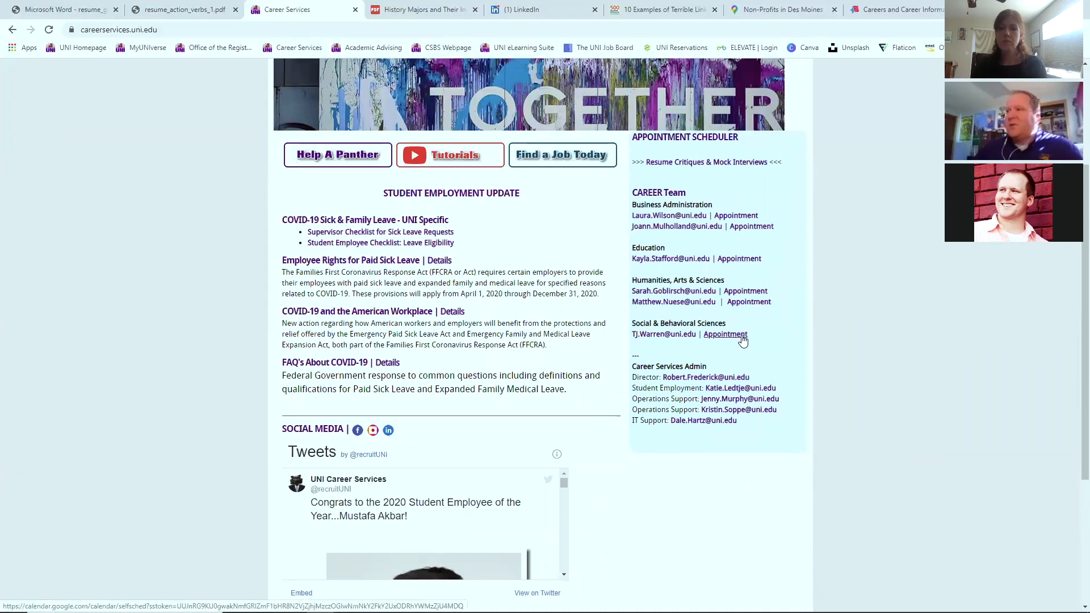
mouse_move(721, 167)
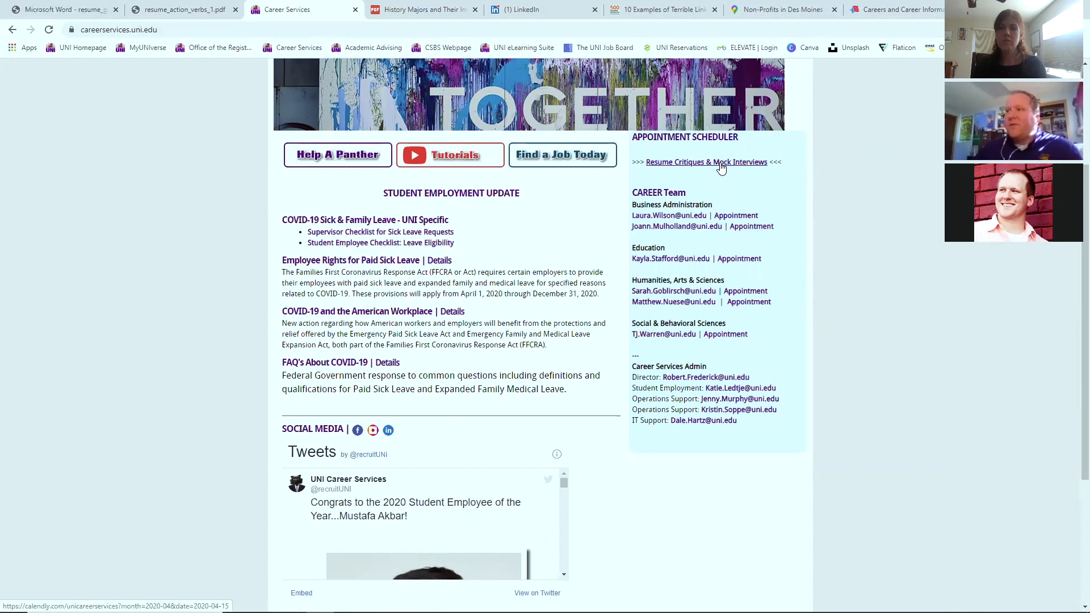
mouse_move(700, 167)
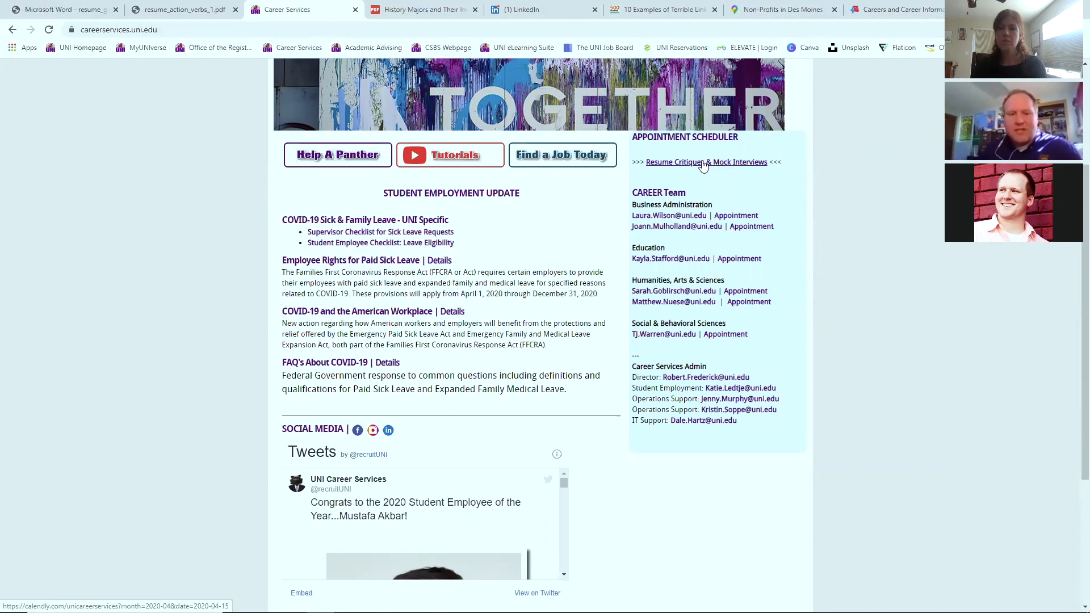
mouse_move(570, 163)
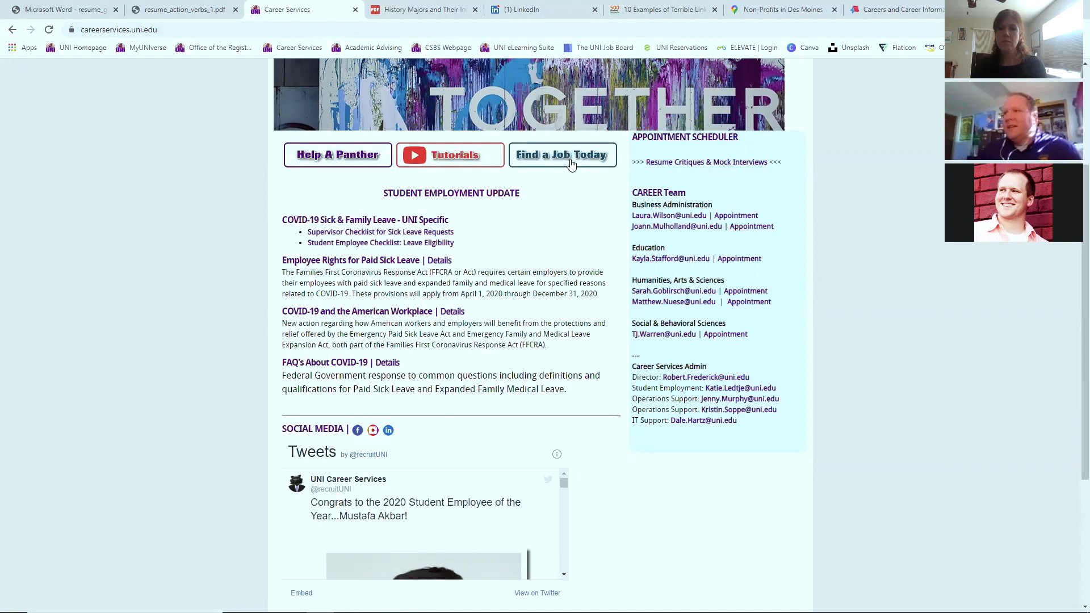
click(561, 155)
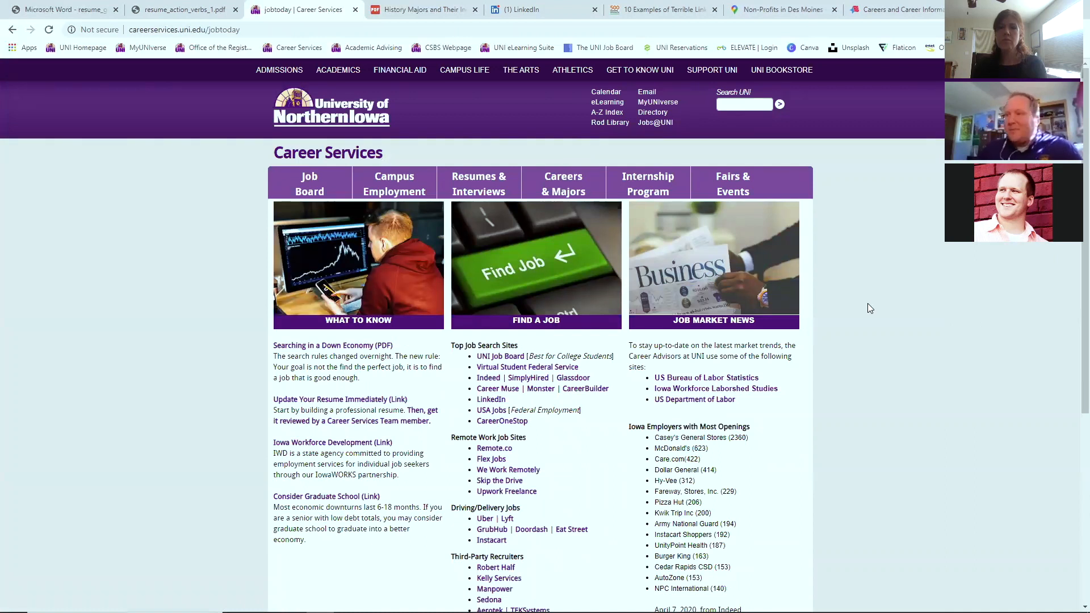
mouse_move(885, 322)
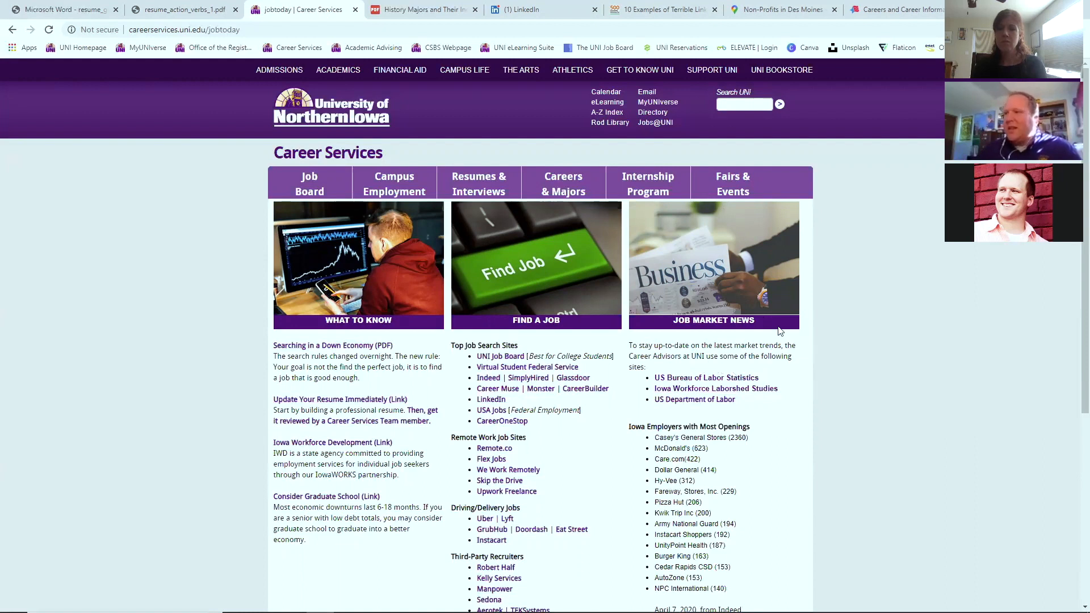
mouse_move(651, 456)
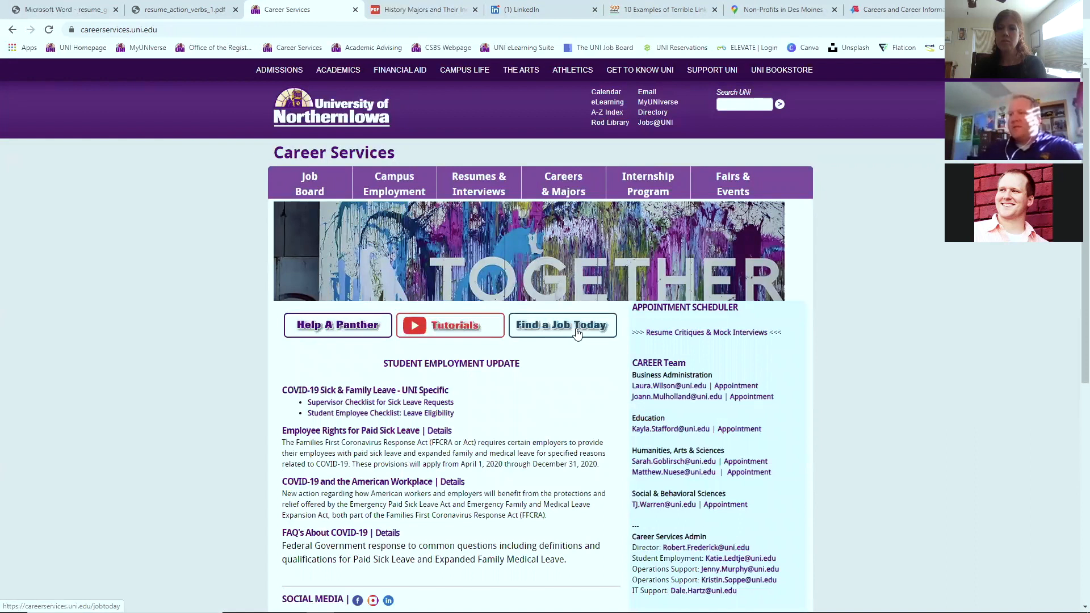
mouse_move(351, 69)
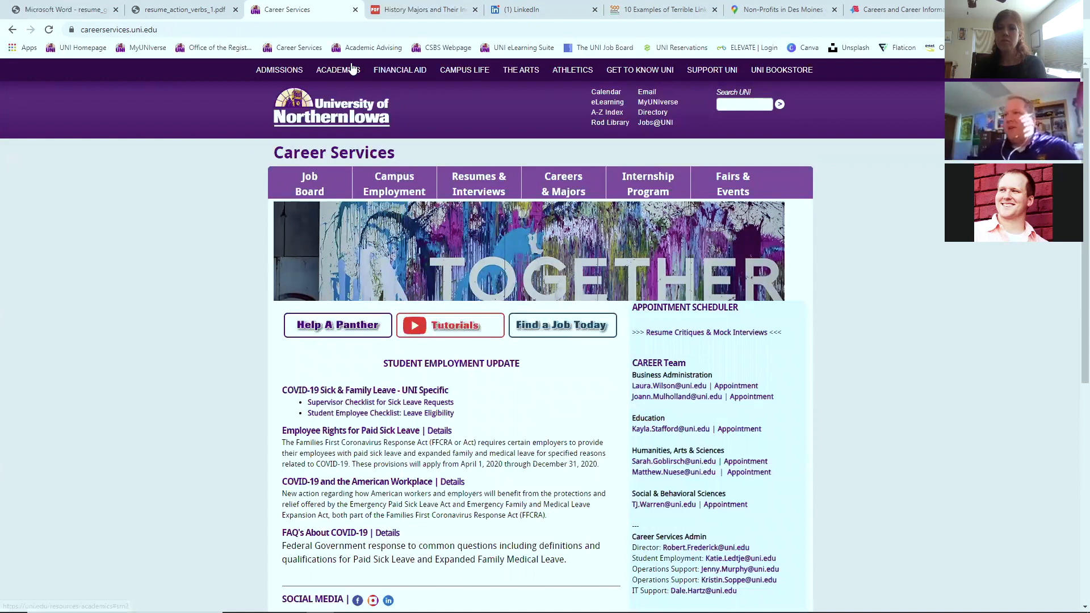
mouse_move(422, 9)
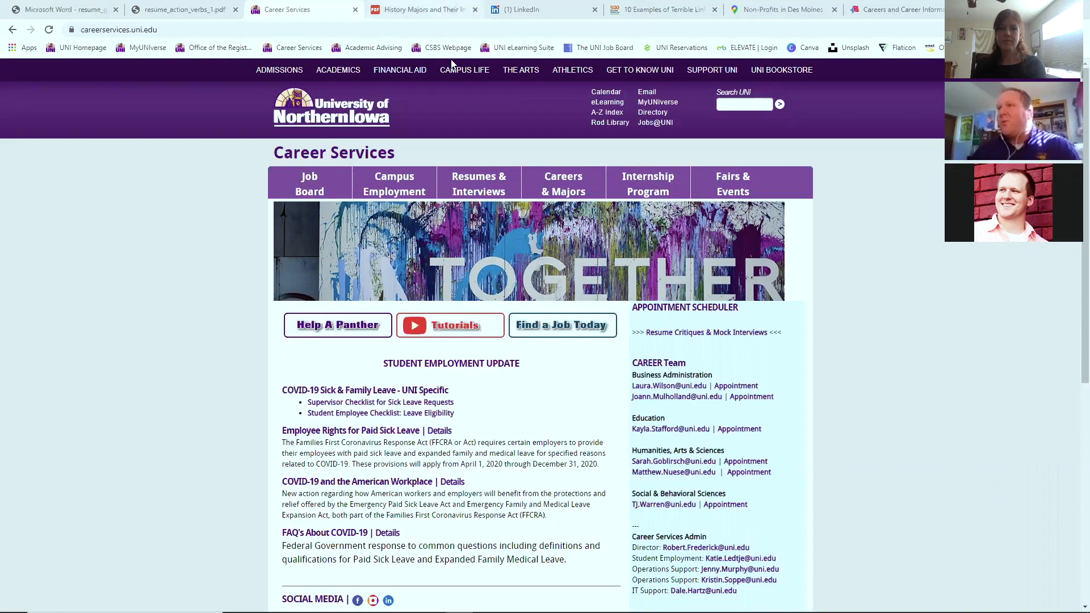
Switch to the History Majors and Their Industries PDF and zoom in twice to read labels
click(417, 9)
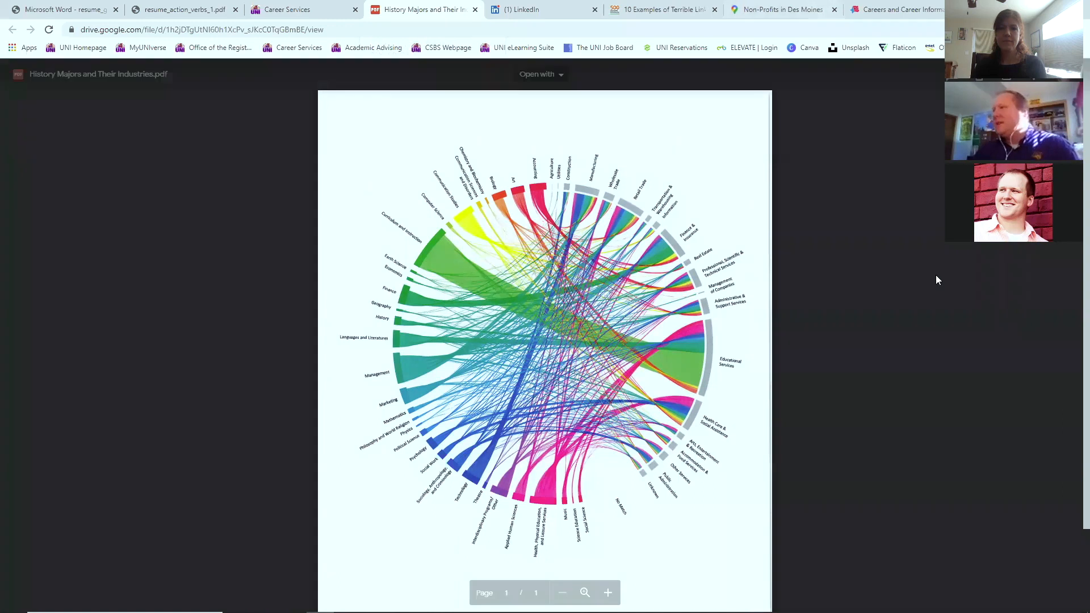
click(607, 592)
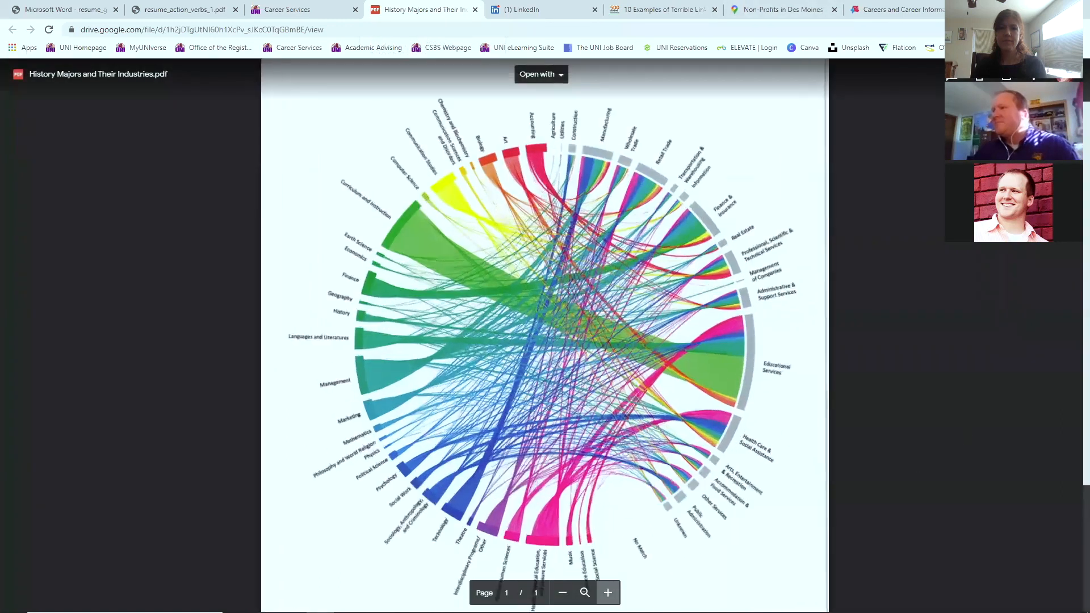
click(607, 593)
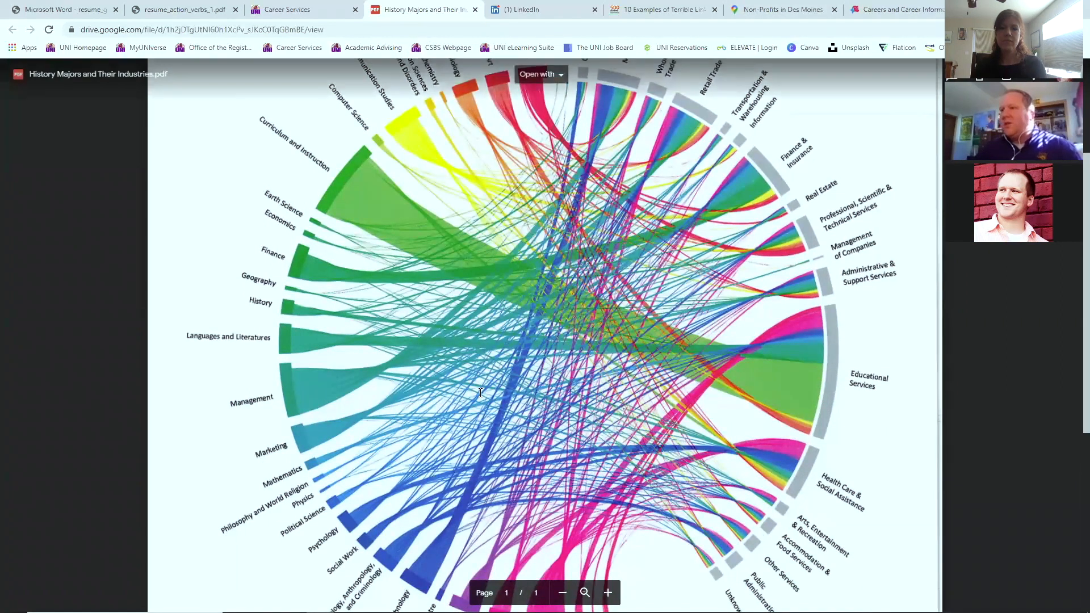
mouse_move(301, 312)
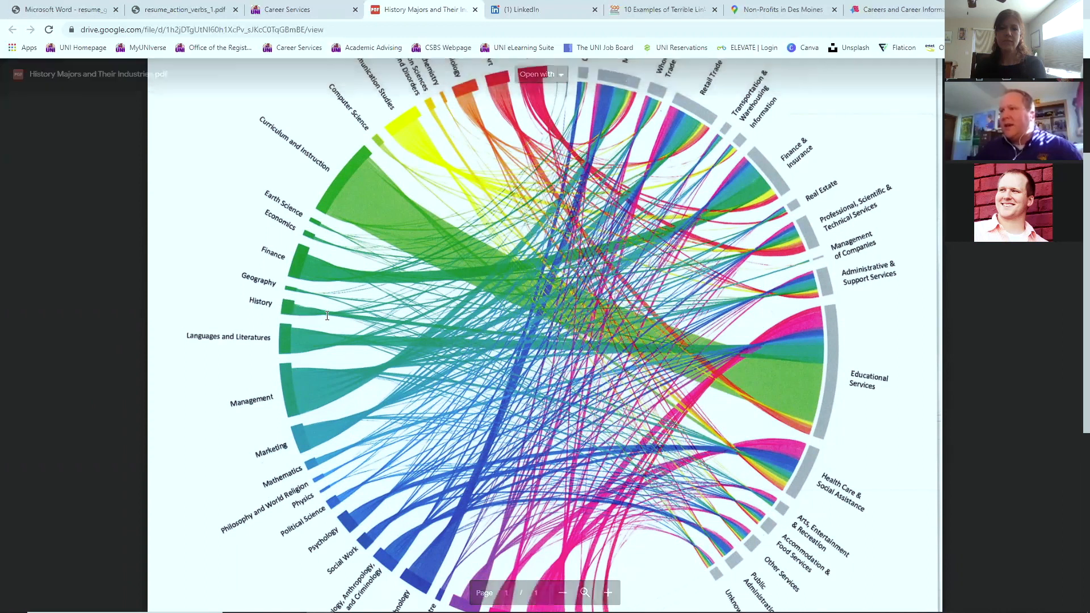
mouse_move(452, 322)
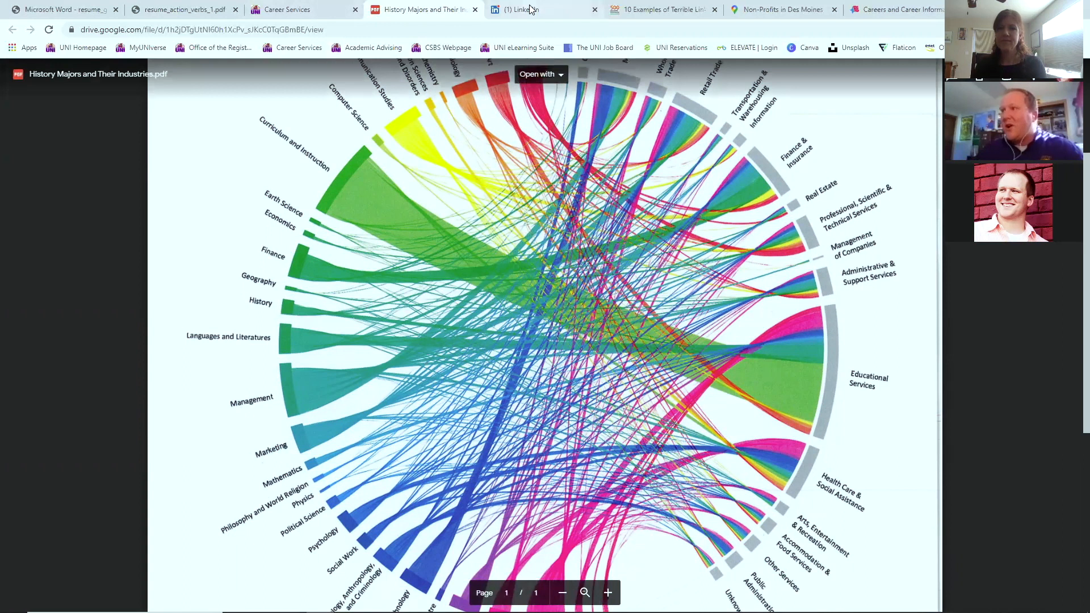
mouse_move(529, 9)
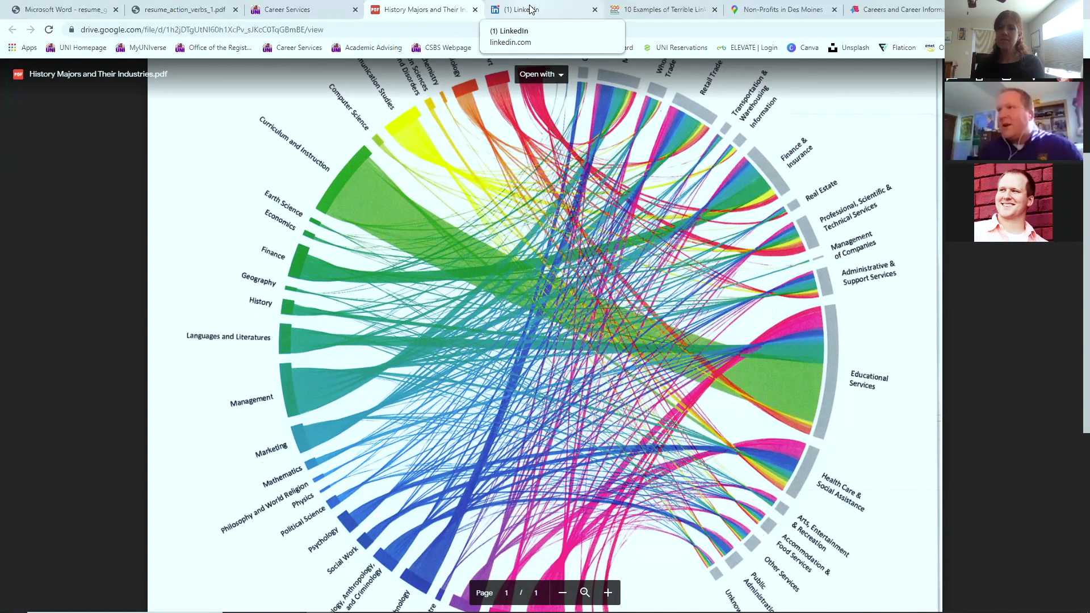
mouse_move(550, 12)
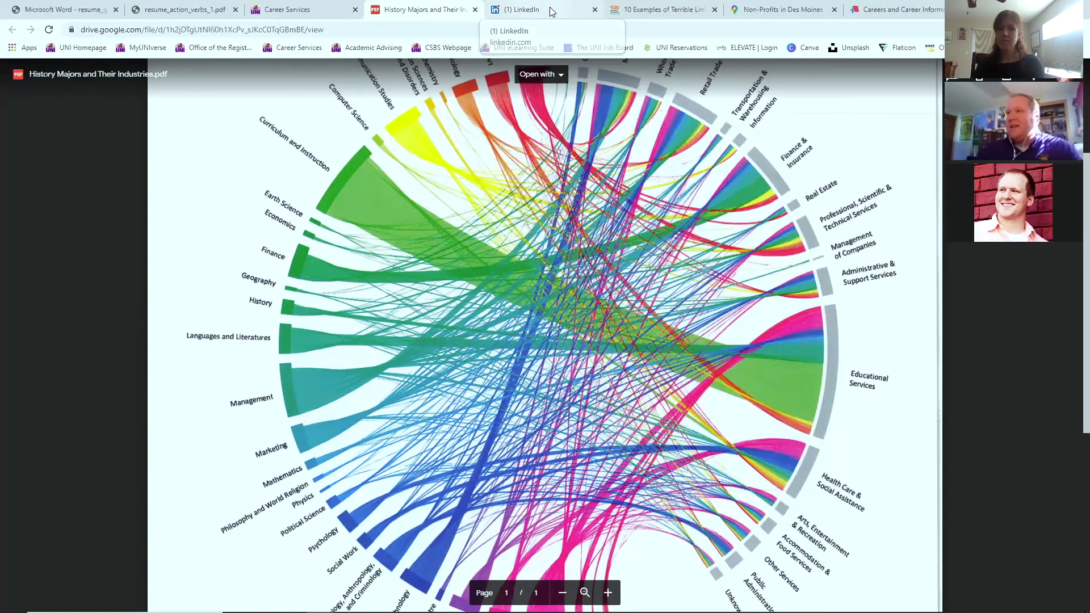
Switch to the LinkedIn tab showing TJ Warren's home feed
click(524, 10)
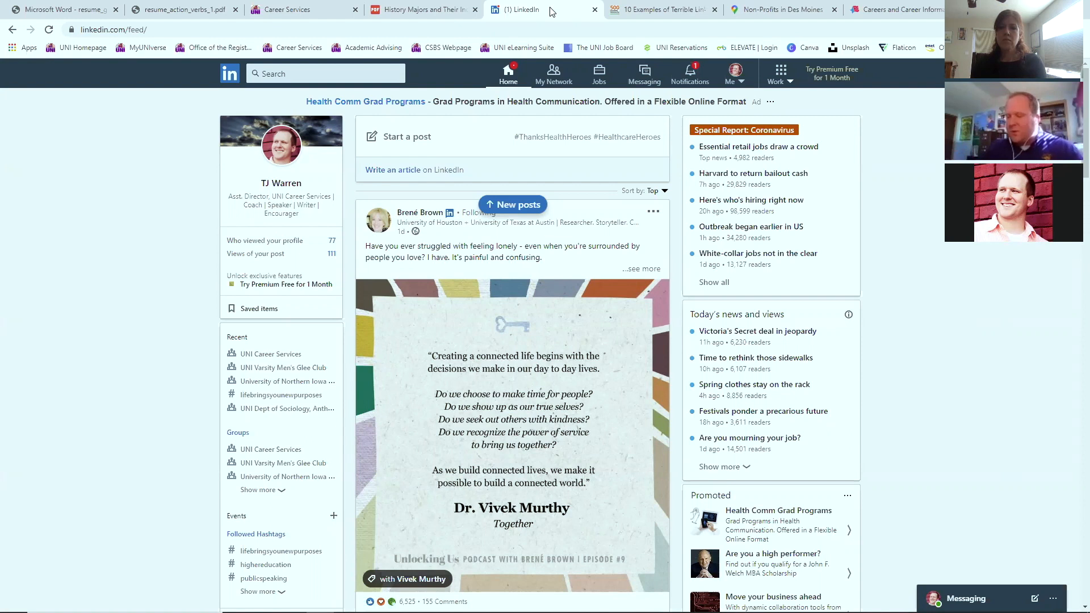
mouse_move(589, 6)
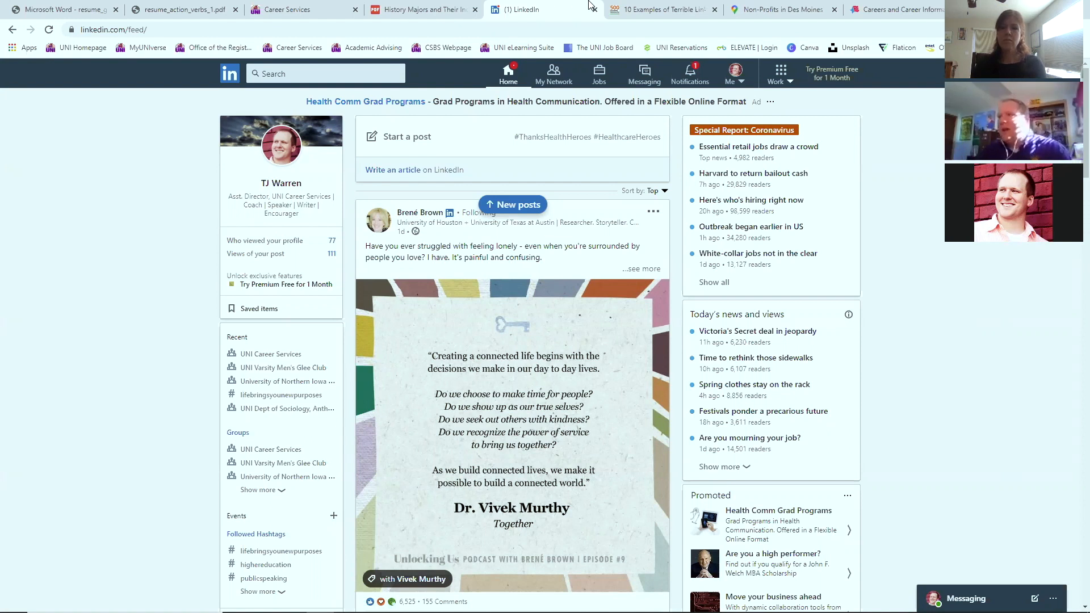
mouse_move(688, 74)
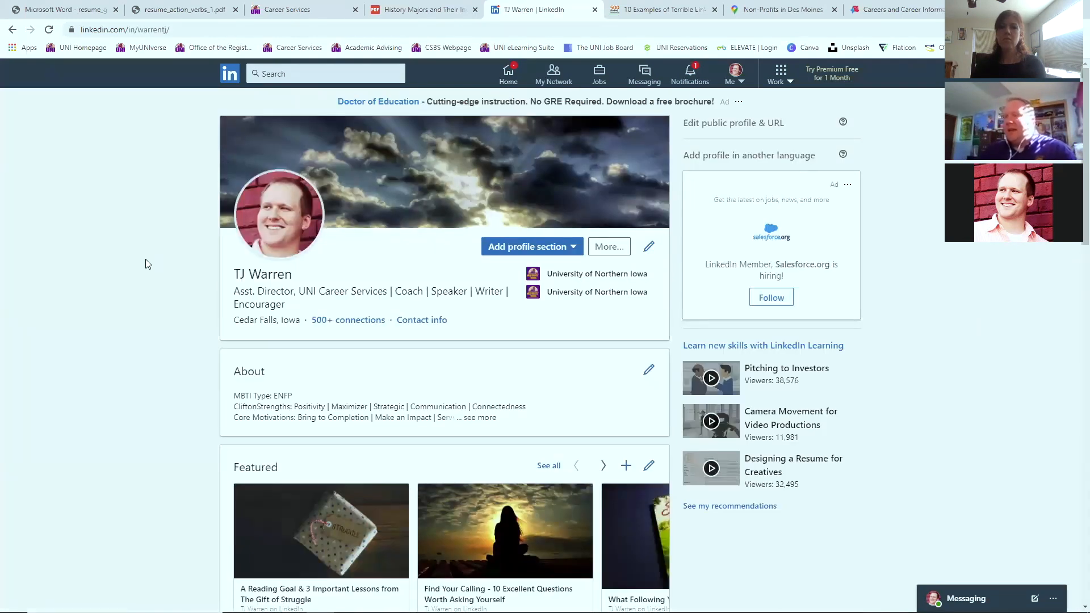
scroll(down, 3)
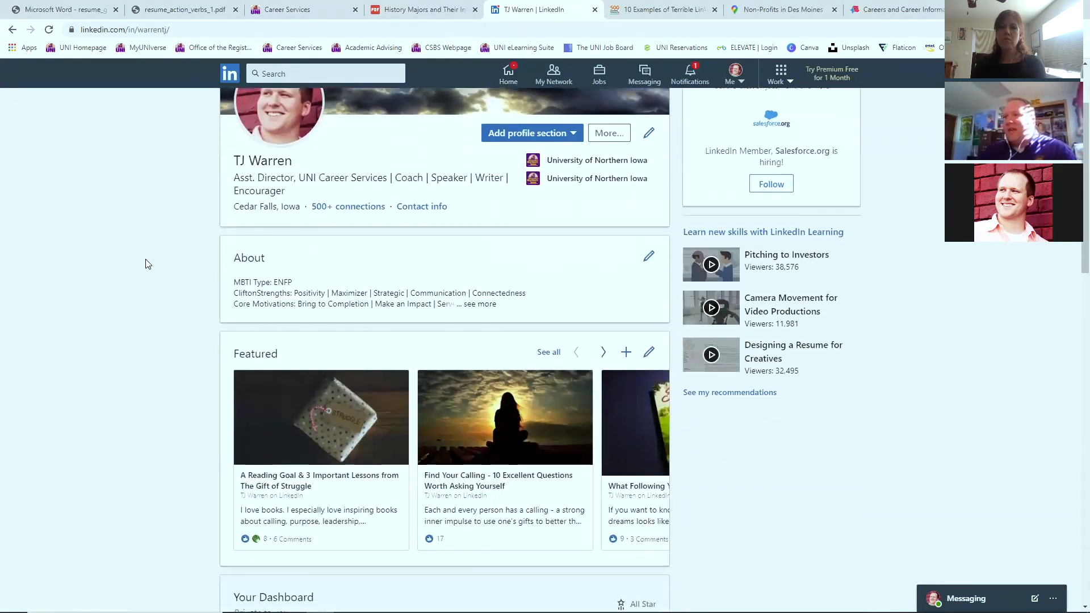
scroll(up, 3)
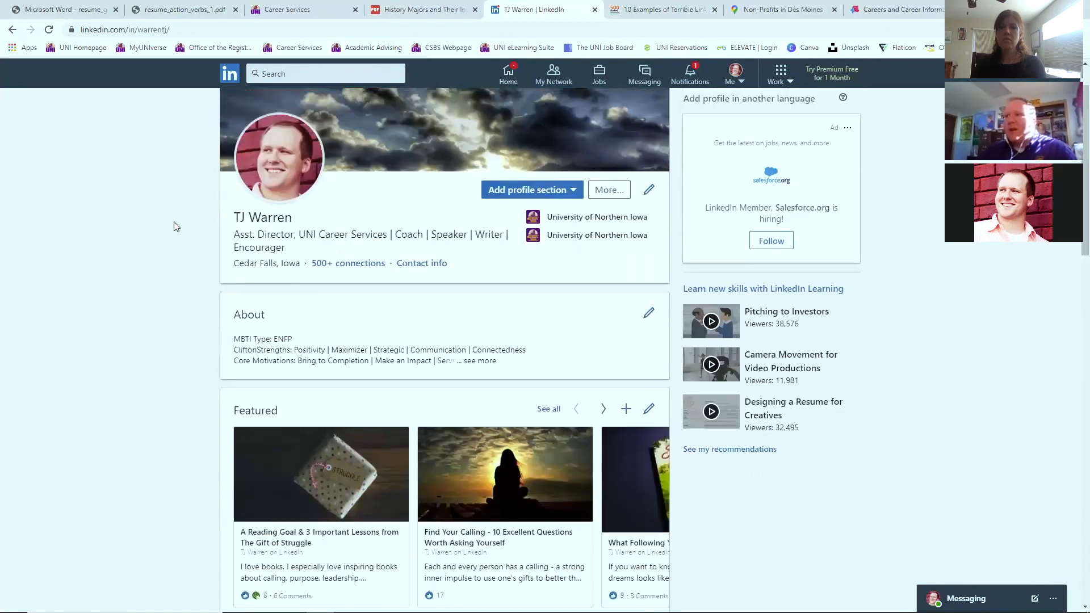
mouse_move(259, 144)
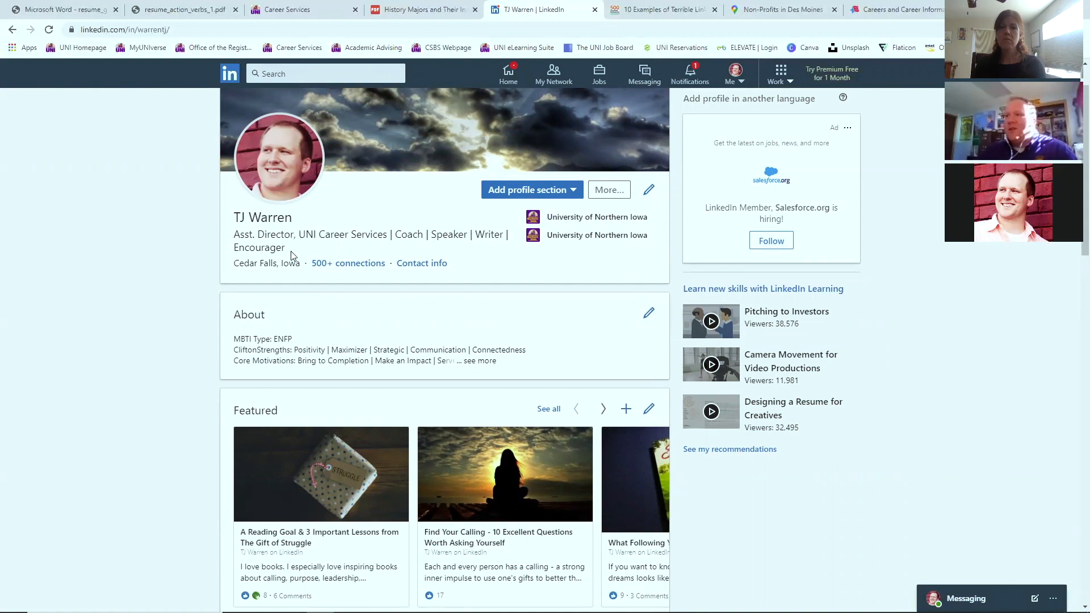
mouse_move(299, 292)
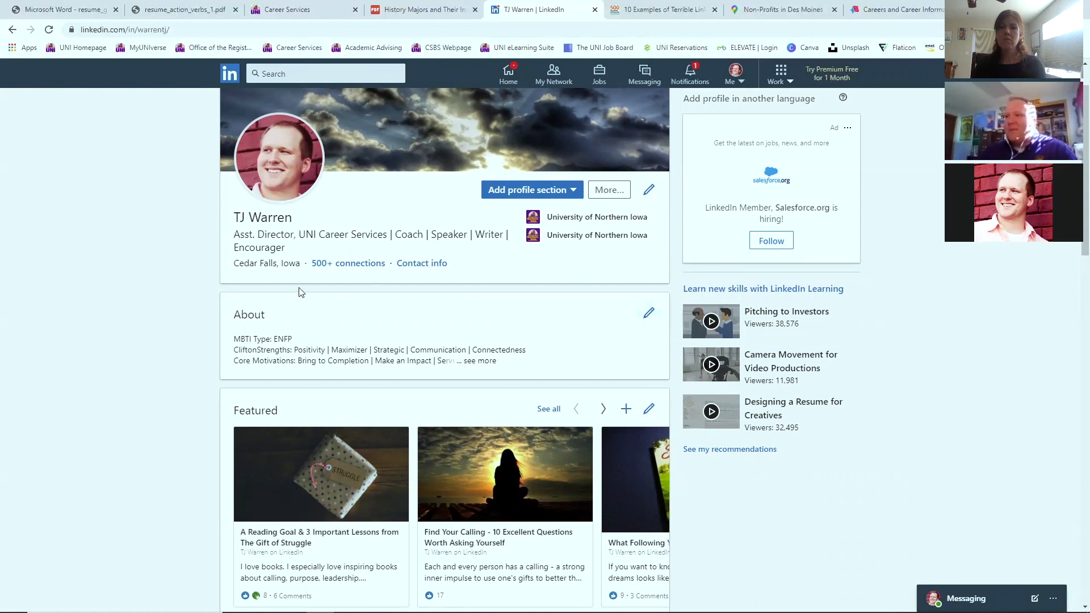
mouse_move(648, 314)
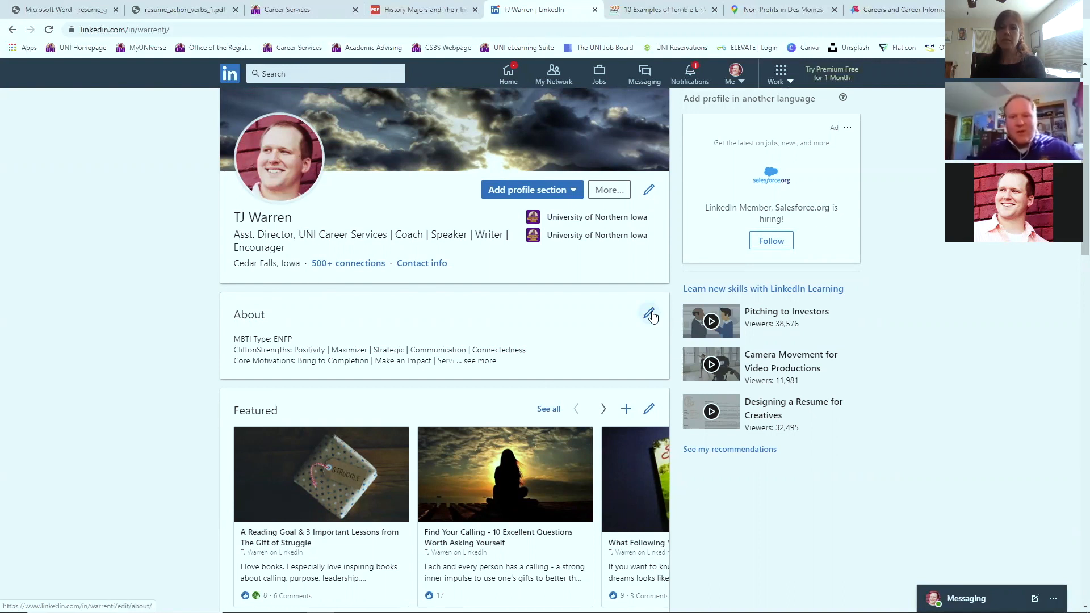
mouse_move(299, 251)
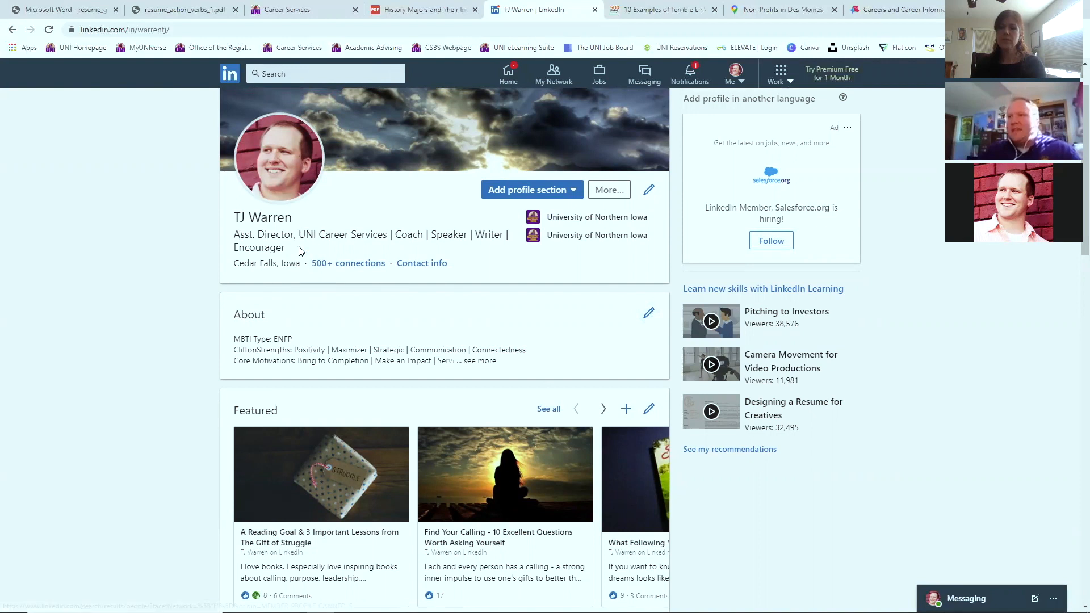
mouse_move(235, 235)
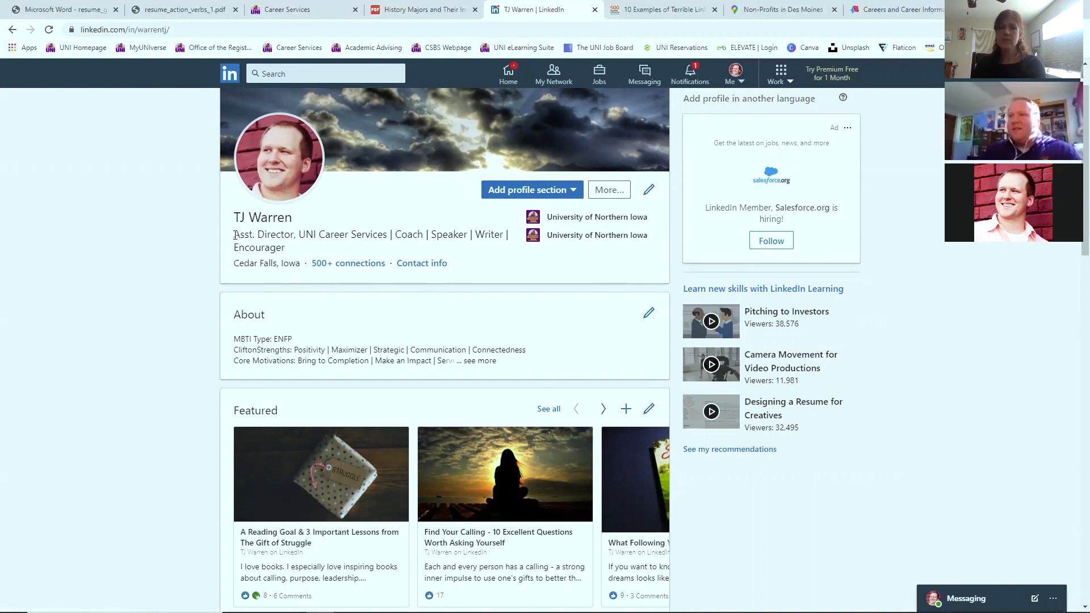
mouse_move(311, 252)
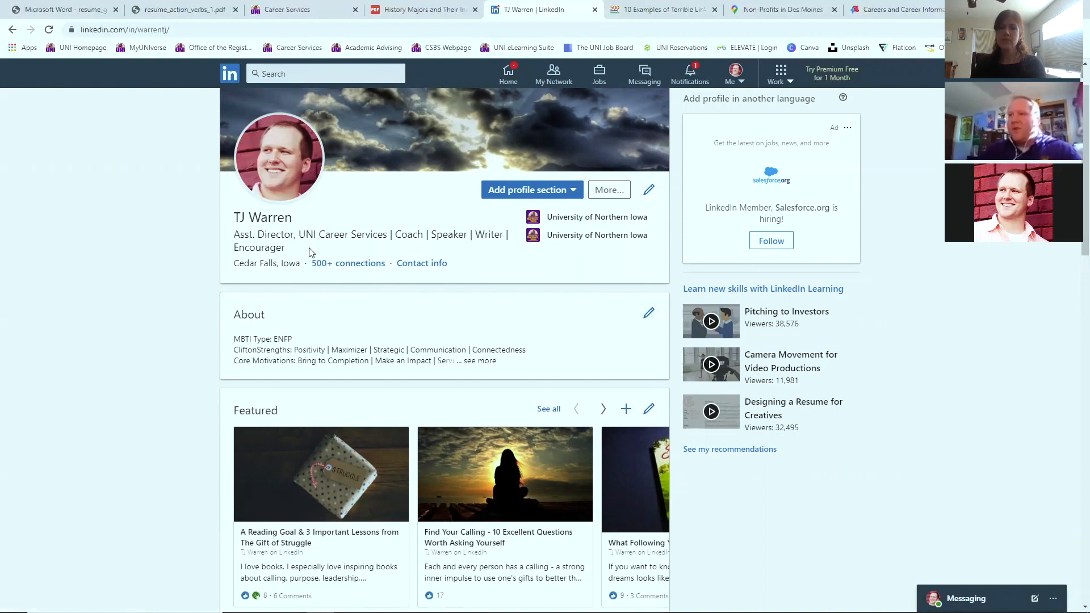
mouse_move(303, 252)
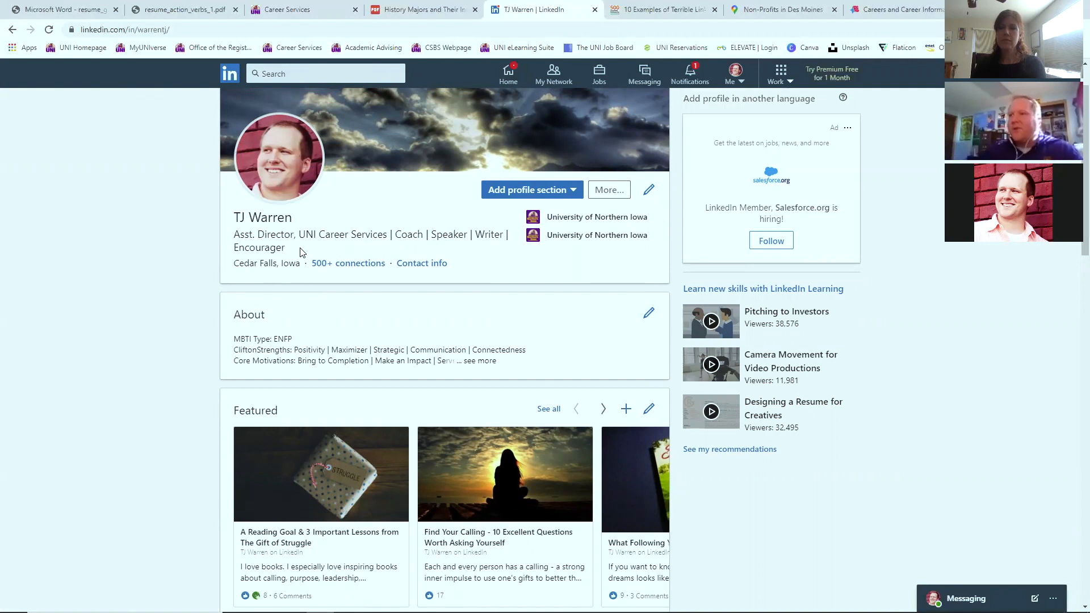
click(480, 360)
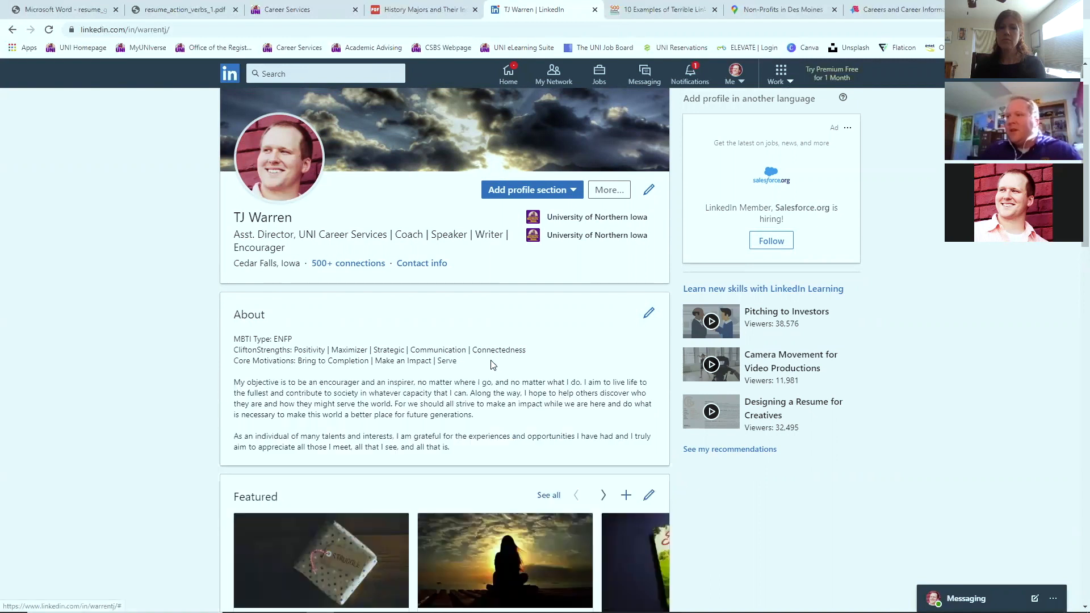
mouse_move(354, 341)
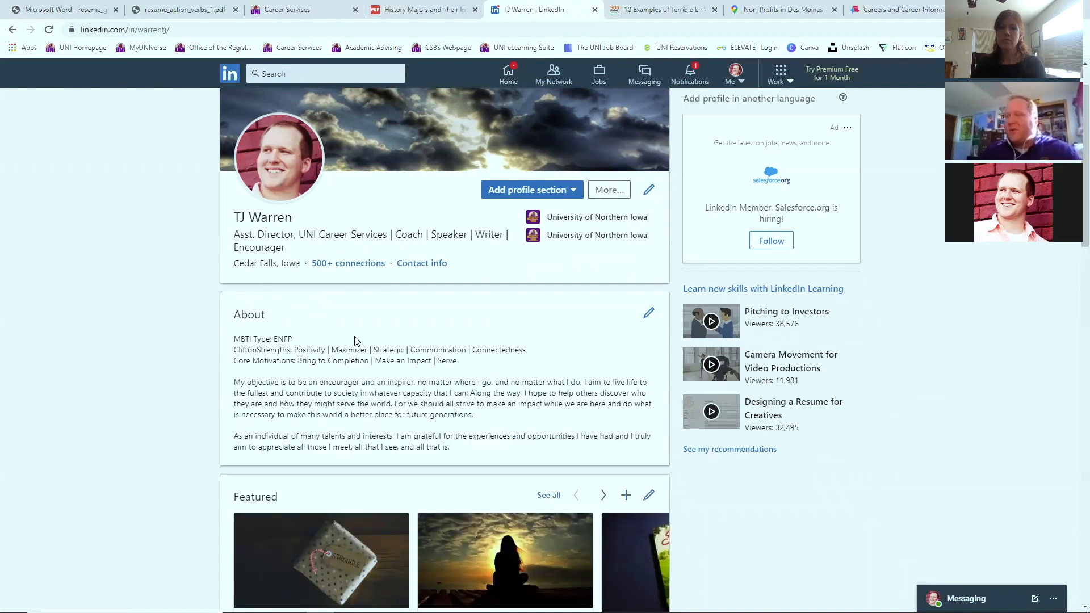
mouse_move(416, 341)
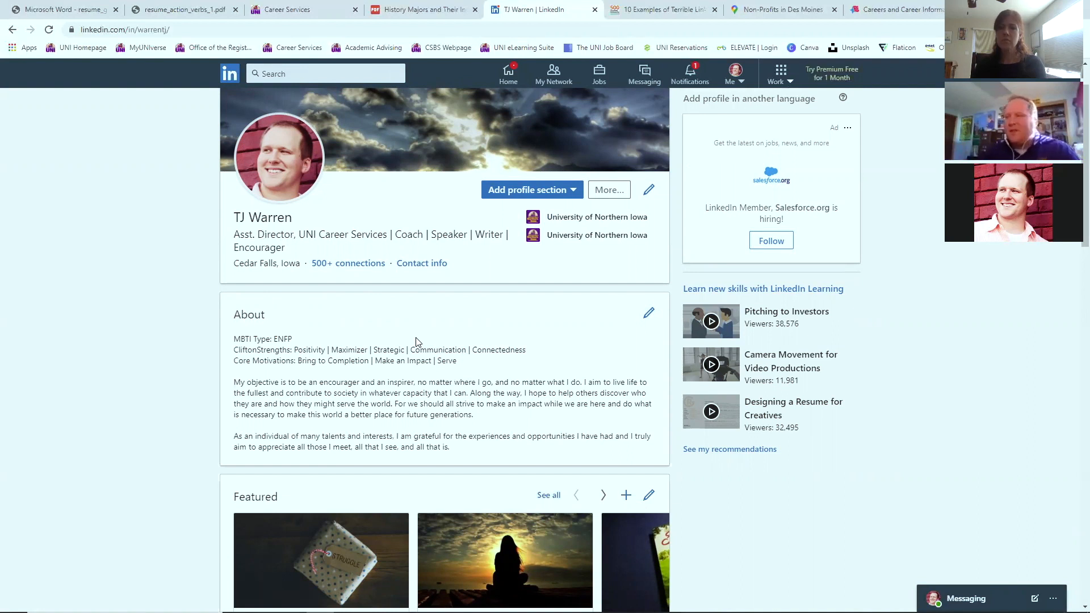
scroll(down, 3)
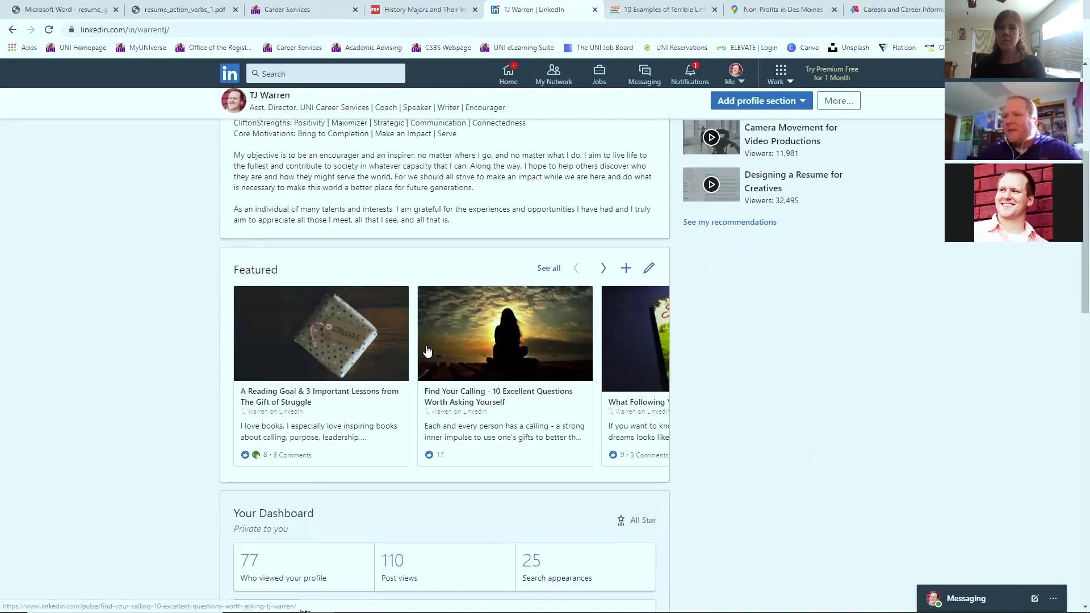
scroll(down, 3)
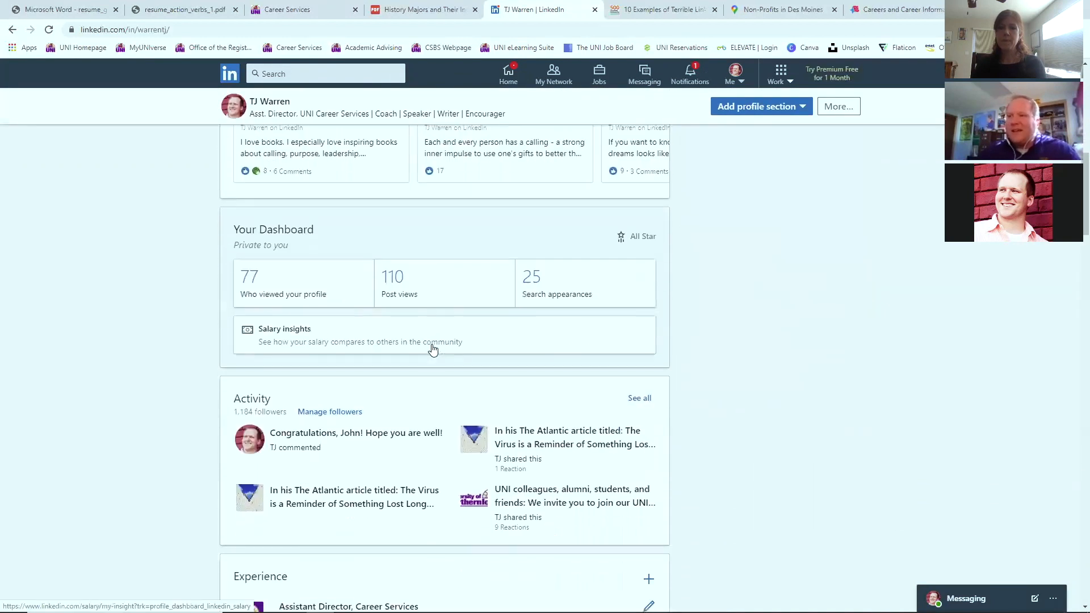
scroll(down, 3)
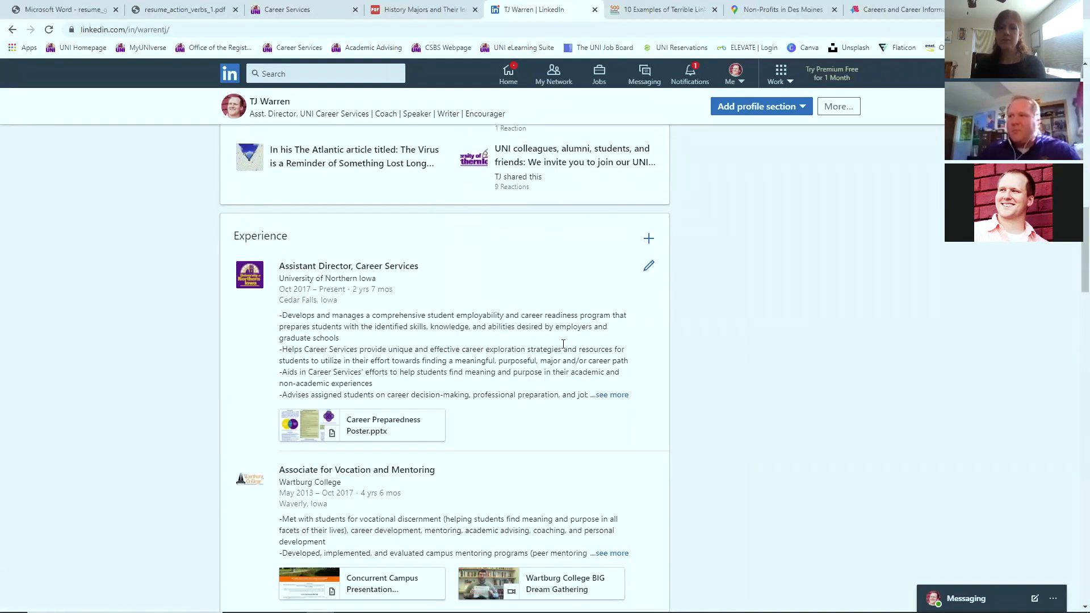
mouse_move(456, 294)
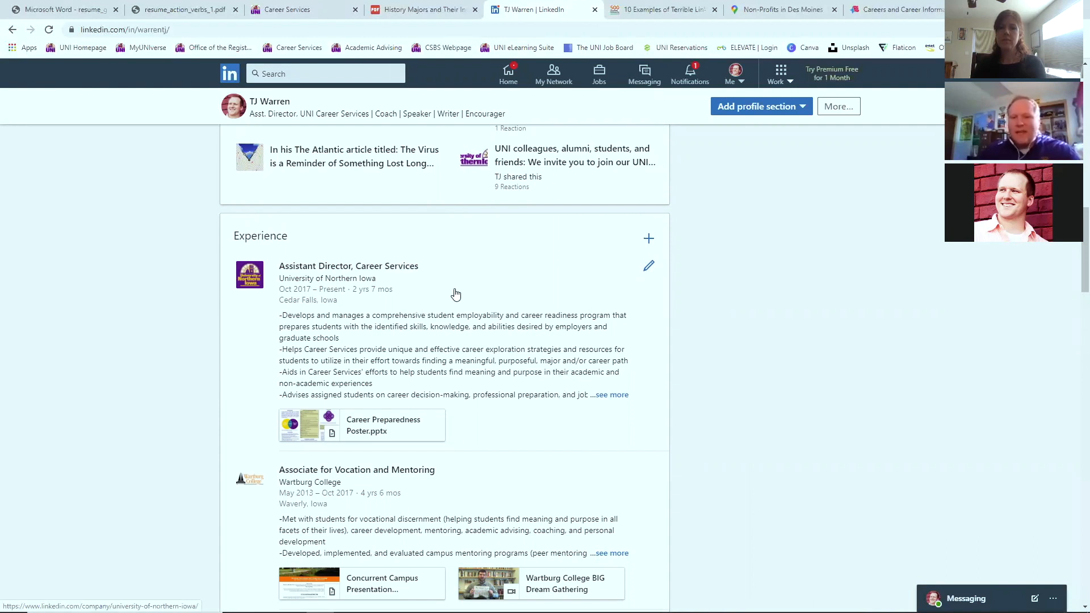
mouse_move(467, 298)
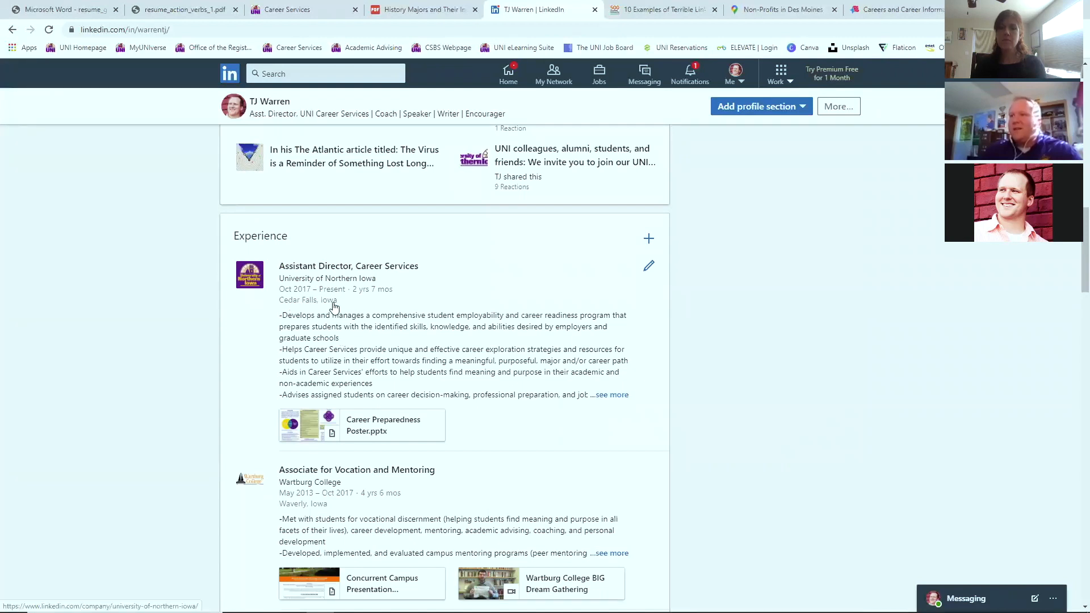
mouse_move(561, 449)
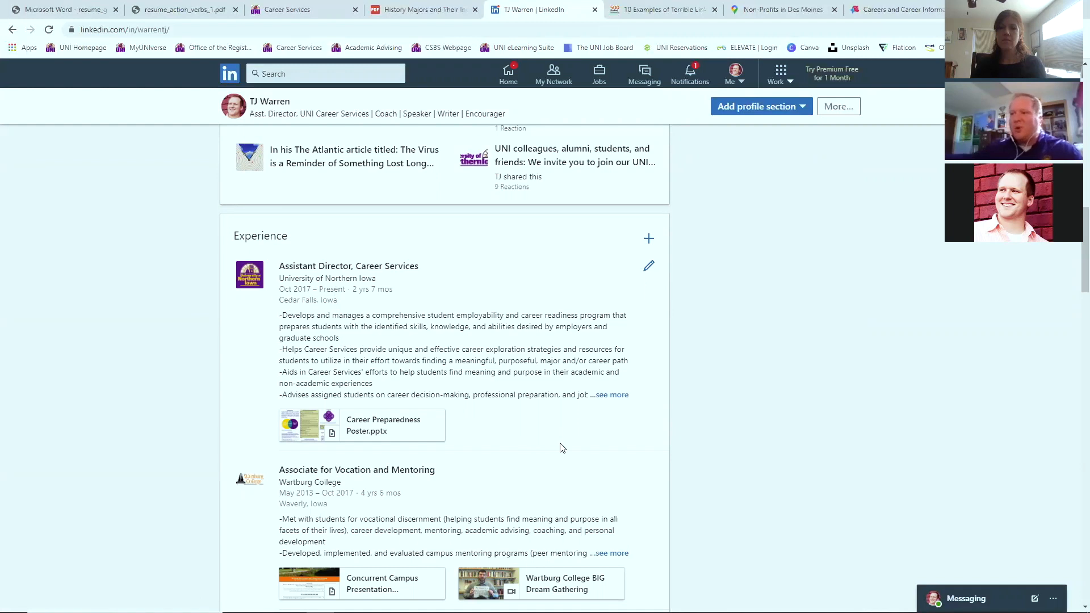
mouse_move(526, 449)
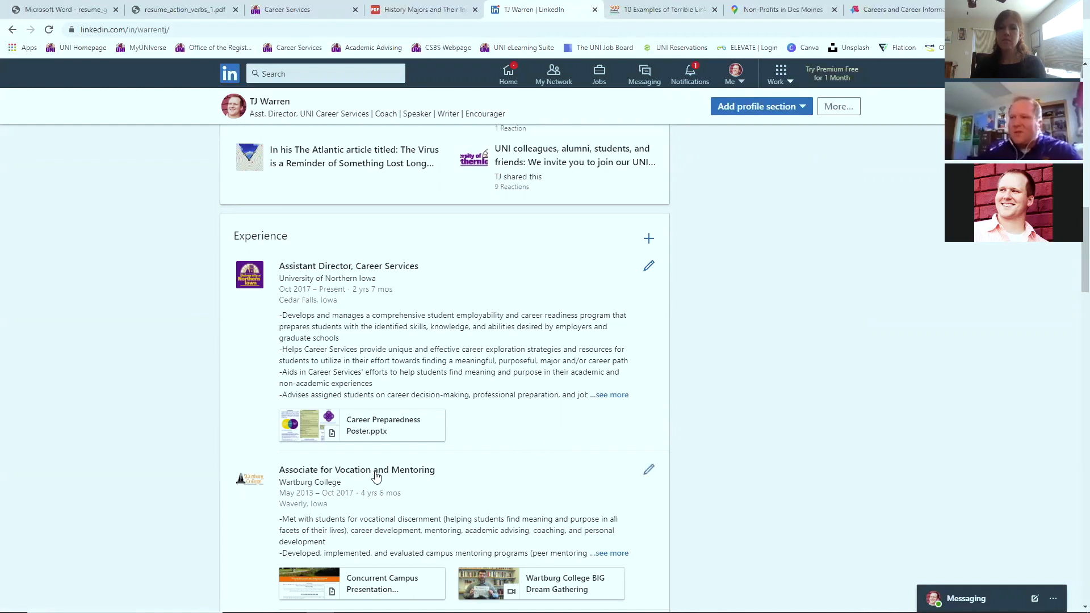
mouse_move(235, 387)
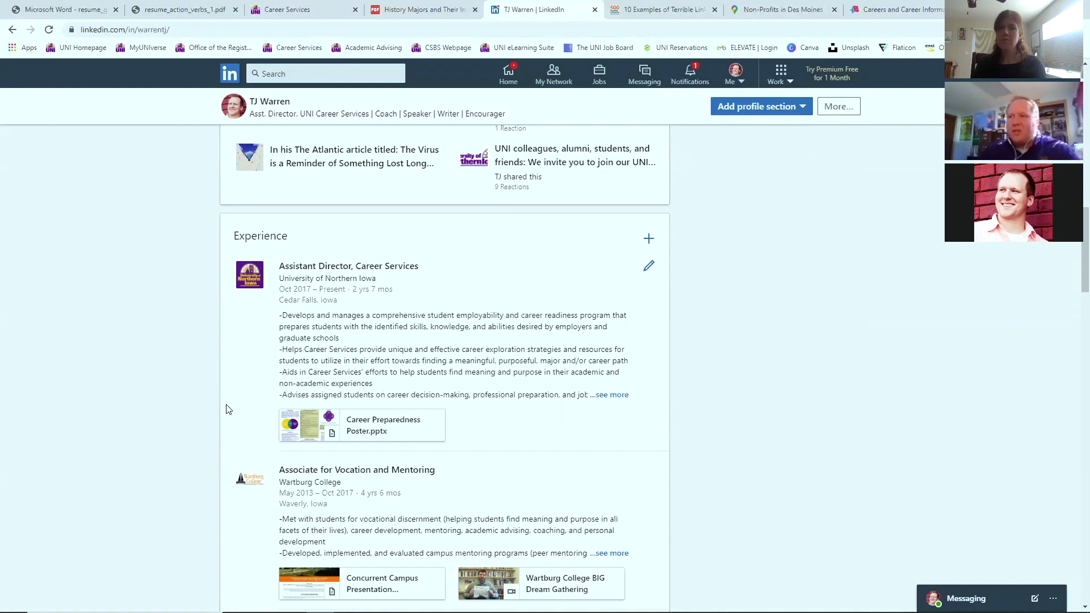
scroll(down, 3)
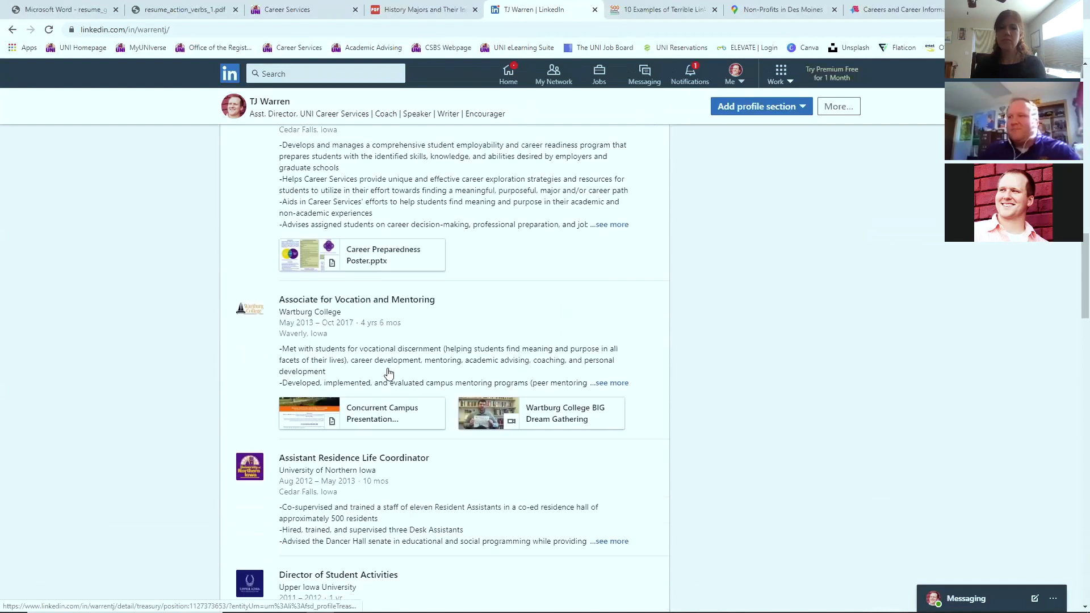
scroll(down, 3)
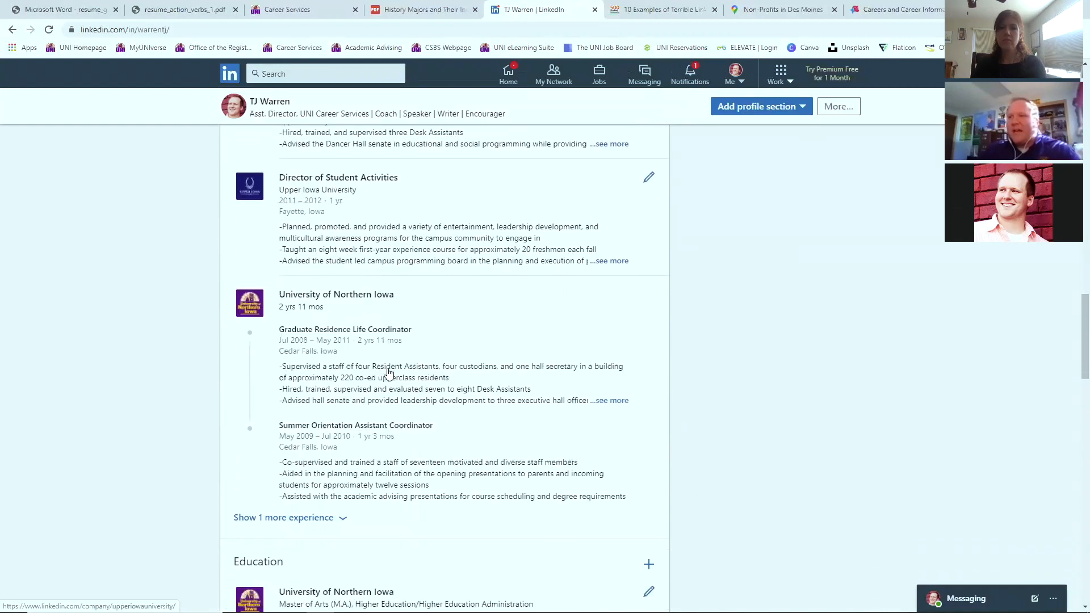
scroll(down, 3)
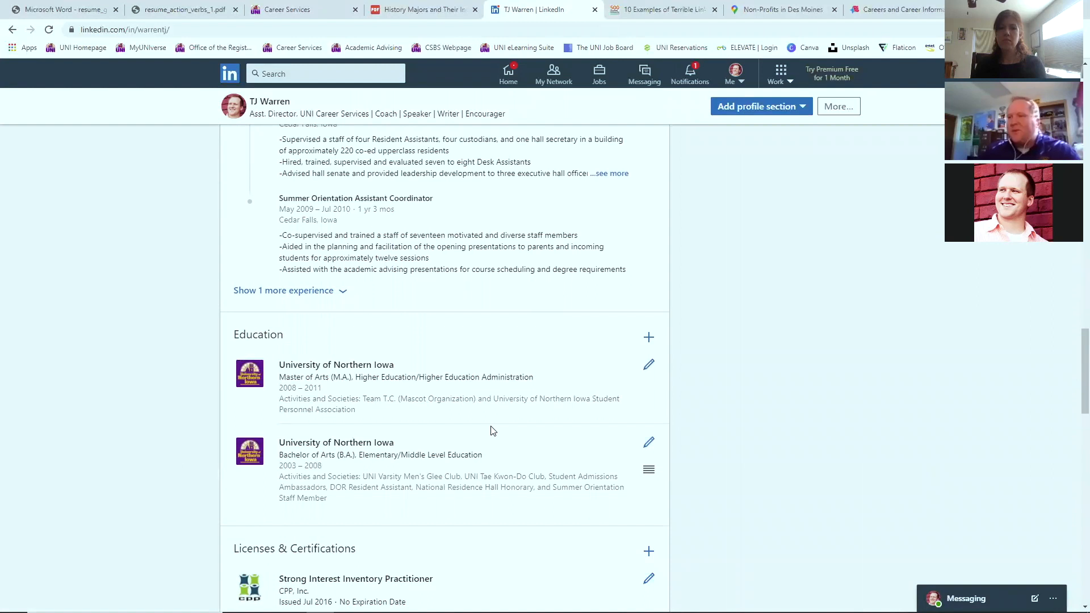
scroll(down, 3)
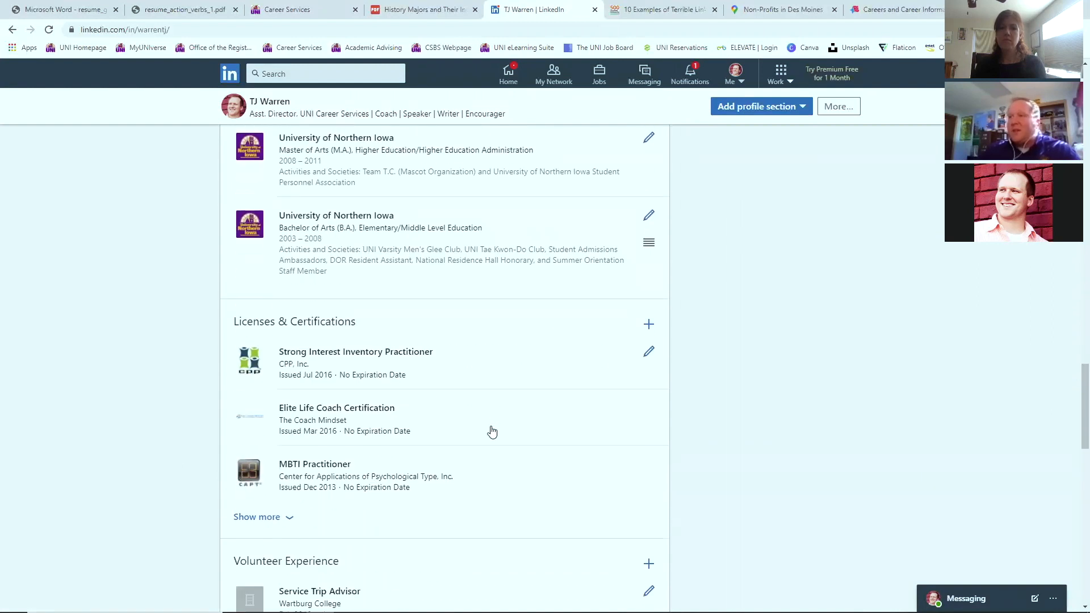
mouse_move(604, 403)
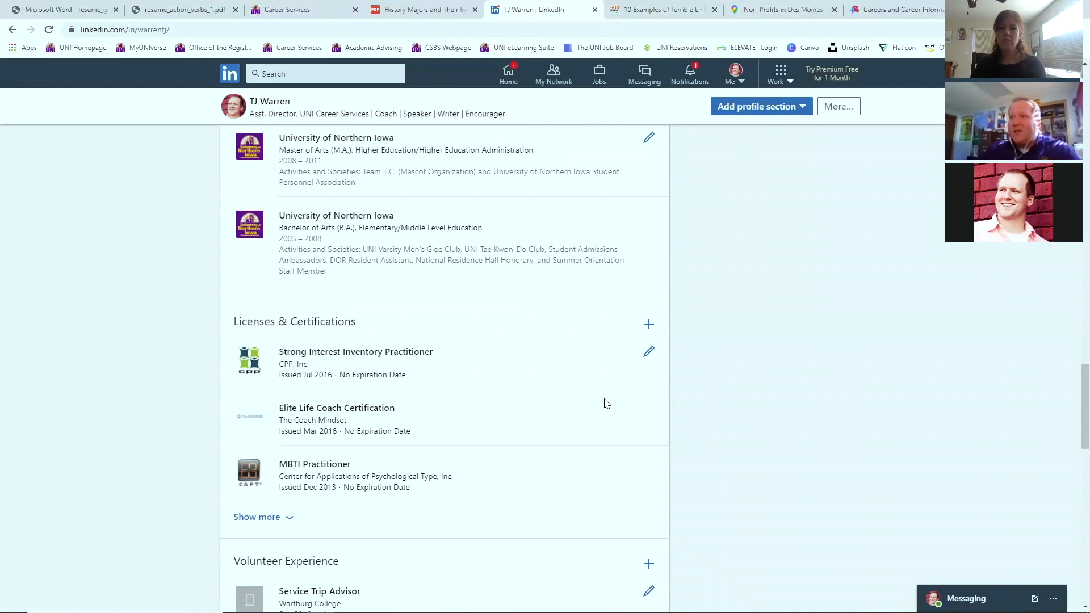
mouse_move(414, 436)
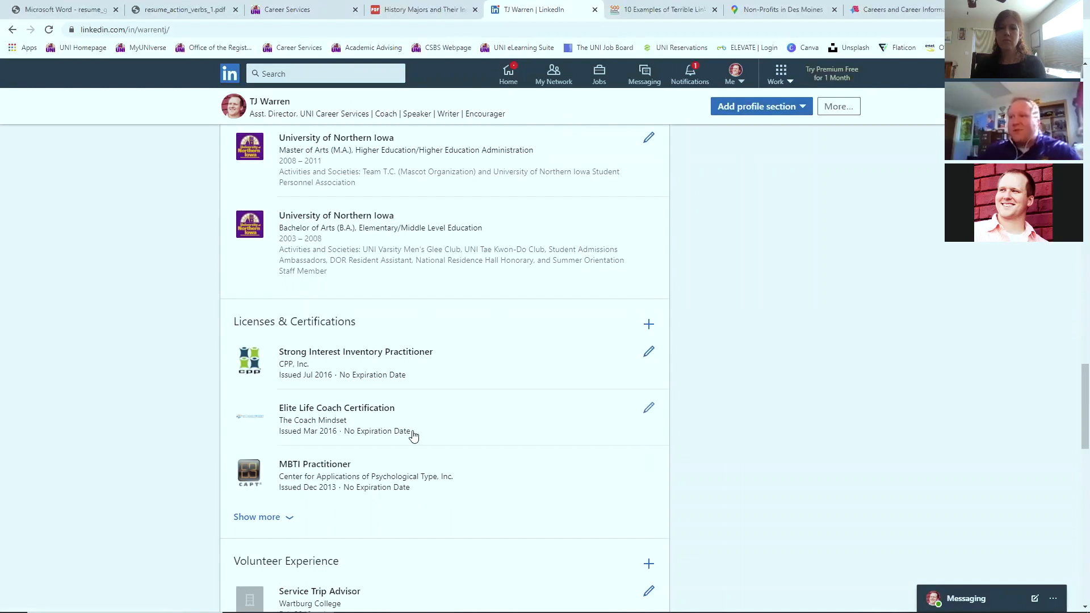
scroll(down, 3)
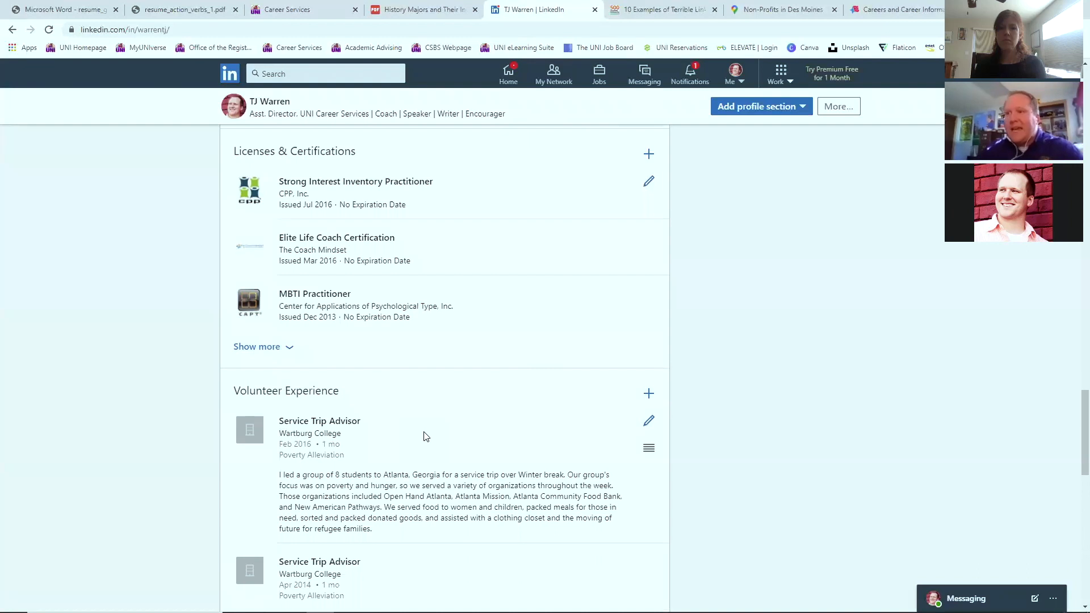
scroll(down, 3)
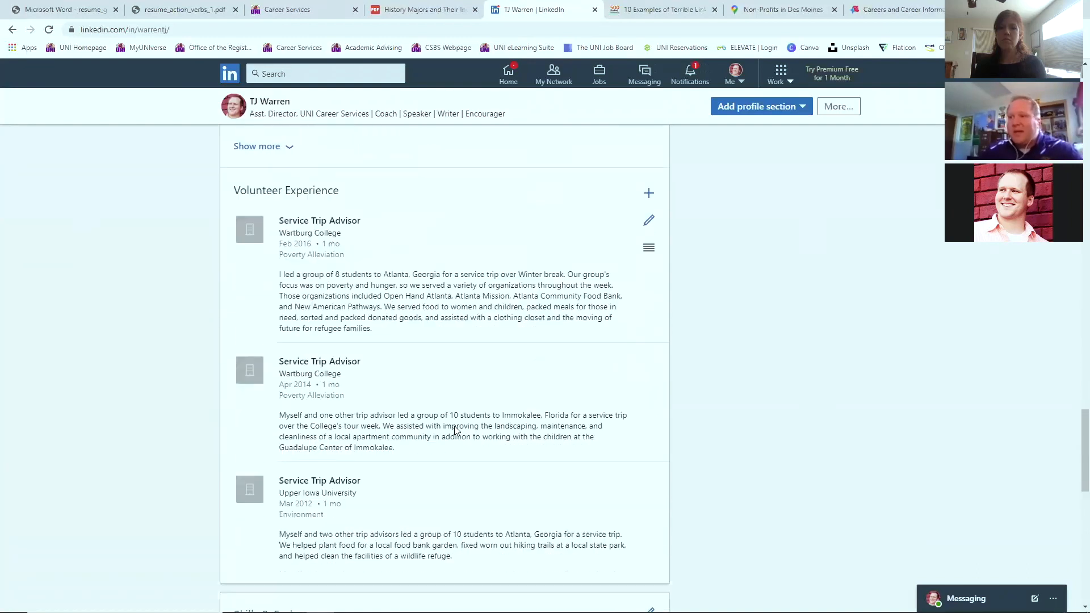
scroll(down, 3)
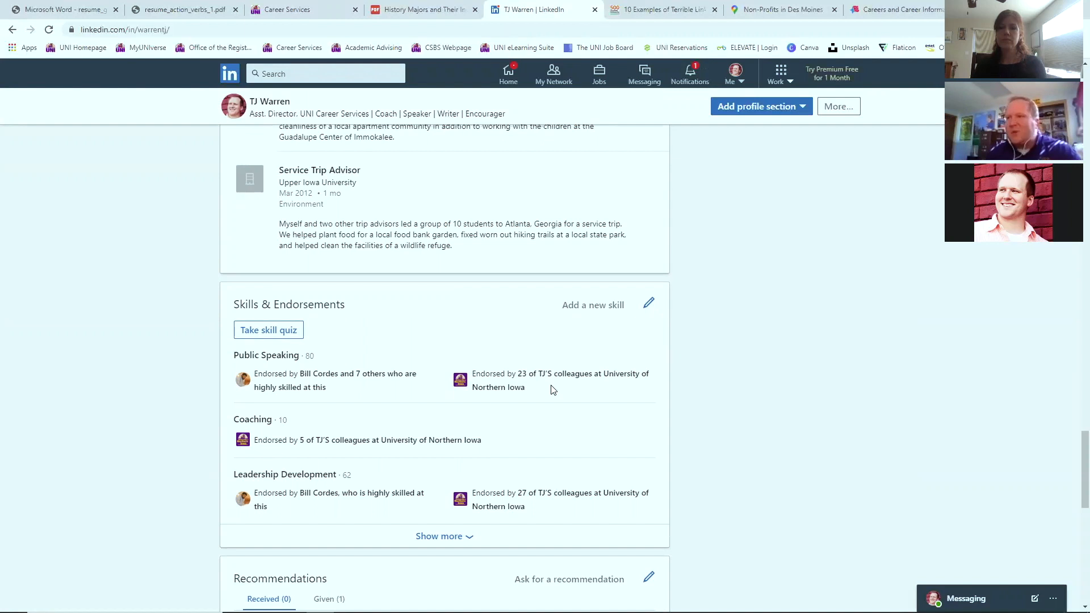
mouse_move(347, 417)
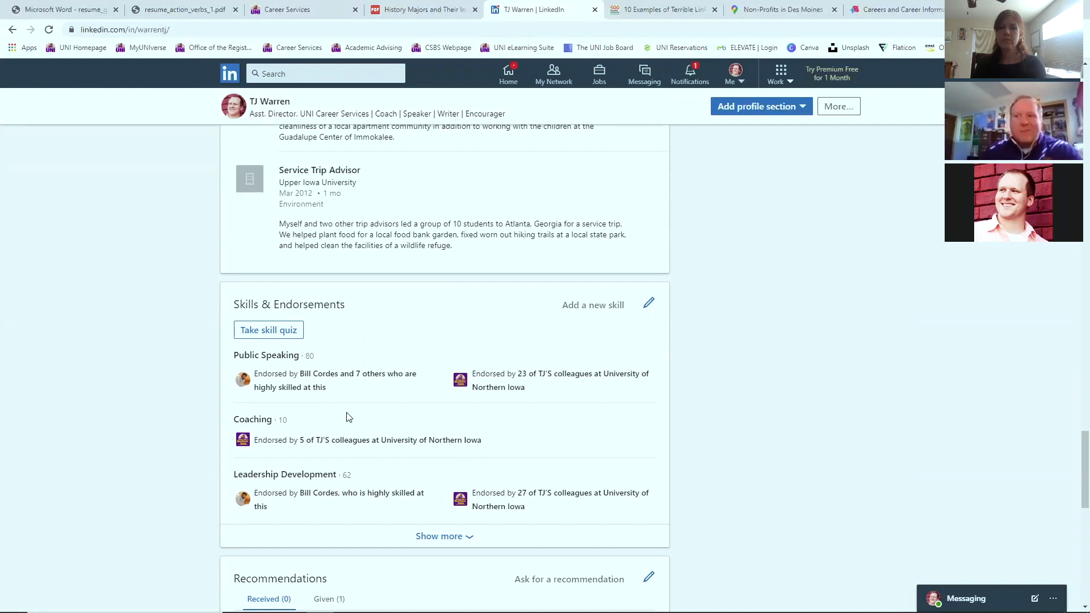
mouse_move(465, 427)
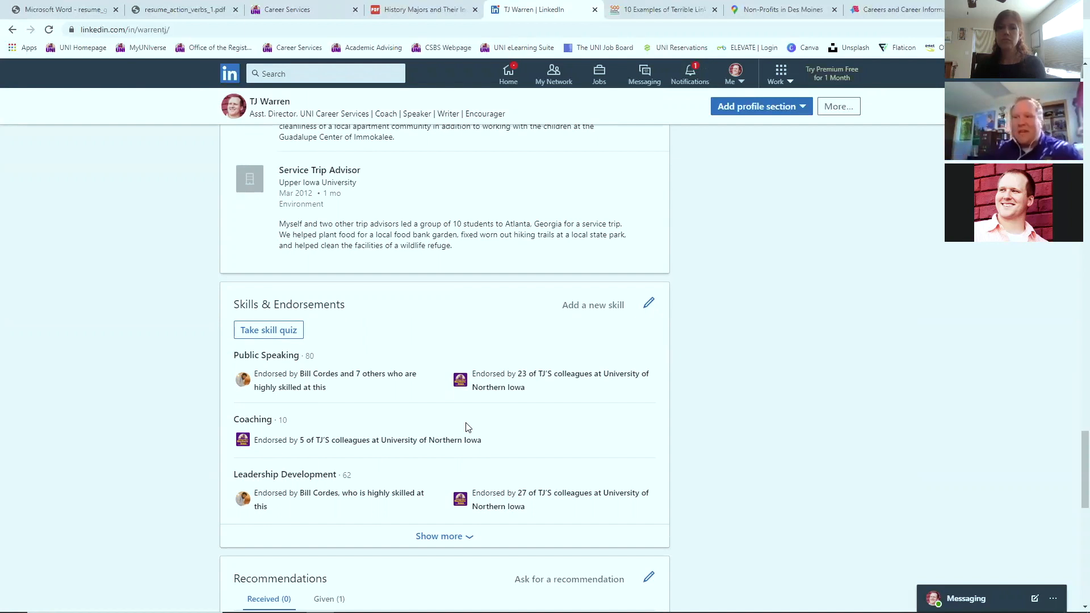
mouse_move(775, 454)
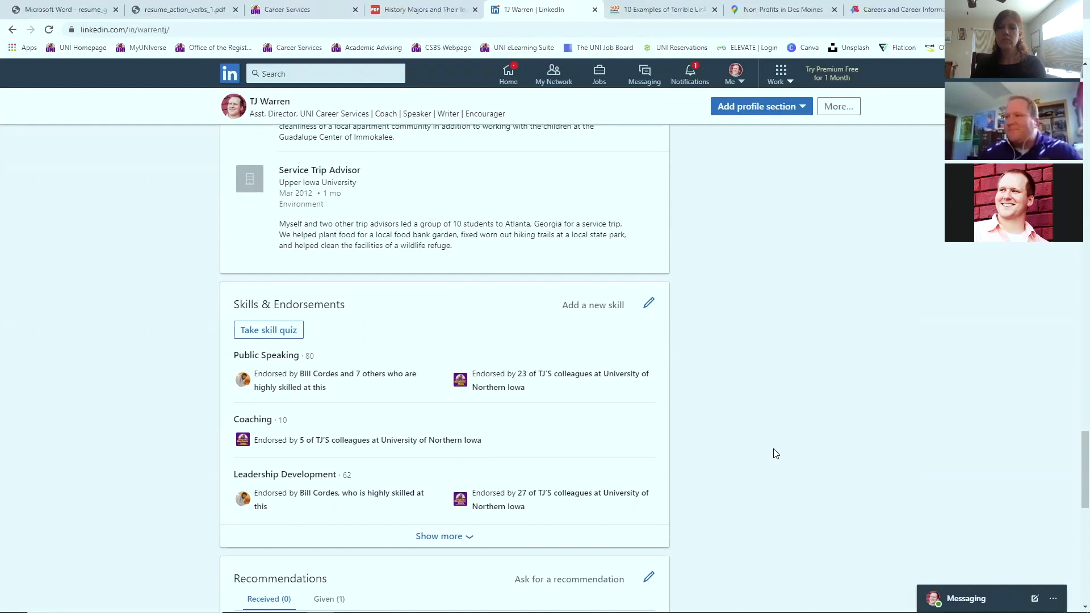
scroll(down, 3)
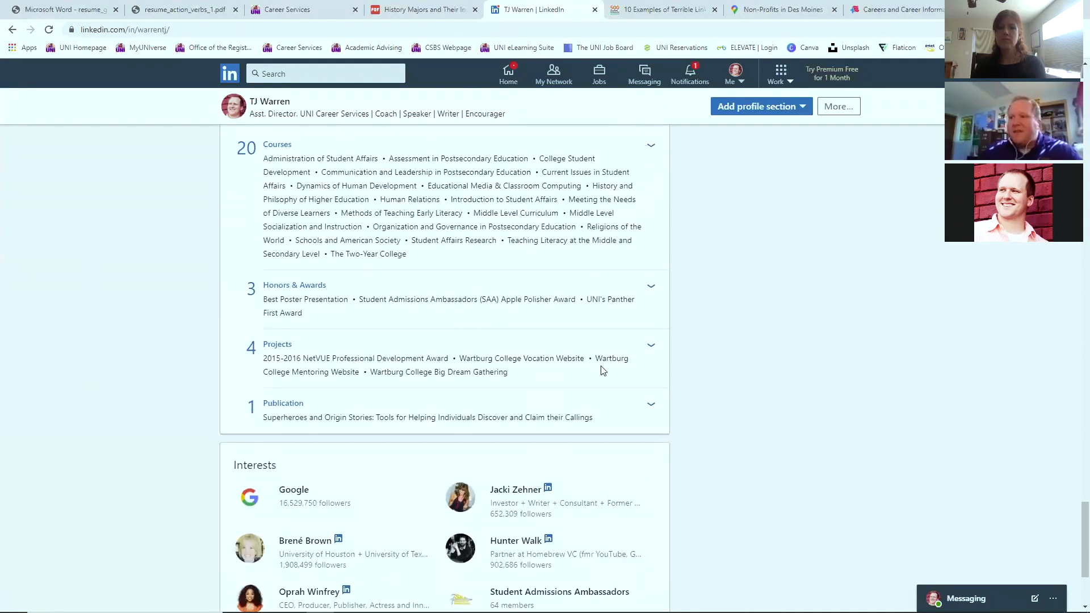
scroll(down, 3)
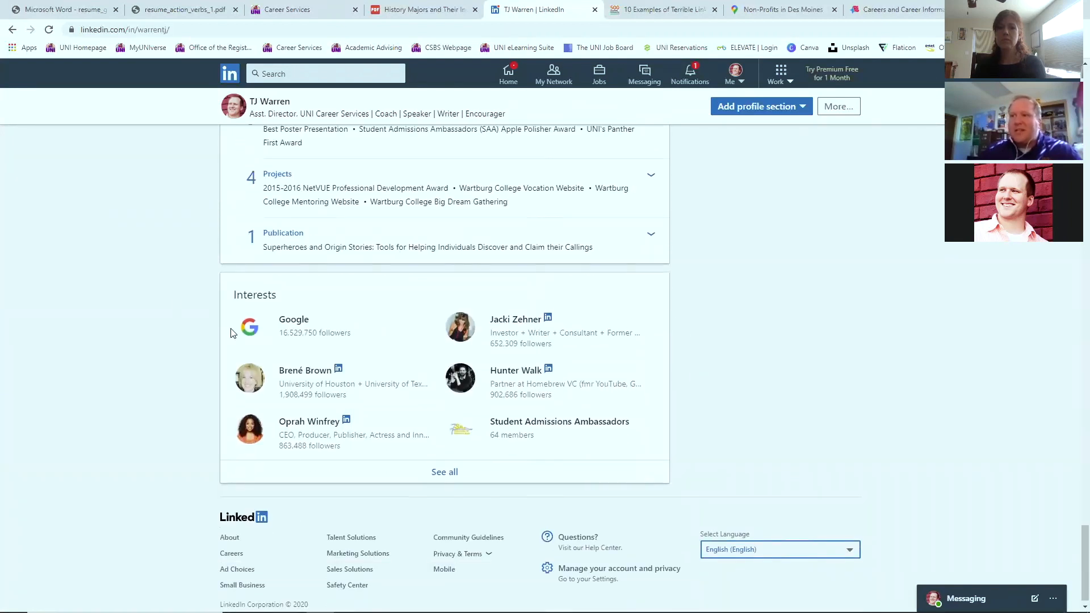
mouse_move(506, 290)
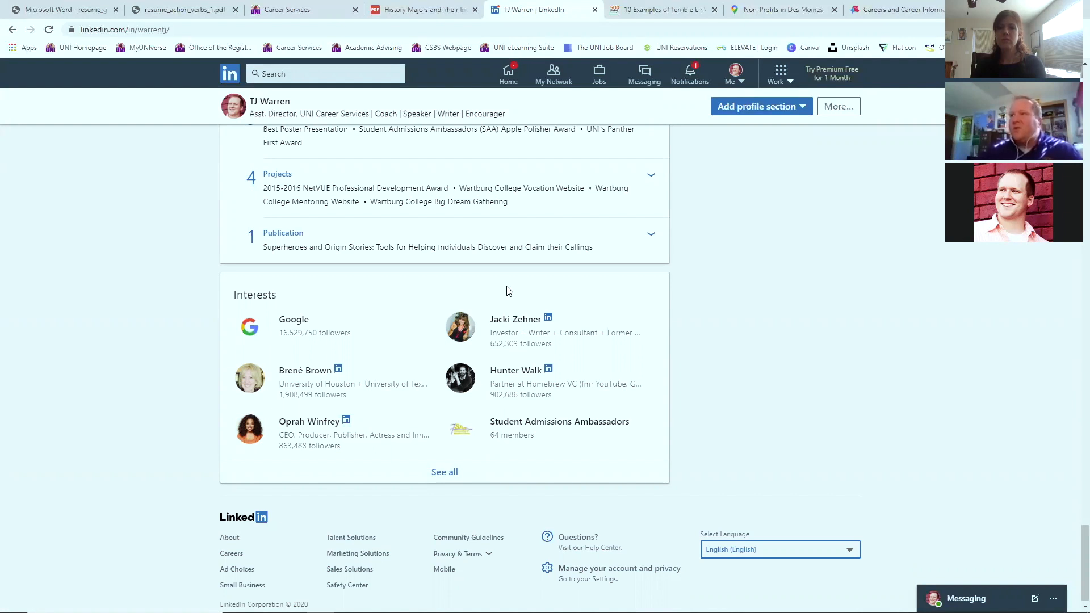
mouse_move(812, 307)
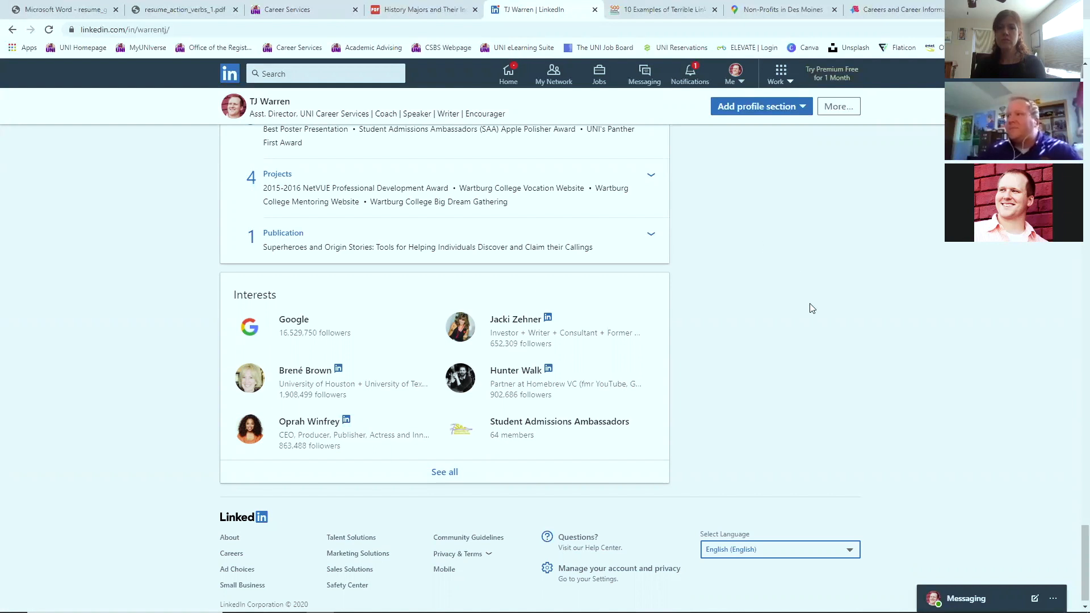
scroll(up, 3)
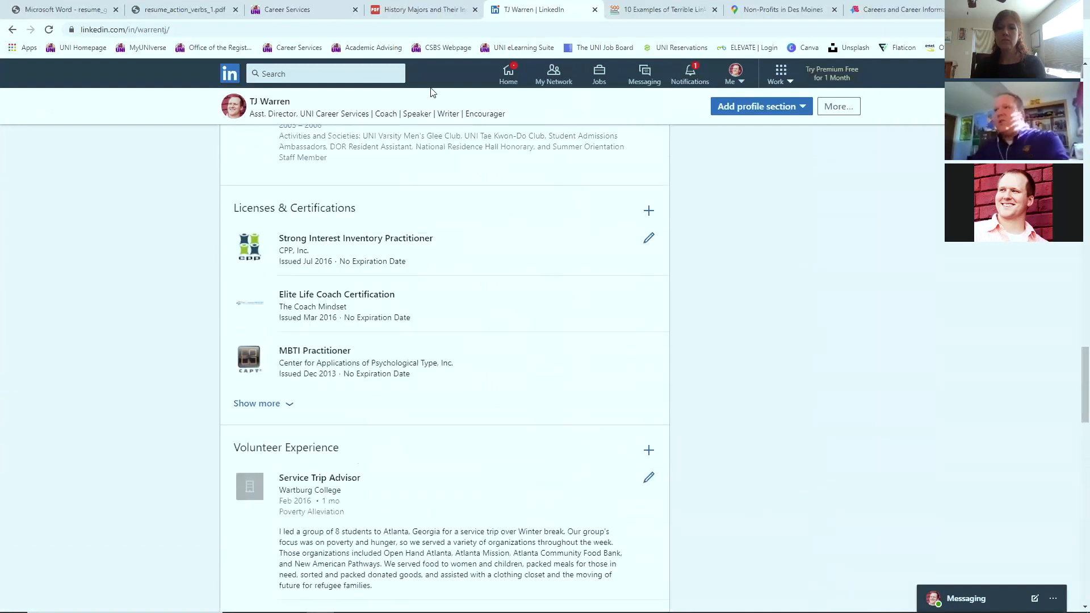
Search LinkedIn for 'Uni' and open the University of Northern Iowa school page
click(323, 73)
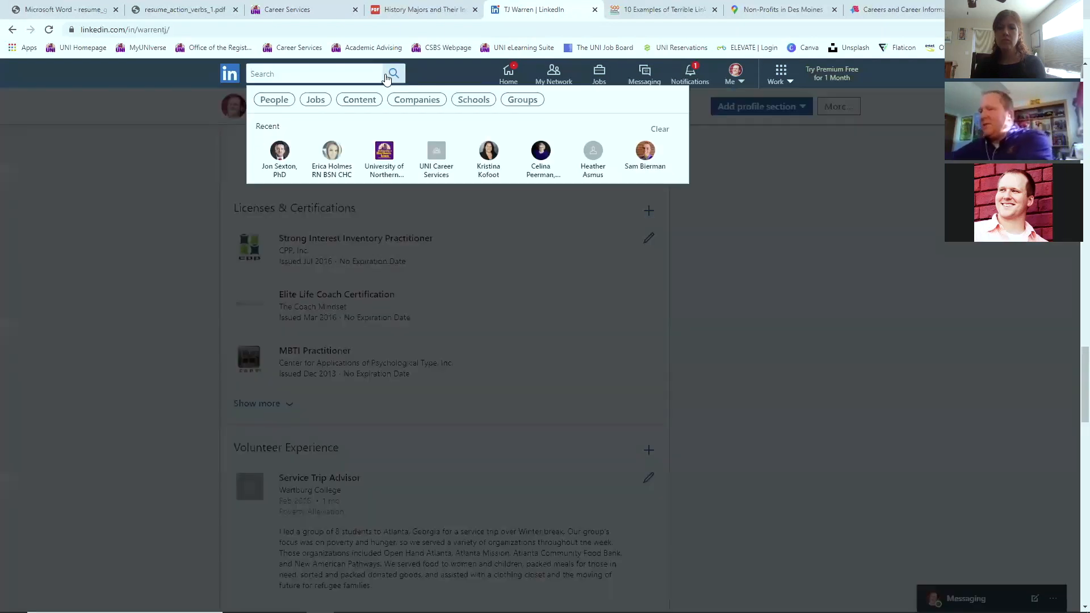
text(Uni)
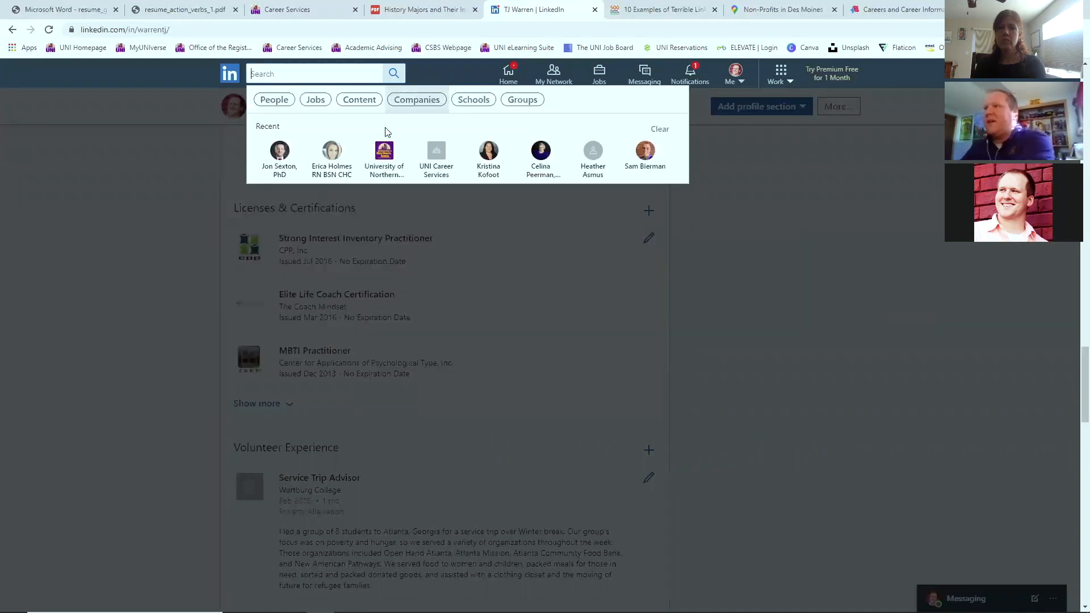
mouse_move(384, 152)
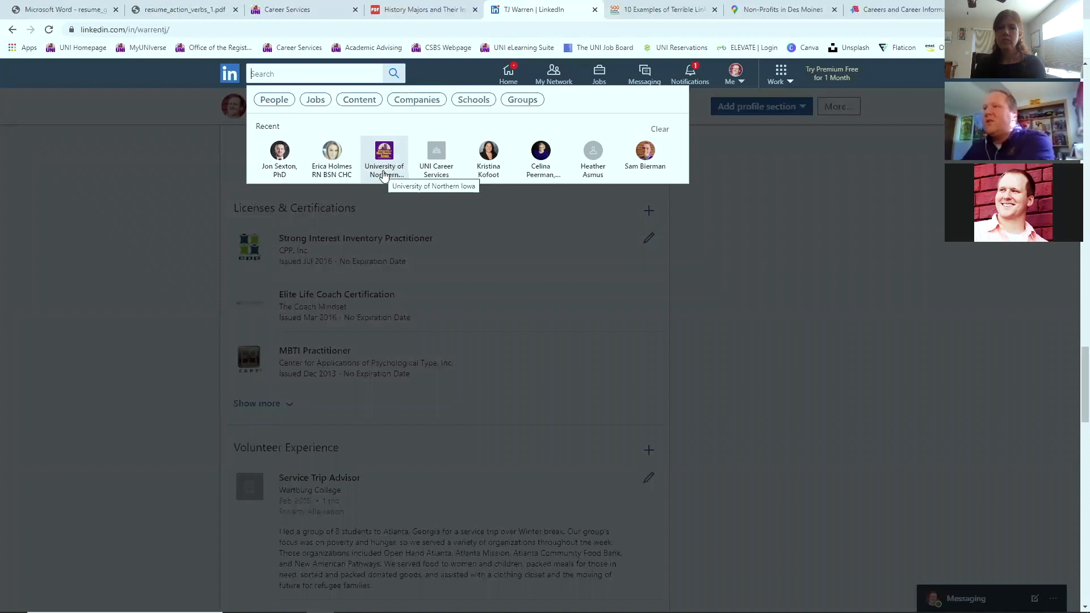
click(384, 153)
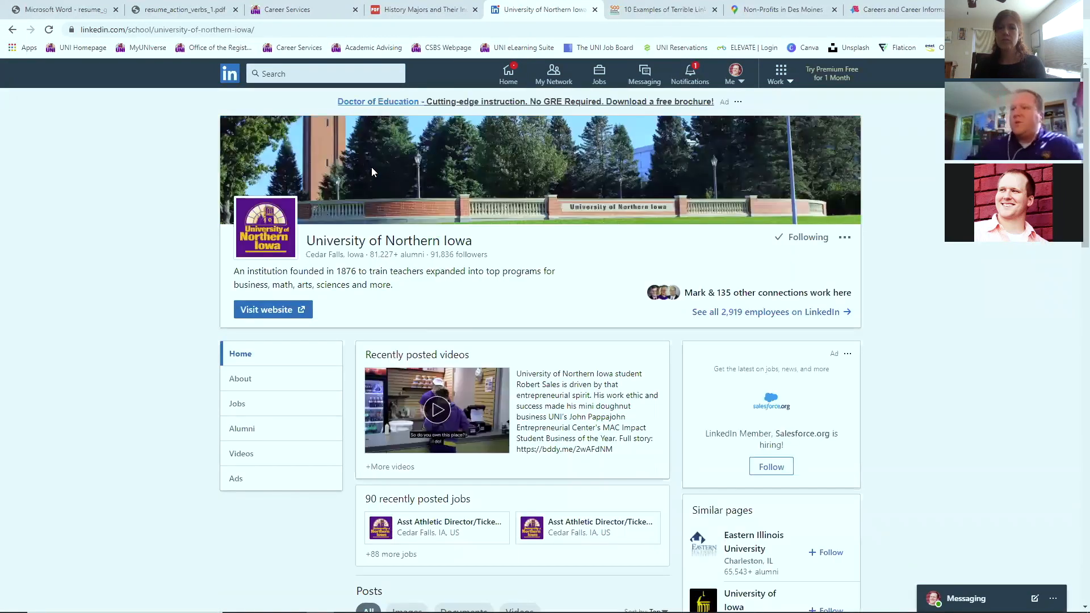
mouse_move(273, 309)
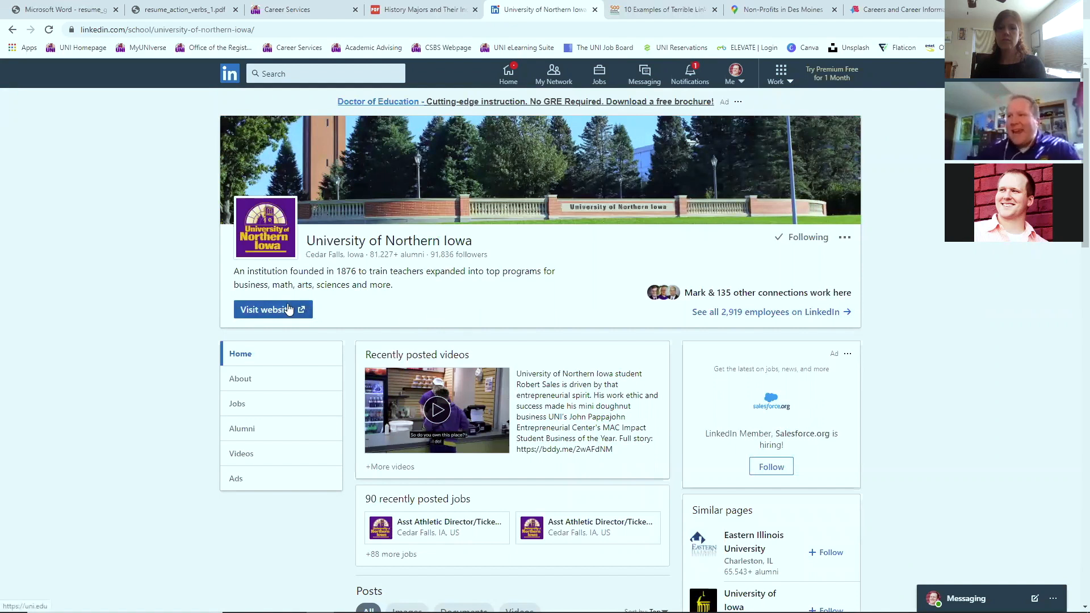
mouse_move(273, 310)
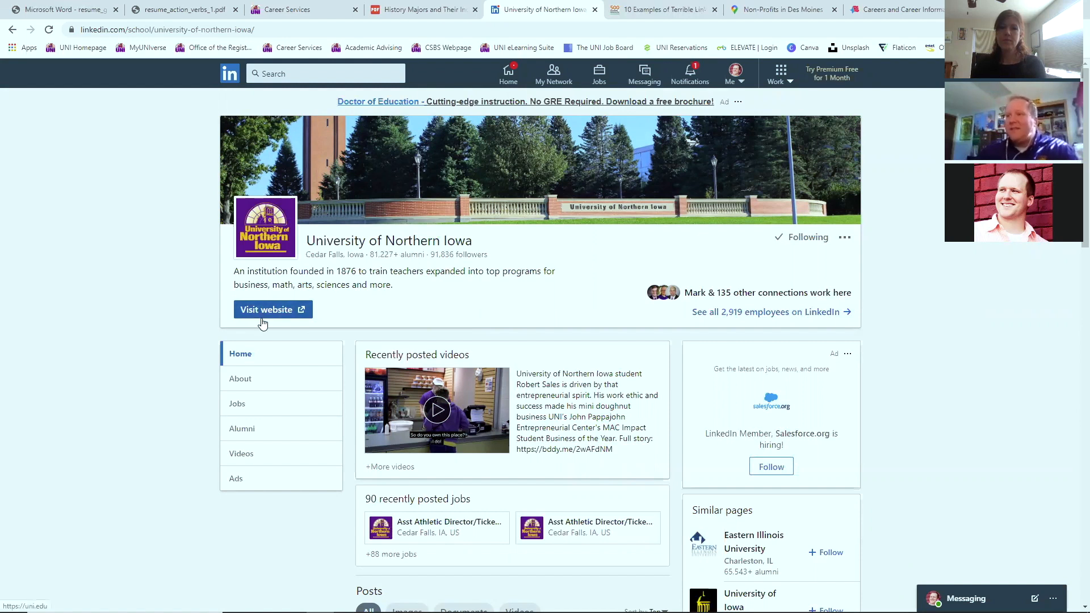
mouse_move(241, 430)
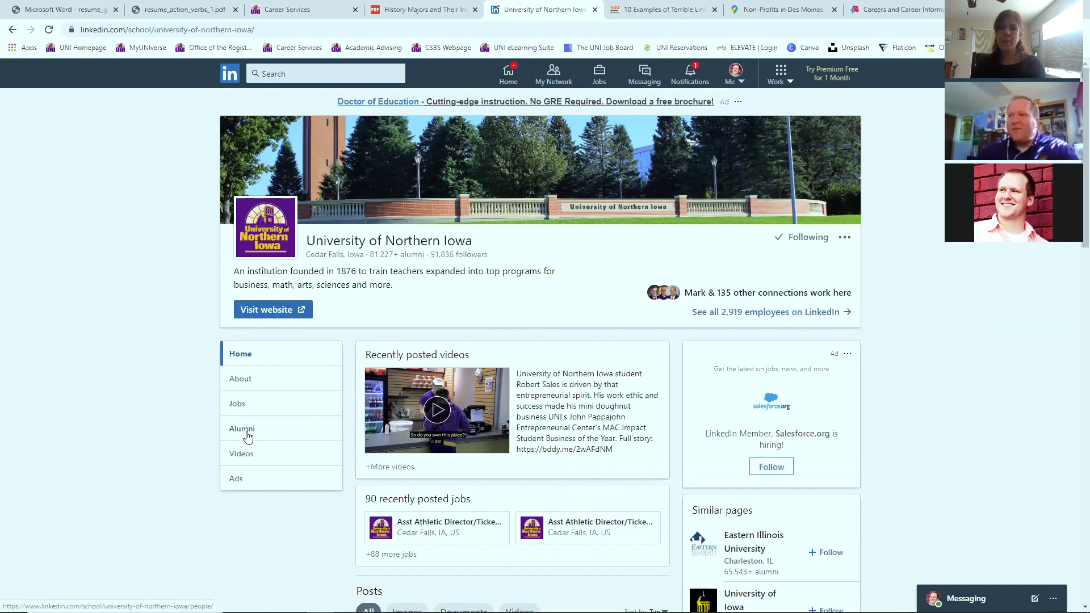
click(242, 428)
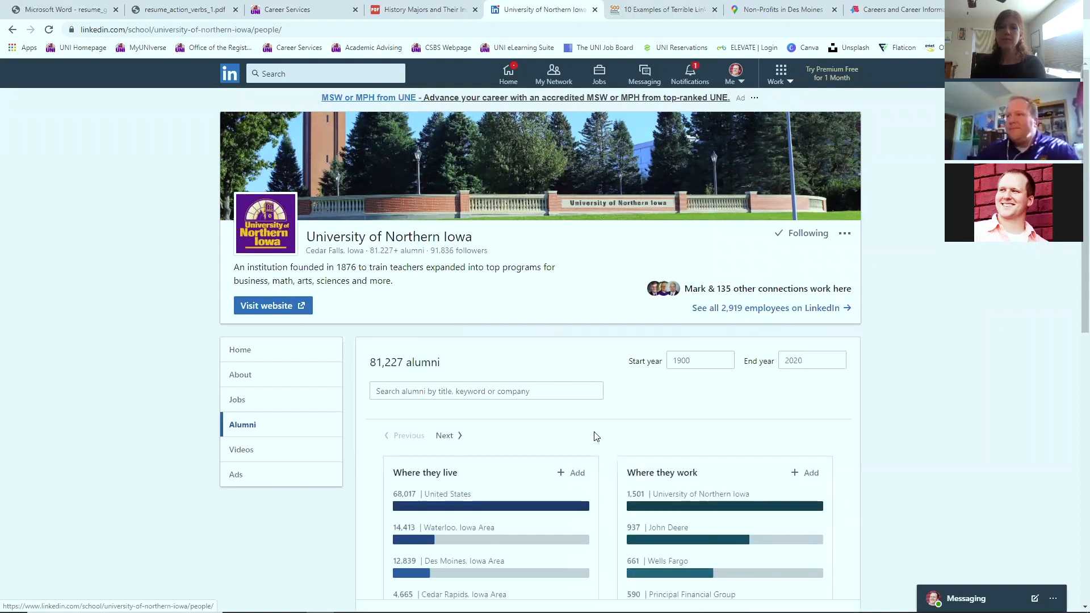
scroll(down, 3)
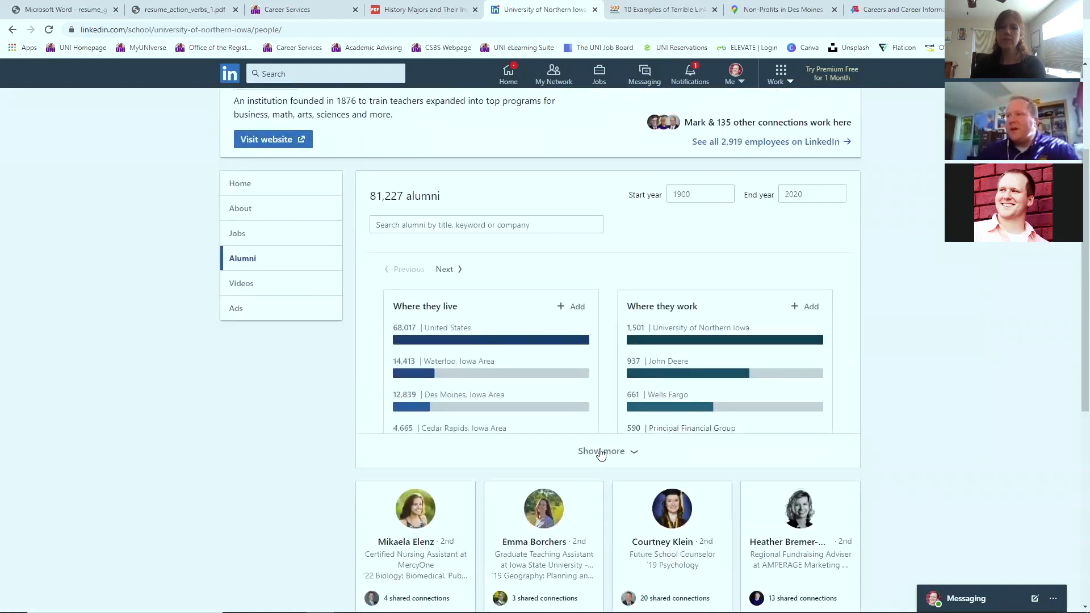
click(601, 451)
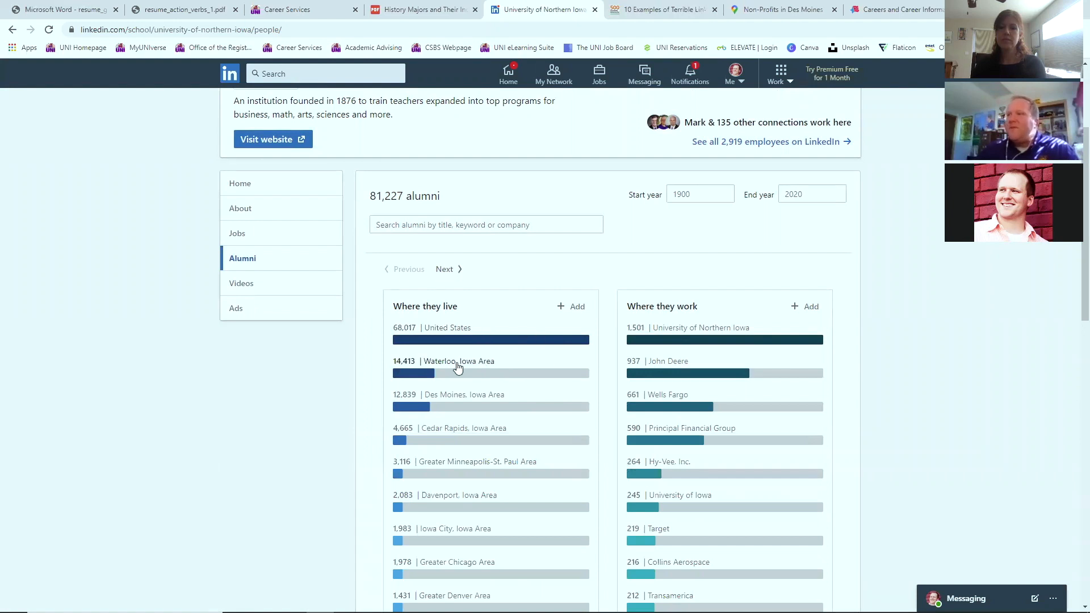
click(444, 269)
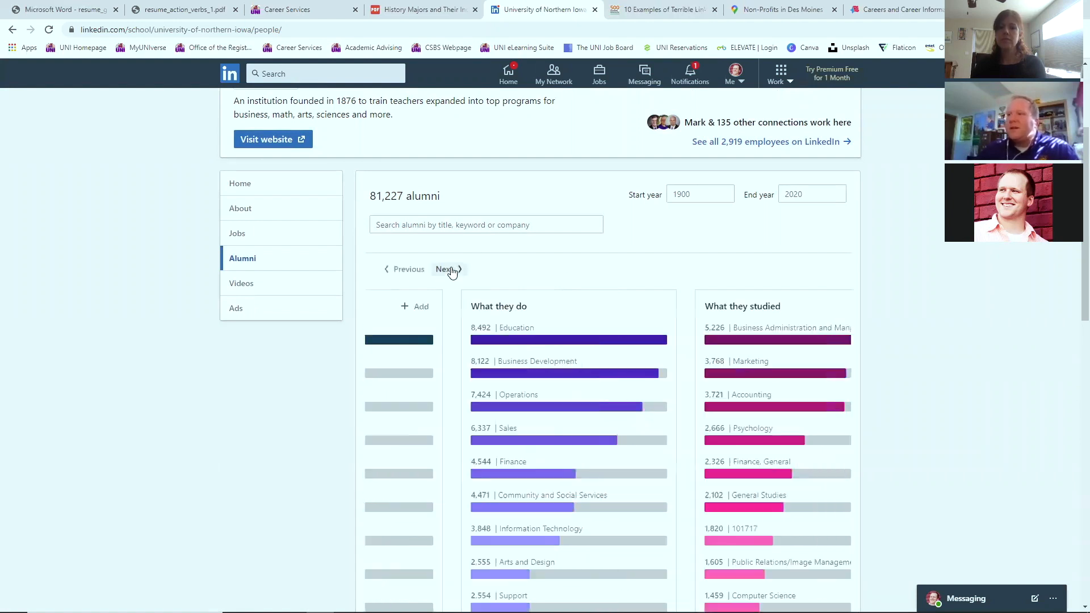
click(444, 269)
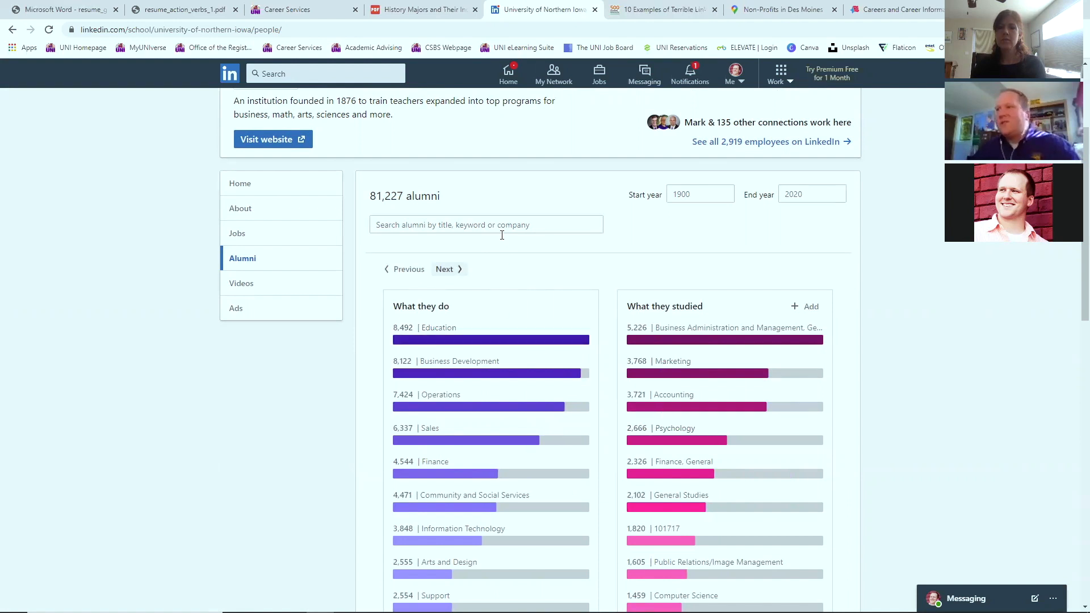
text(Histo)
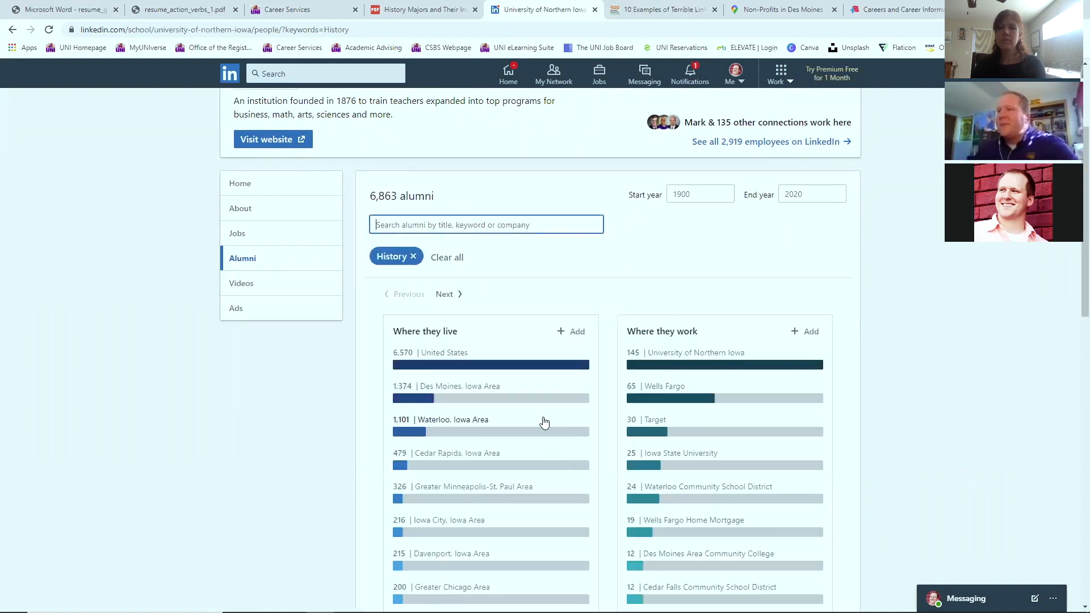
scroll(down, 3)
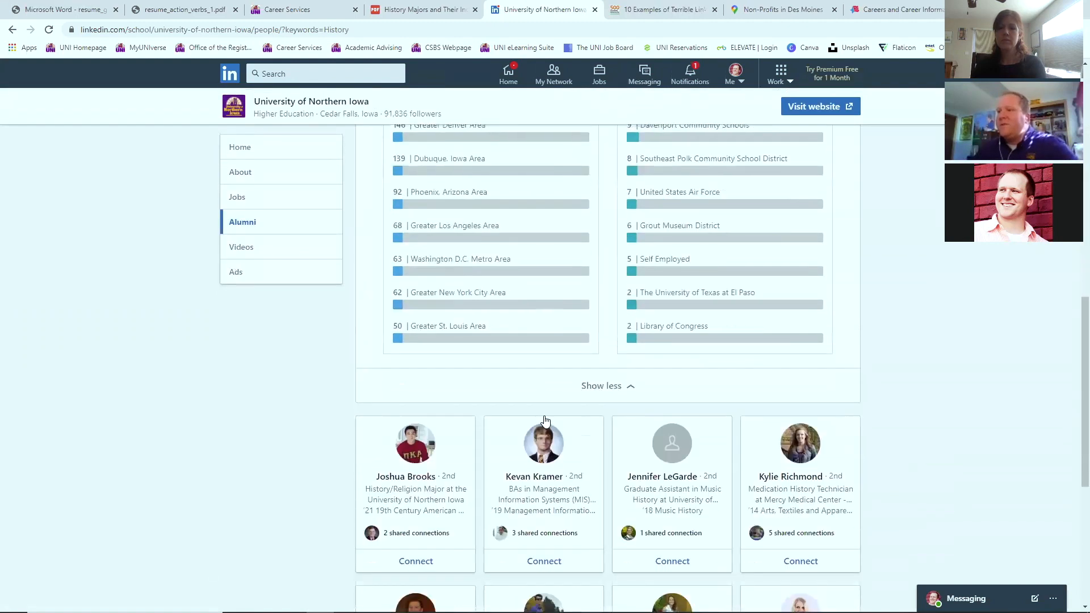
scroll(down, 3)
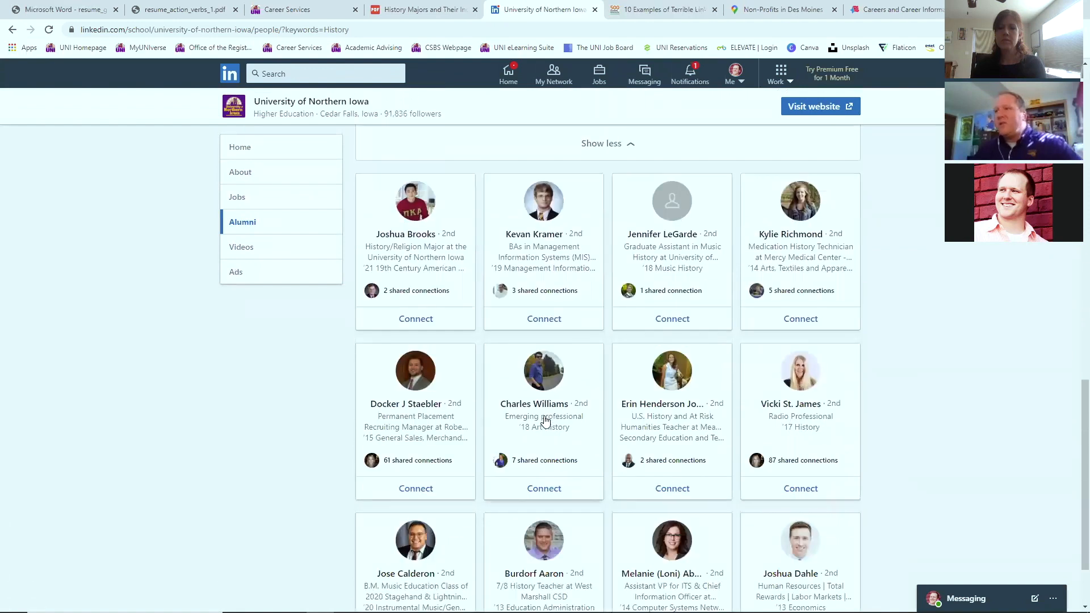
mouse_move(599, 412)
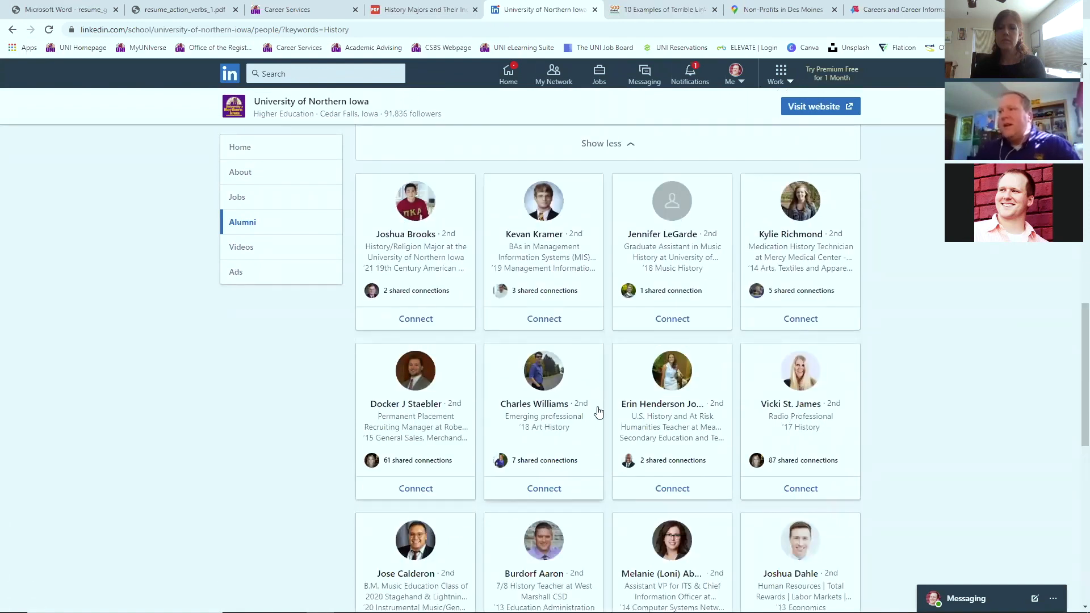
mouse_move(821, 342)
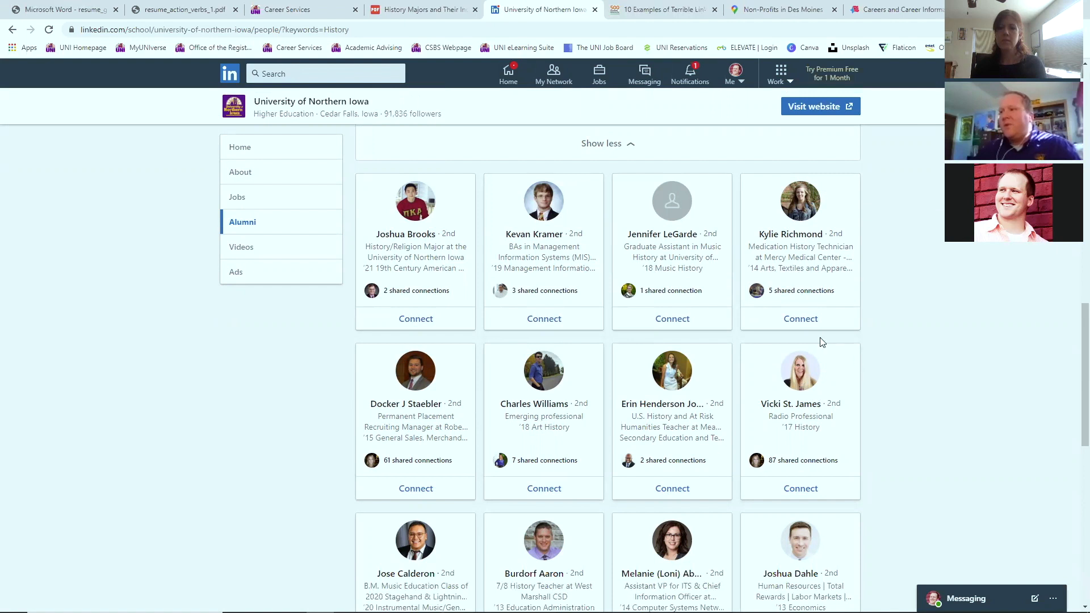
mouse_move(618, 408)
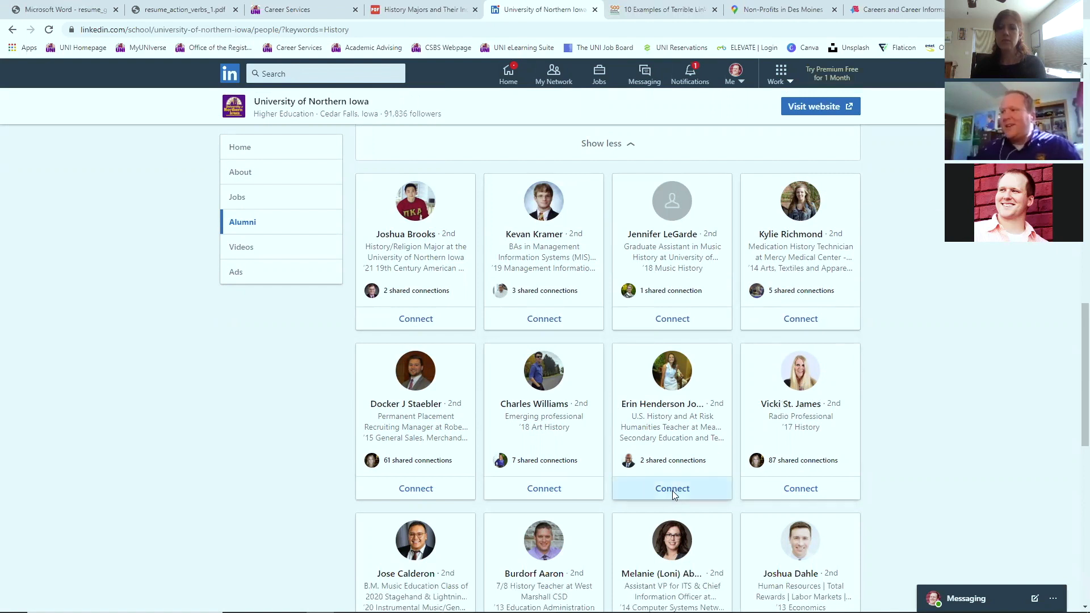
click(672, 488)
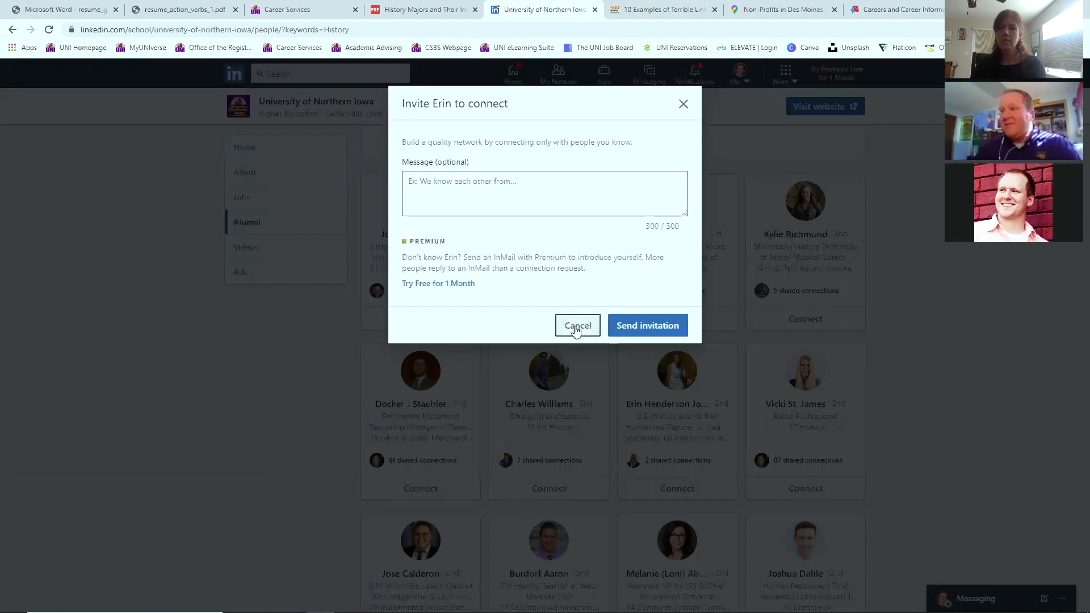
click(577, 326)
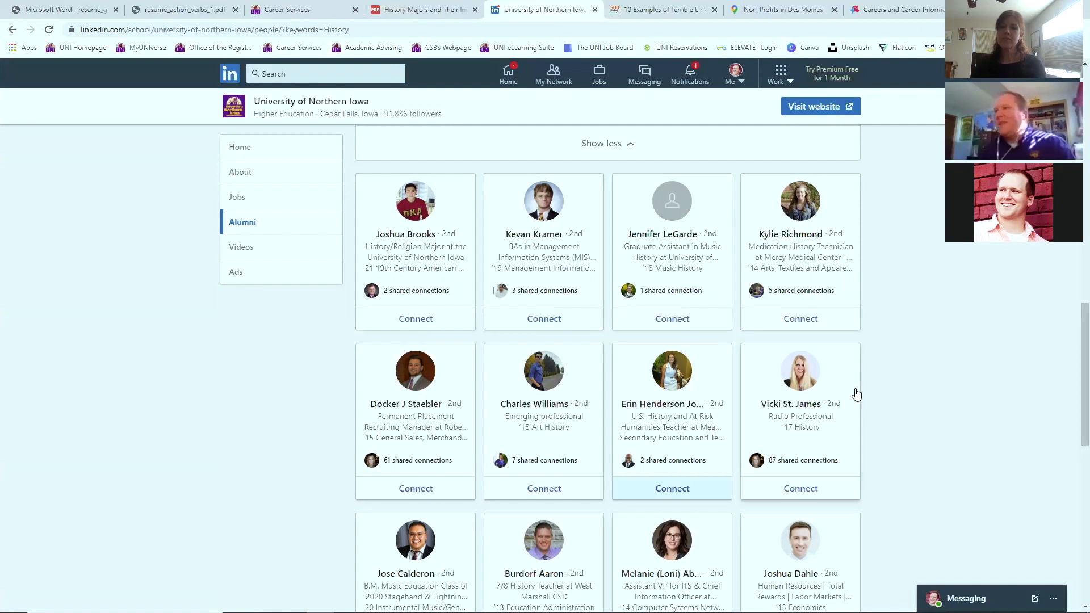
mouse_move(554, 395)
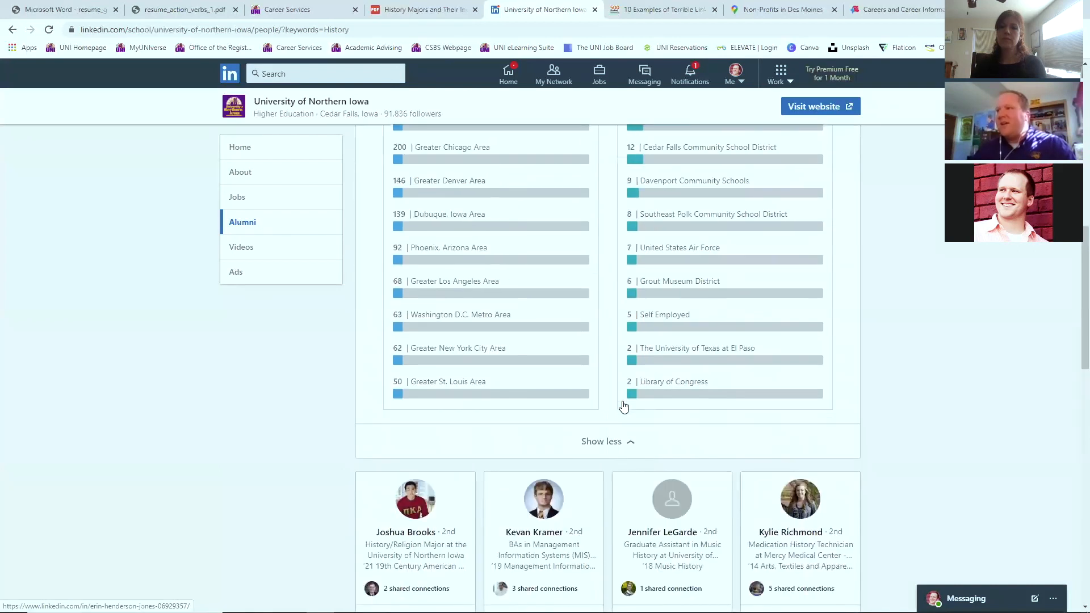
scroll(up, 3)
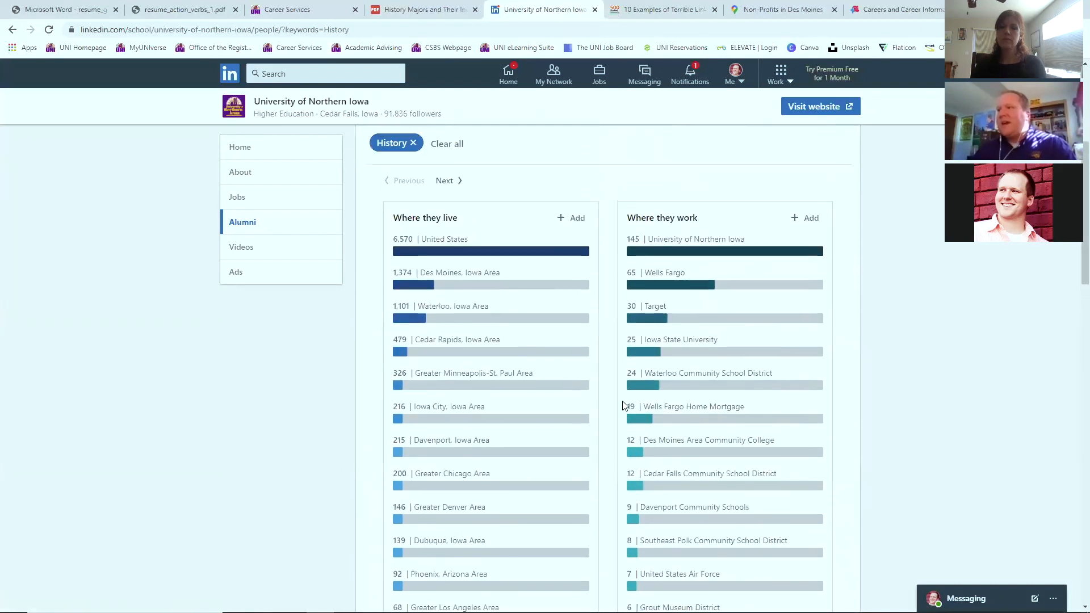
scroll(up, 3)
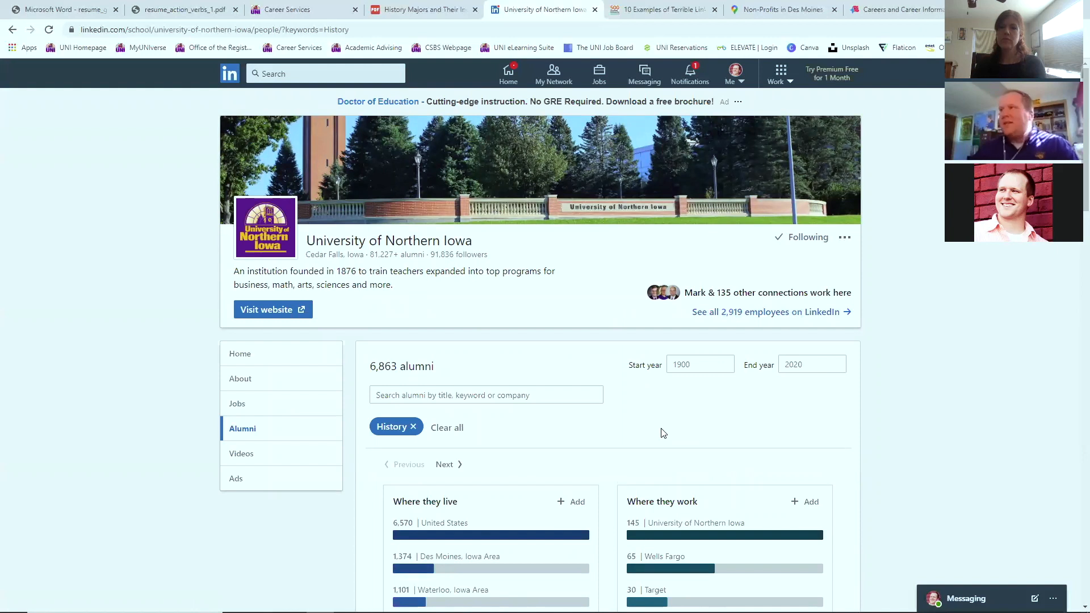
mouse_move(619, 112)
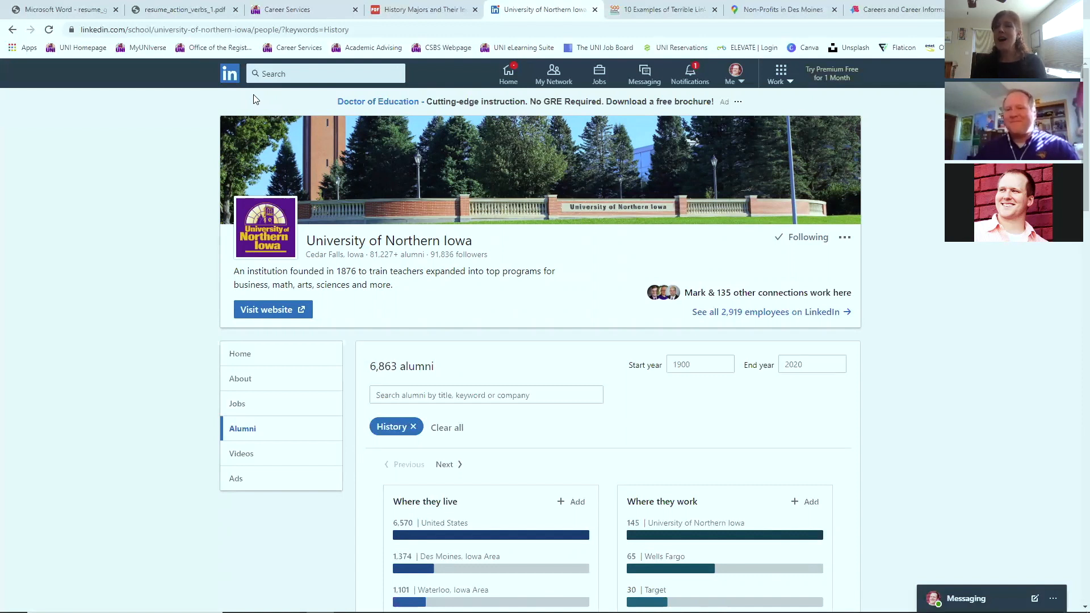
mouse_move(266, 92)
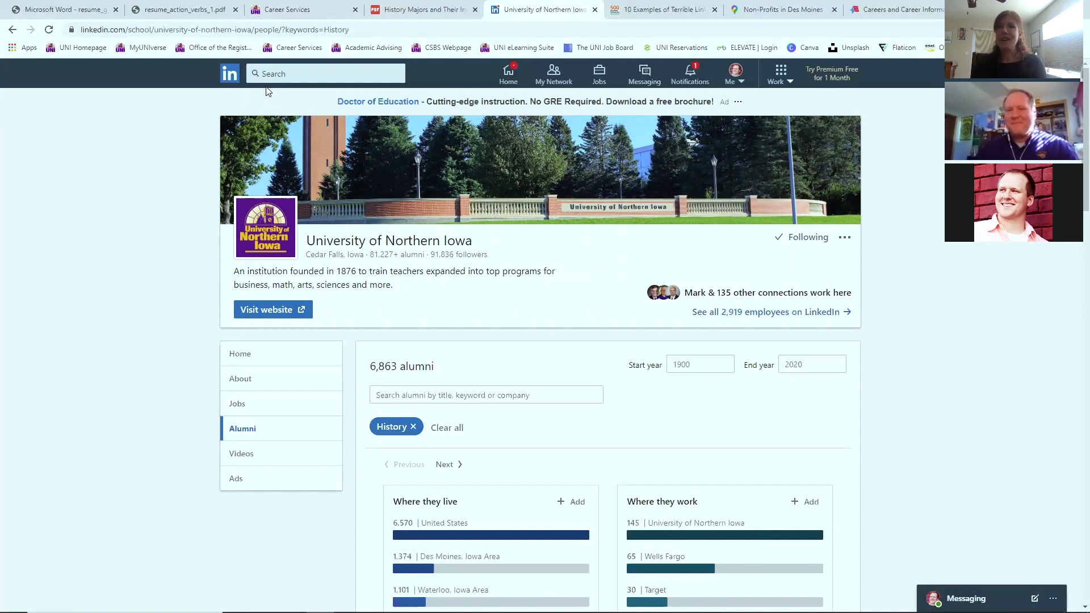
mouse_move(201, 167)
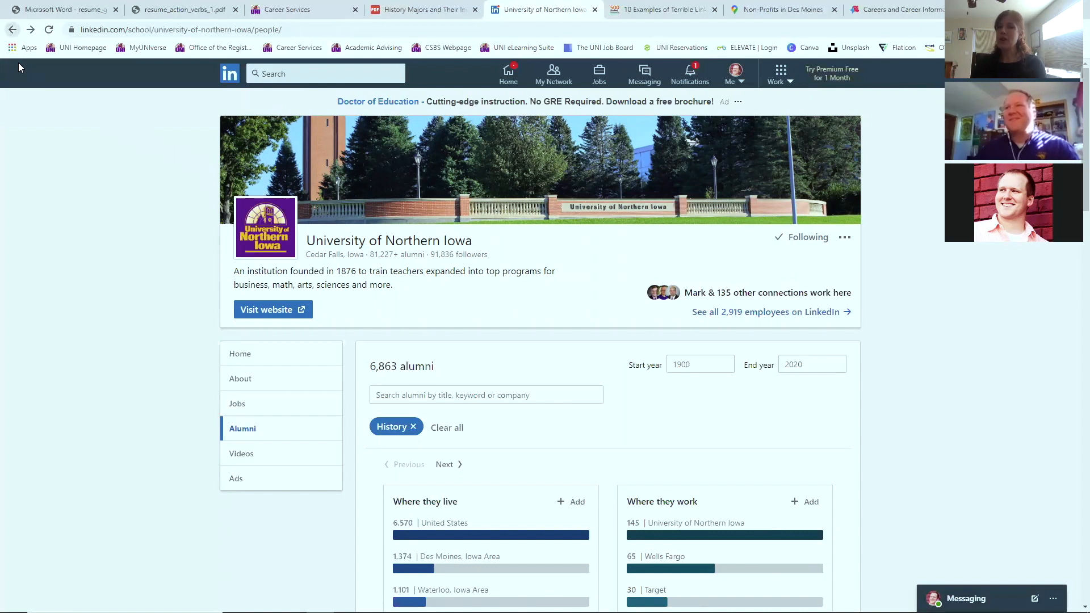
click(412, 426)
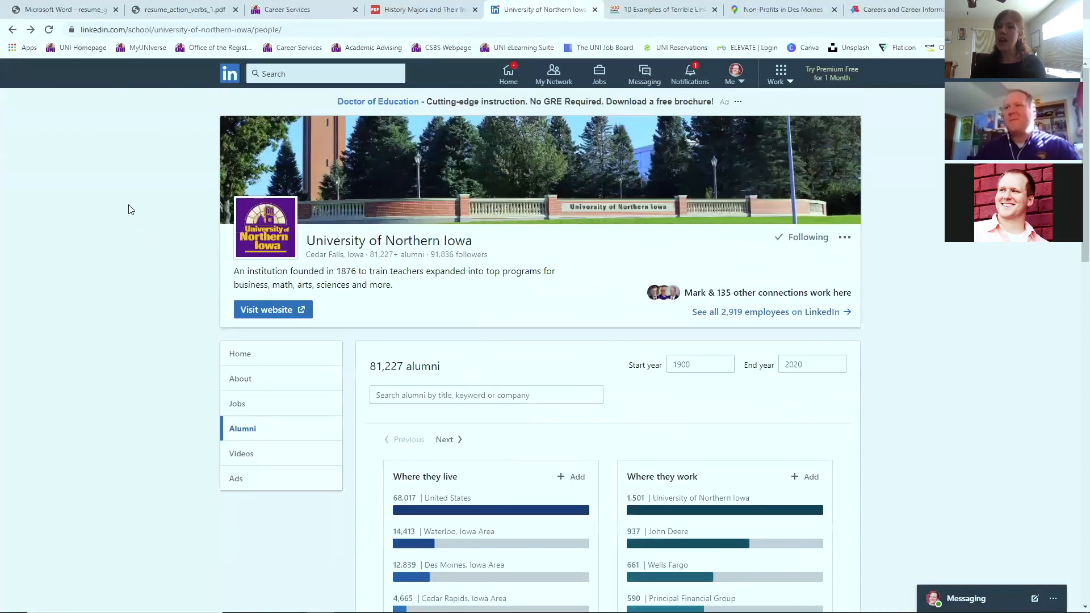
click(239, 353)
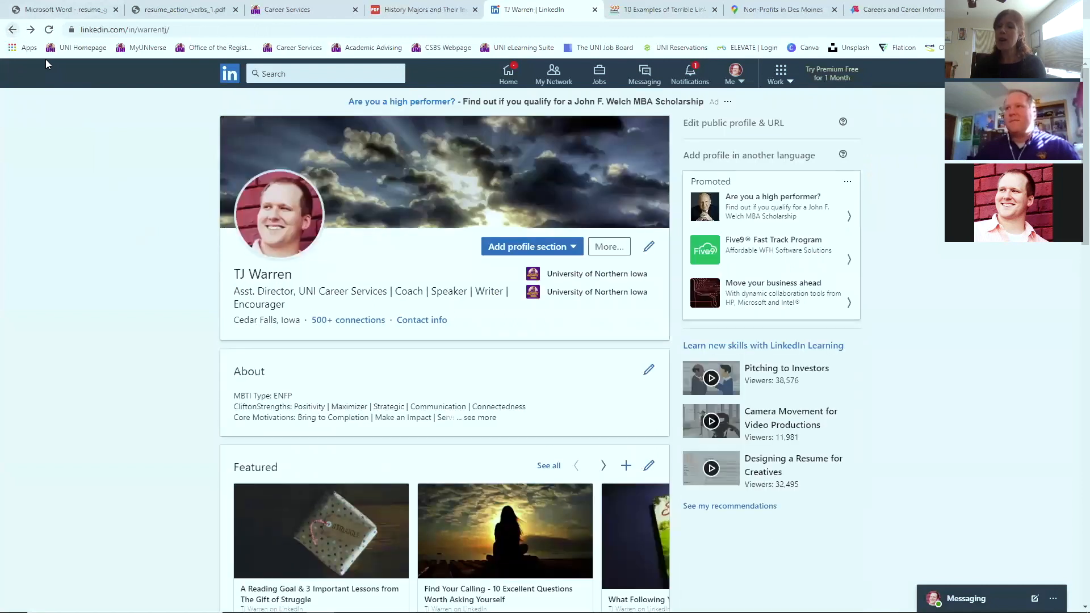
mouse_move(62, 233)
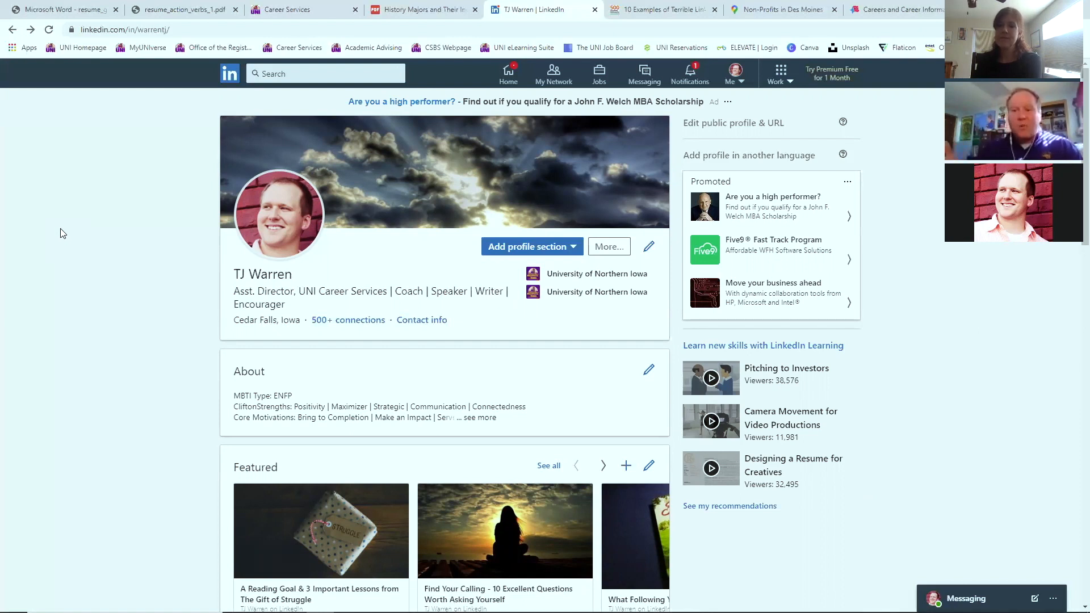
mouse_move(263, 95)
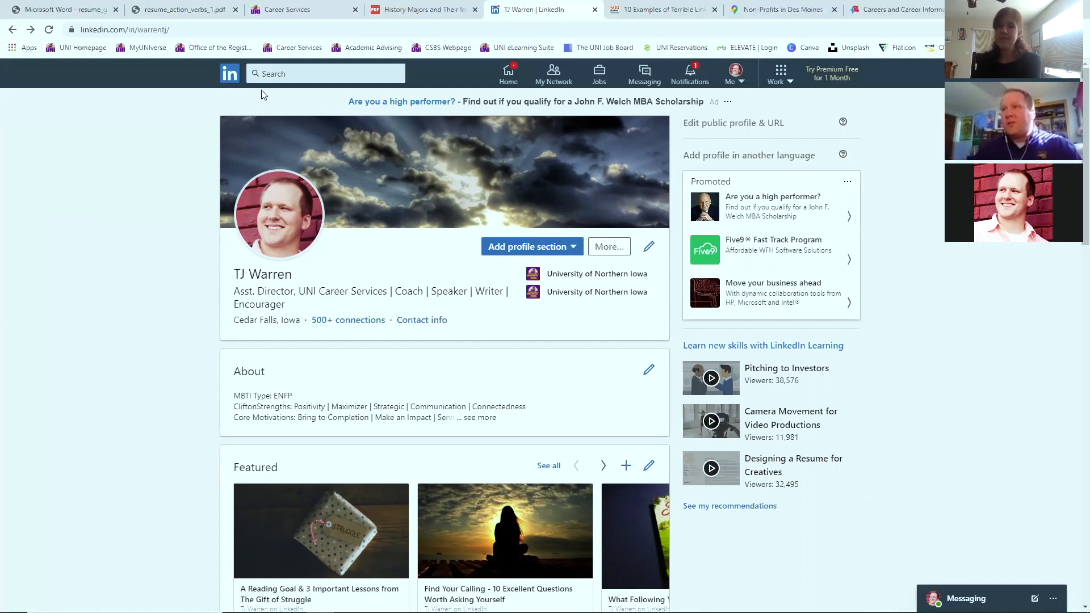
click(320, 74)
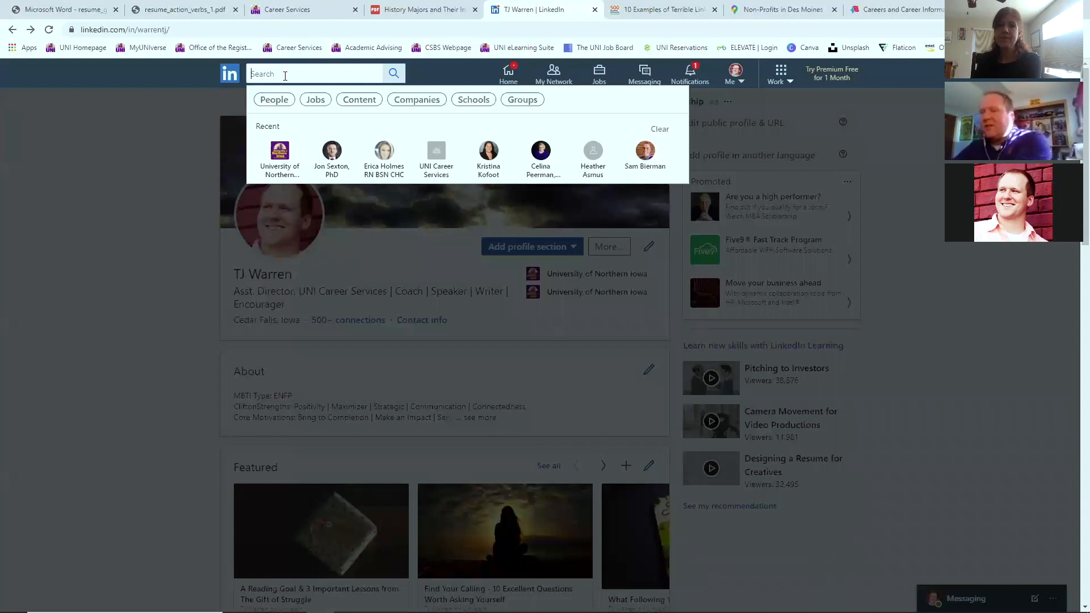
text(Ma)
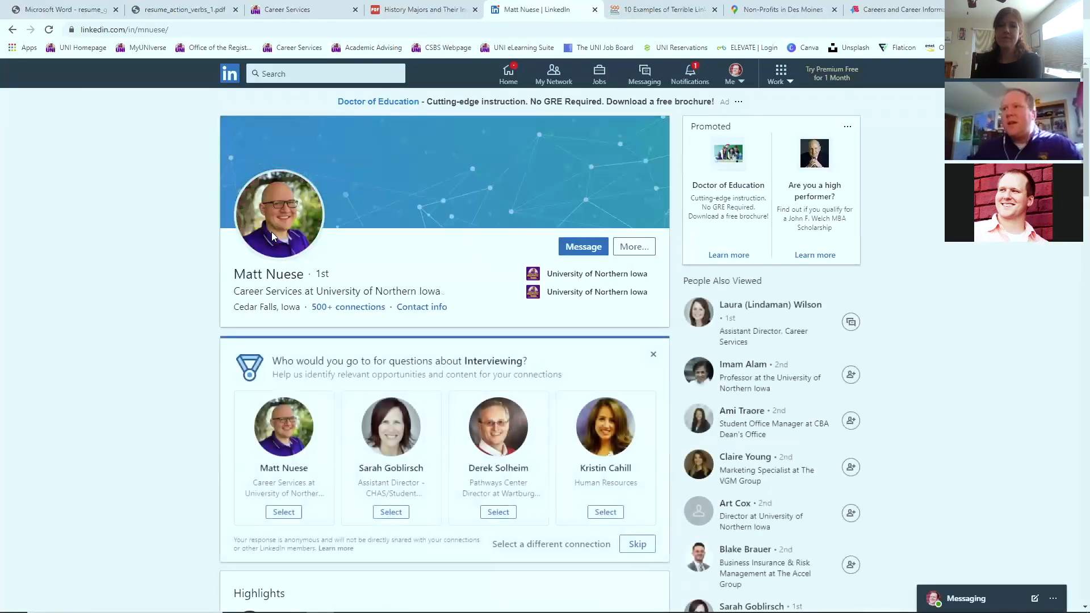
mouse_move(278, 215)
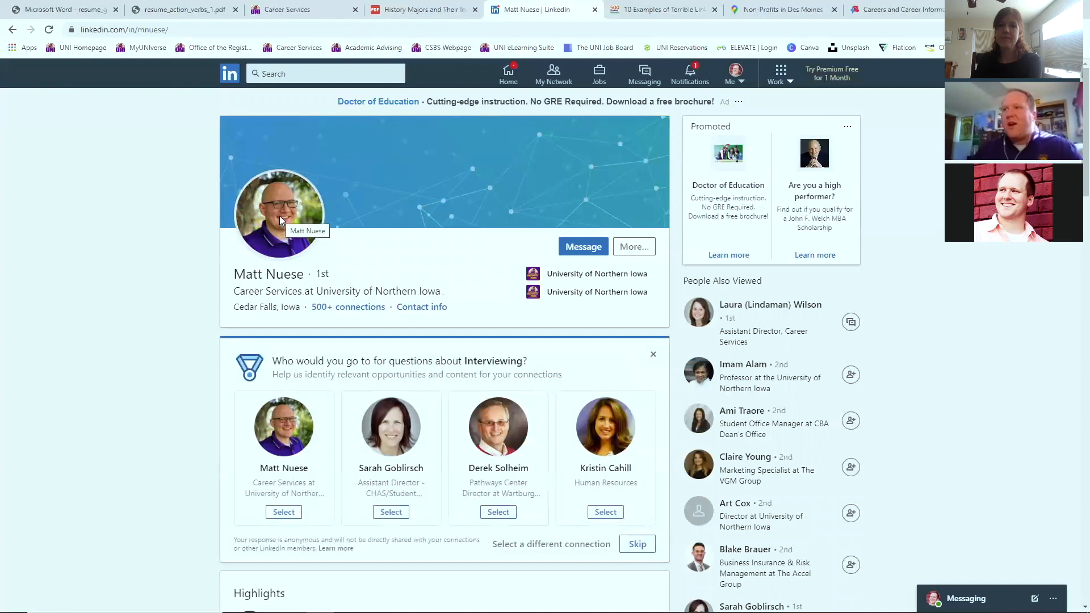
click(280, 214)
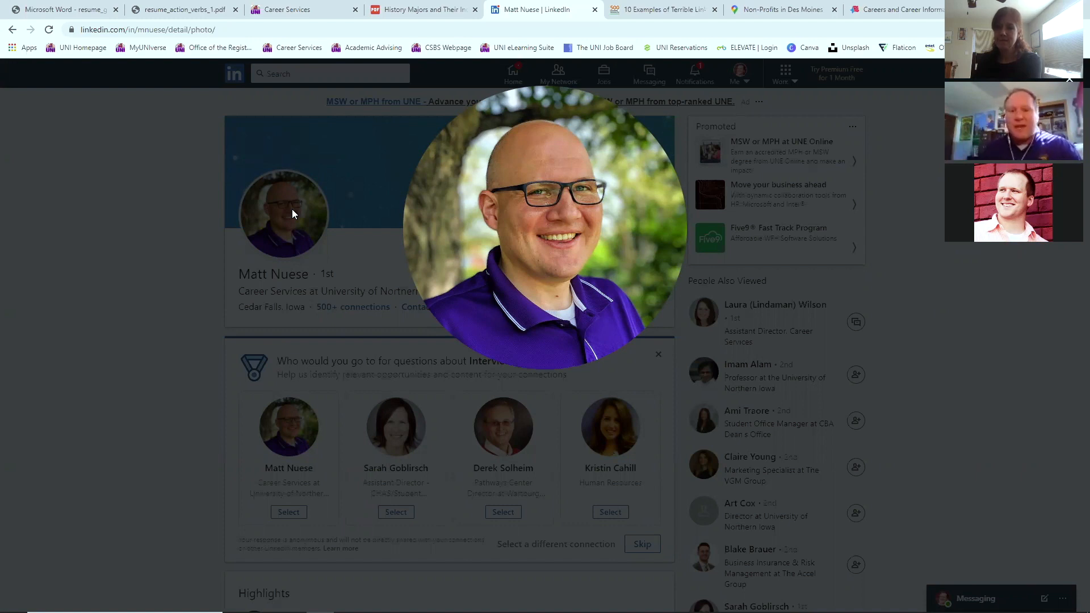
mouse_move(650, 5)
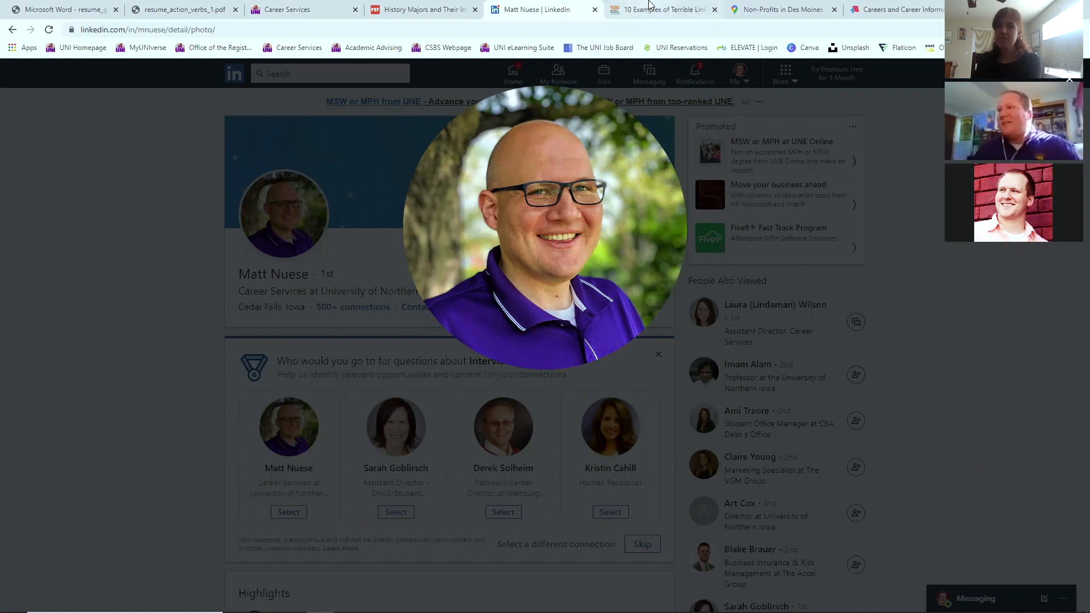
click(659, 9)
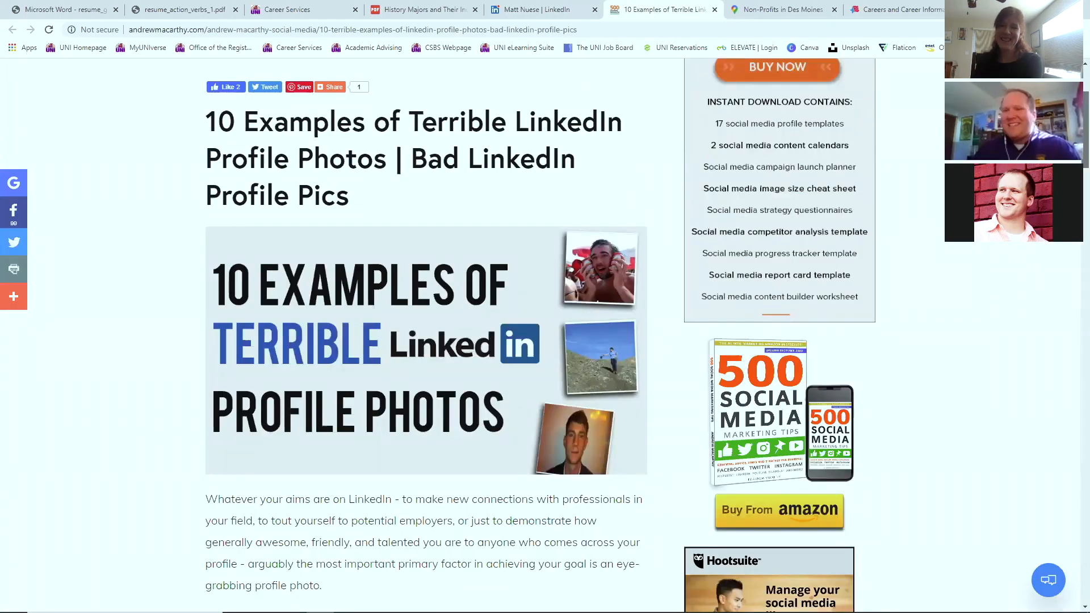
scroll(down, 3)
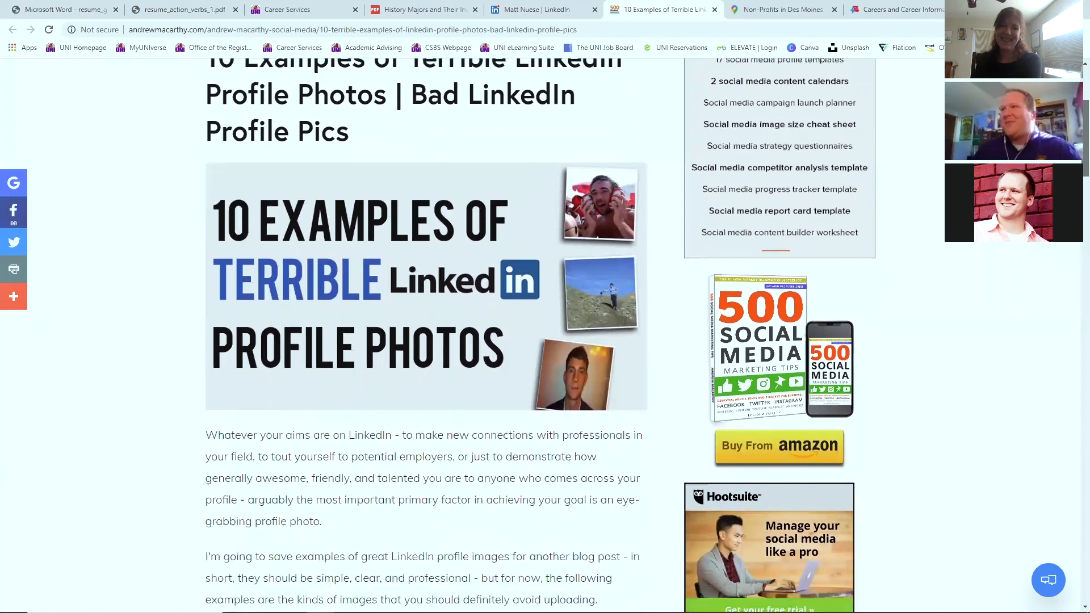
scroll(down, 3)
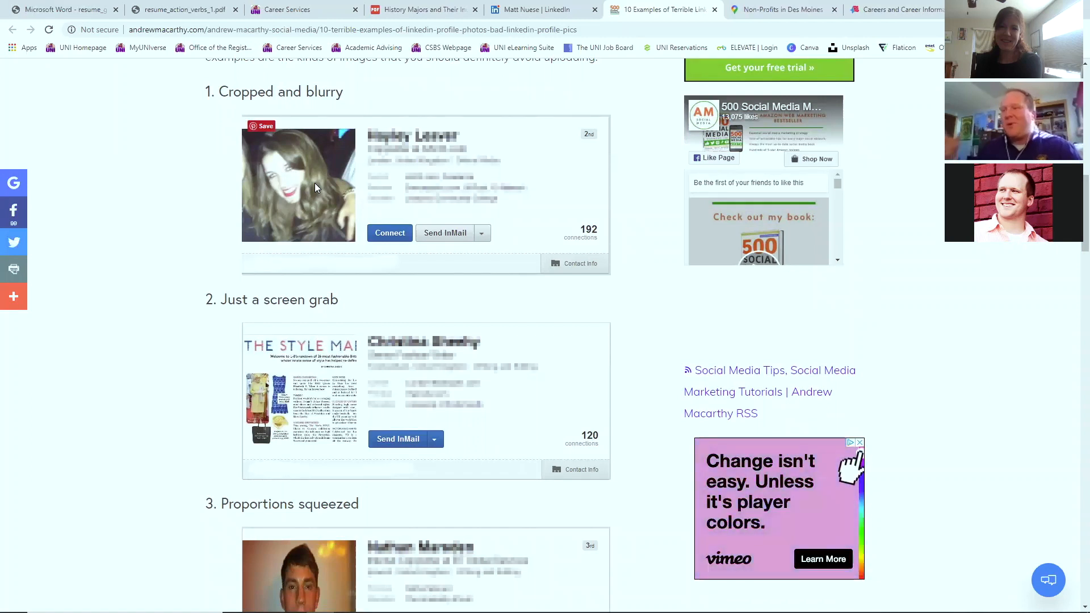
mouse_move(302, 400)
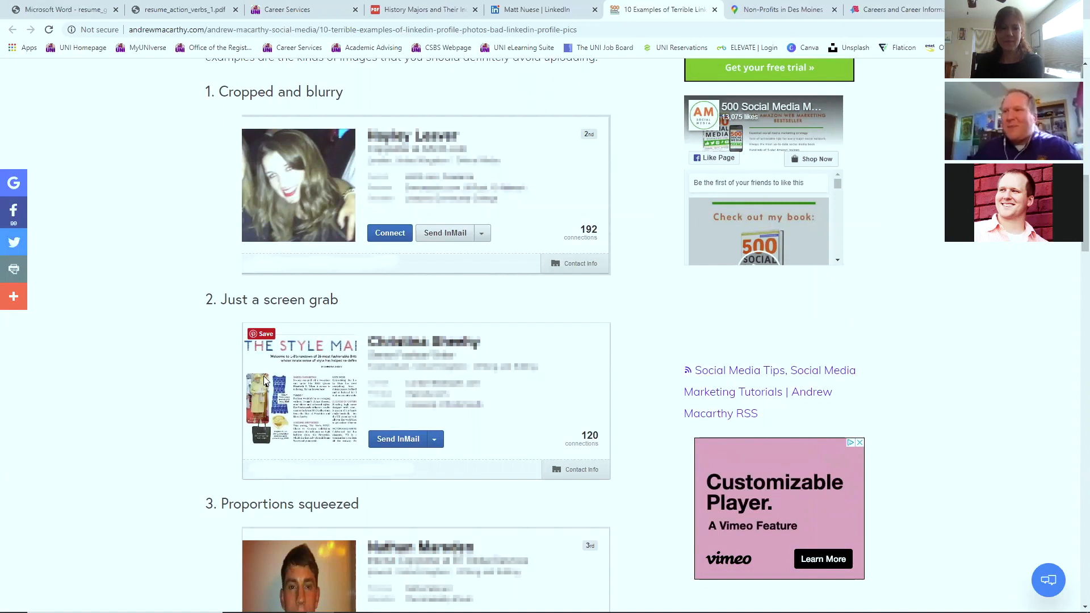
scroll(down, 3)
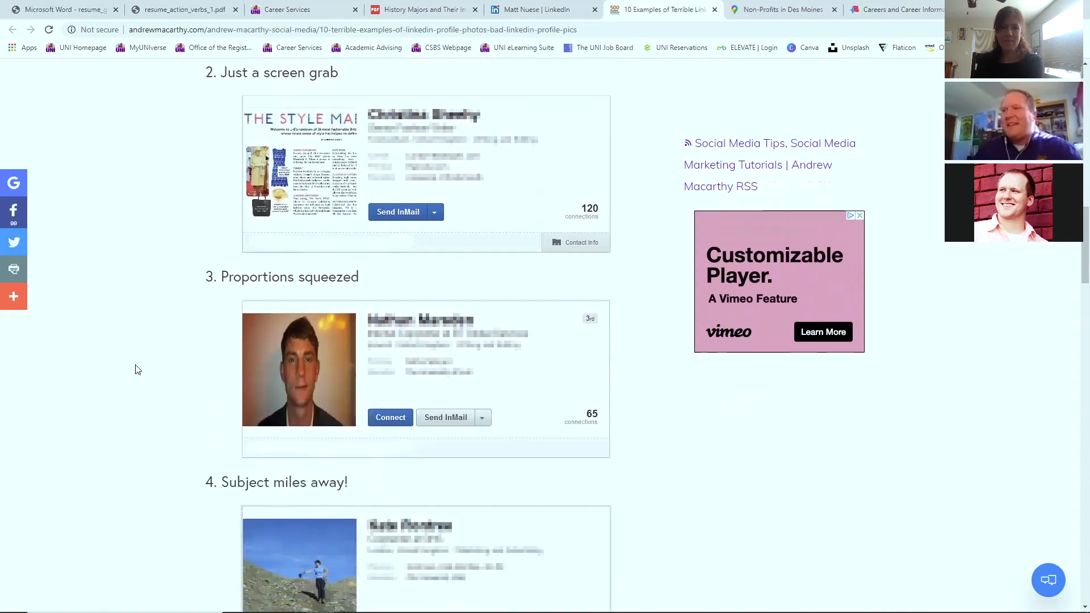
scroll(down, 3)
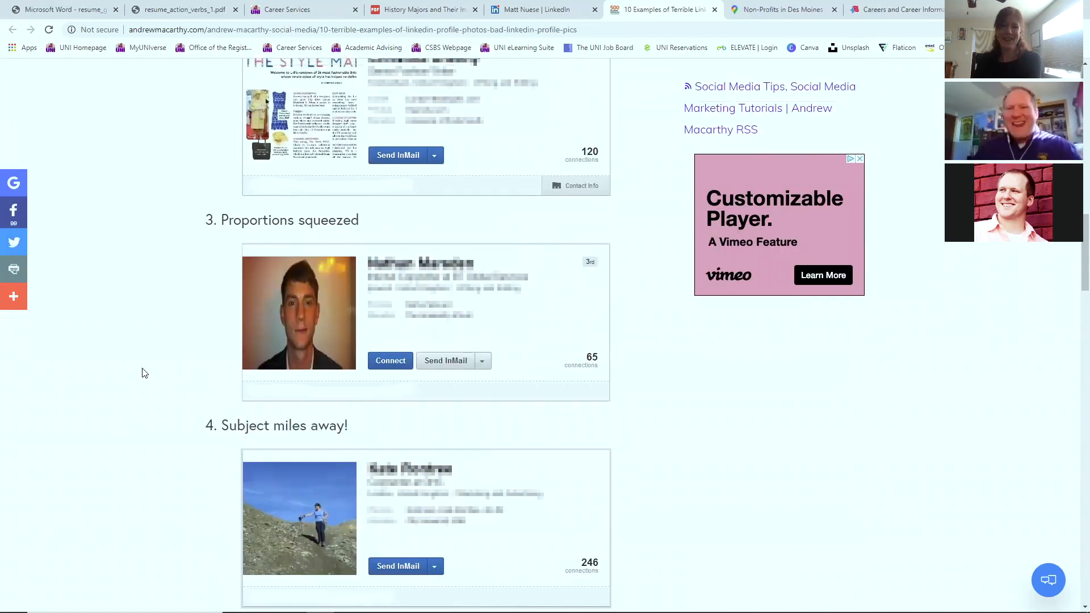
scroll(up, 3)
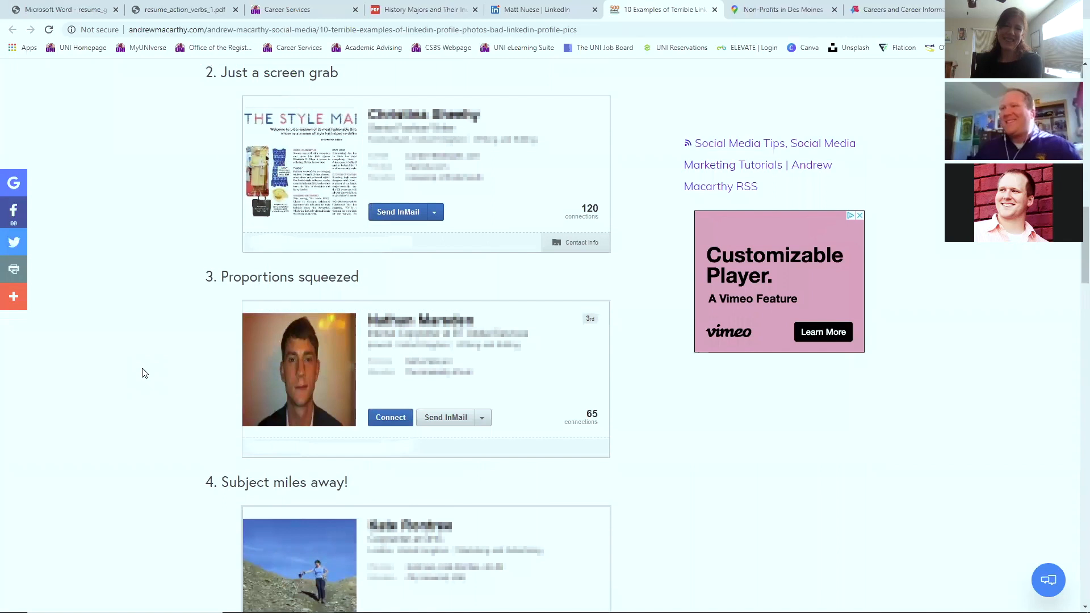
scroll(down, 3)
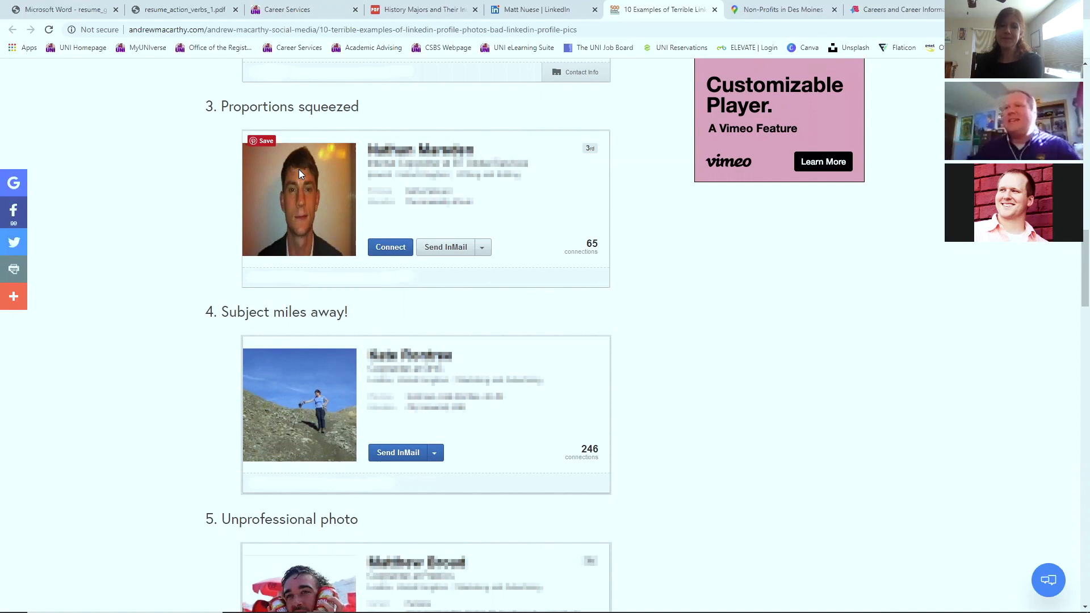
scroll(down, 3)
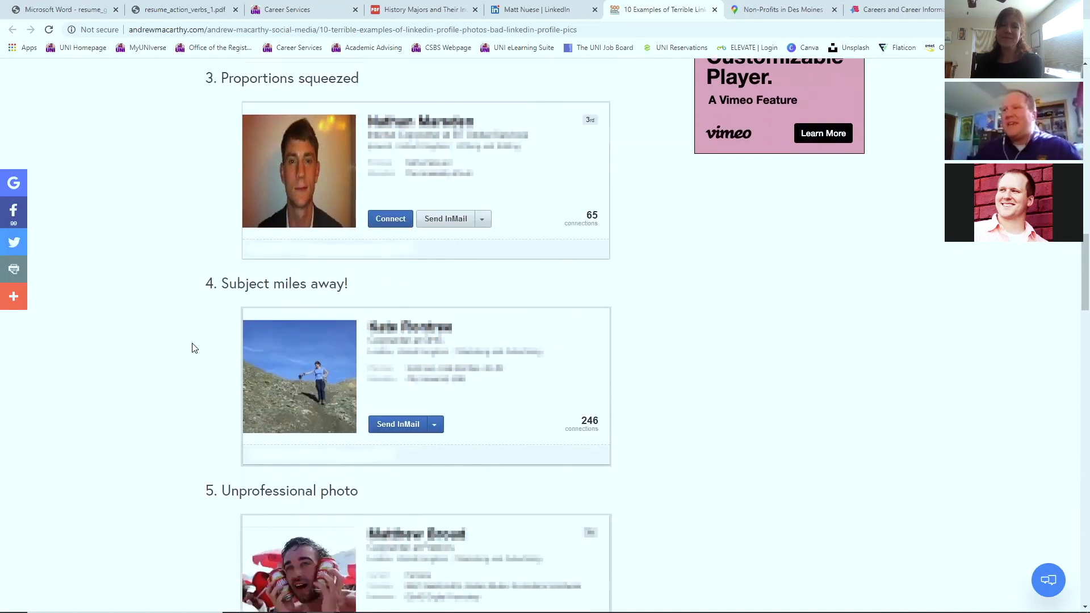
scroll(down, 3)
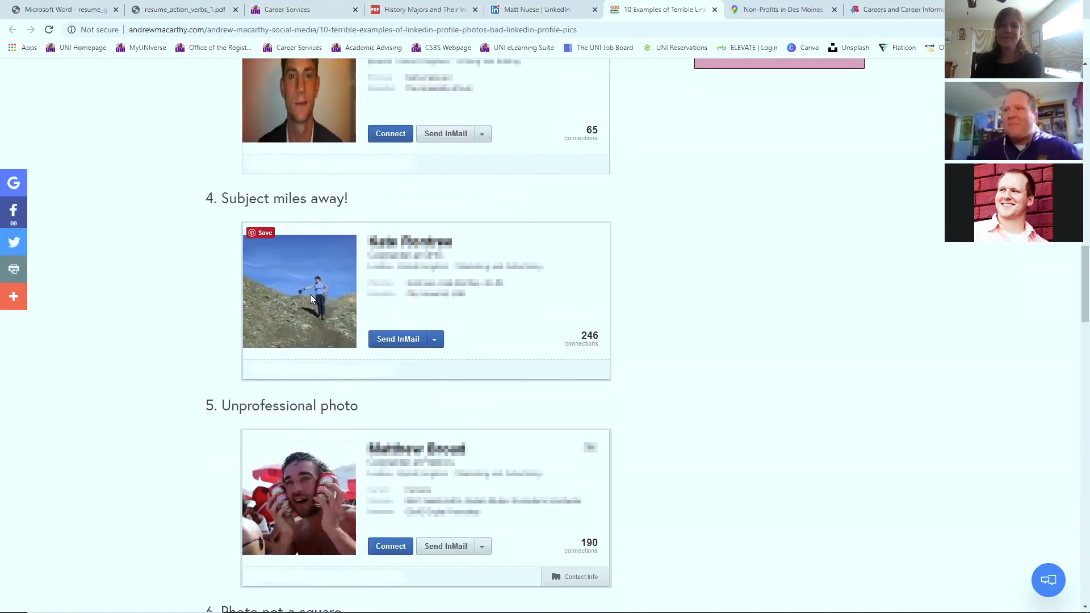
scroll(down, 3)
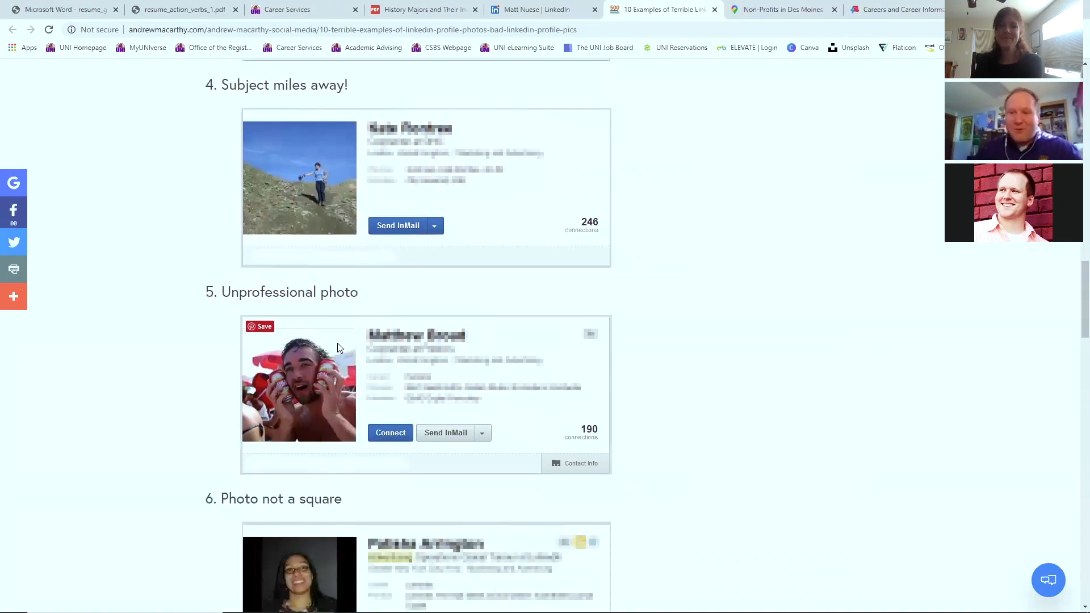
mouse_move(320, 373)
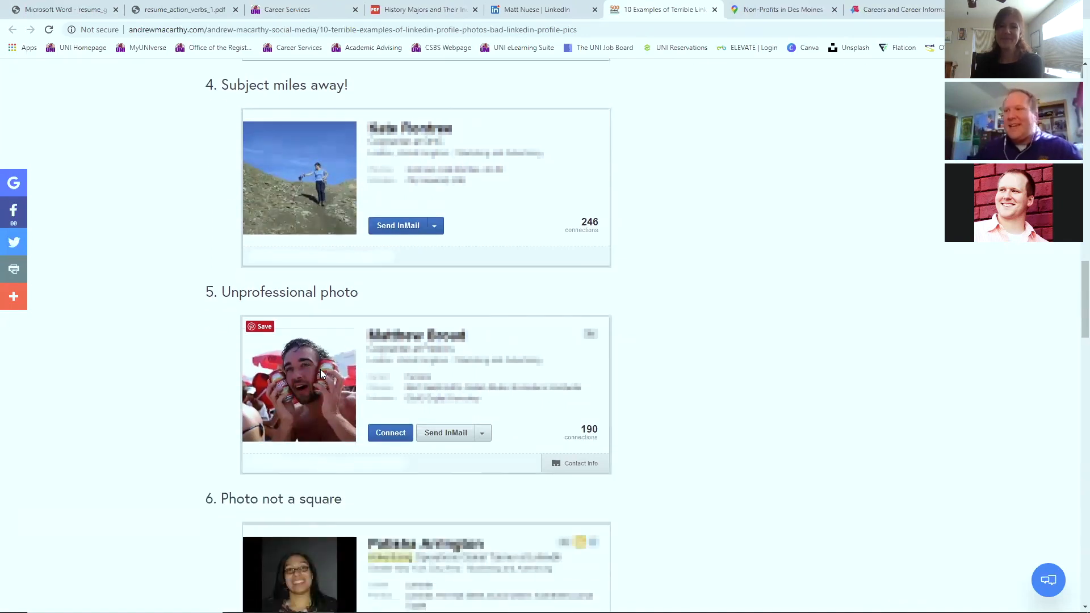
scroll(down, 3)
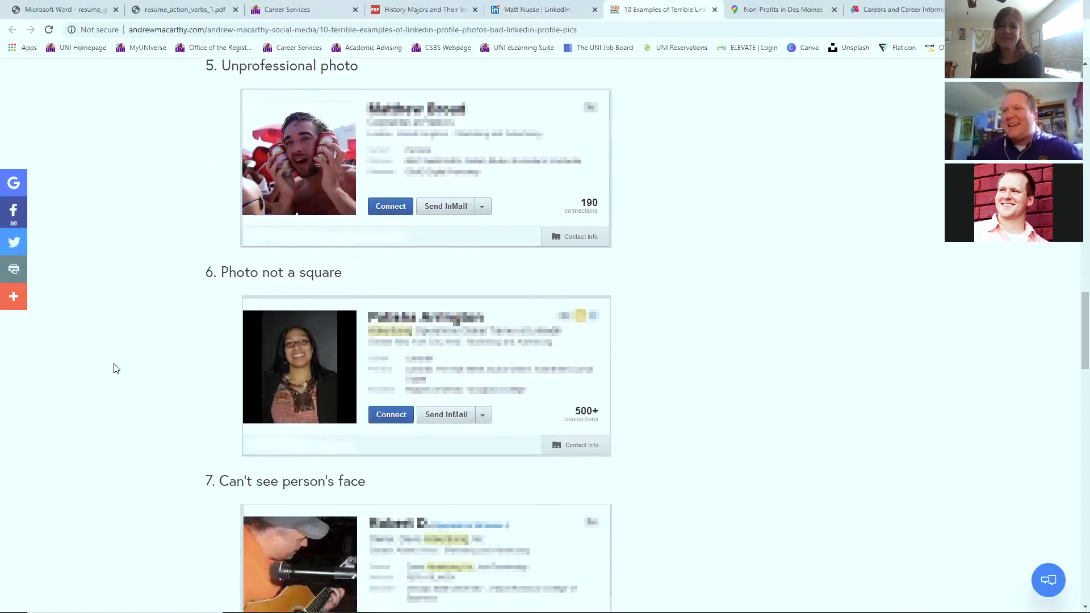
mouse_move(331, 332)
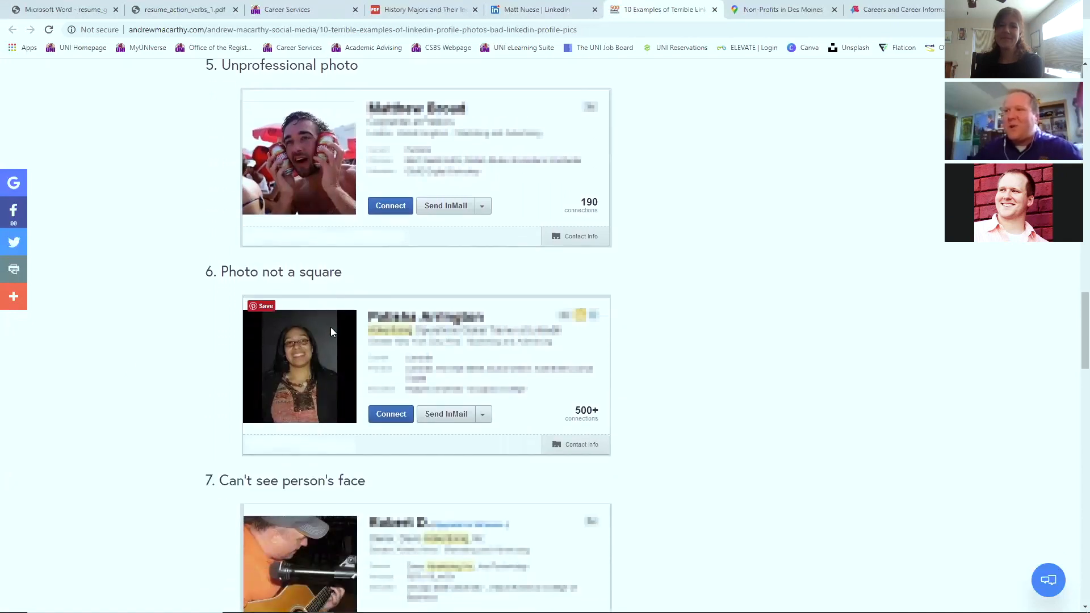
mouse_move(361, 331)
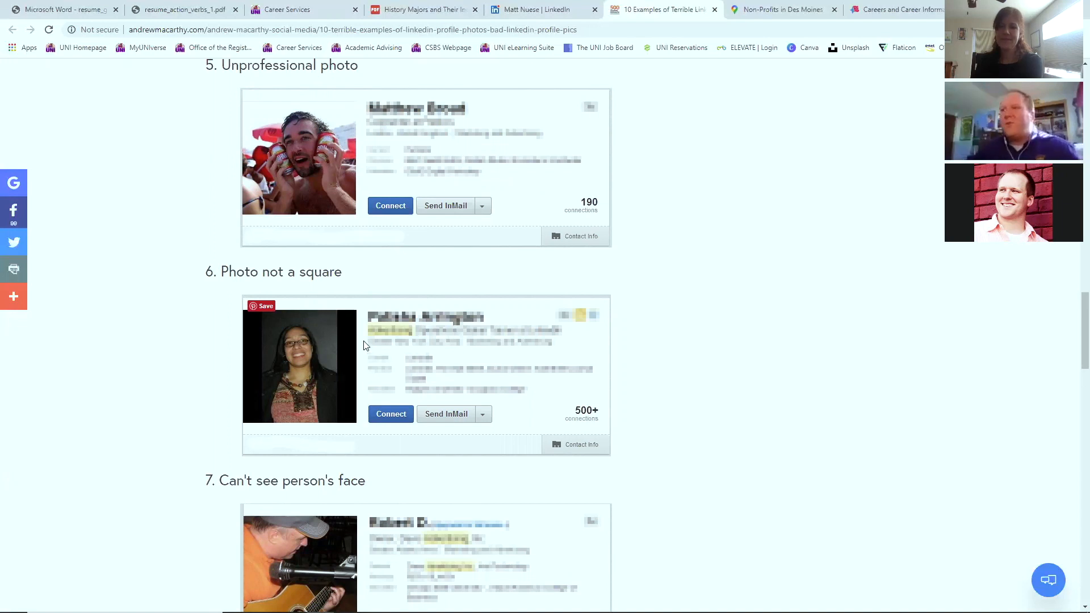
scroll(down, 3)
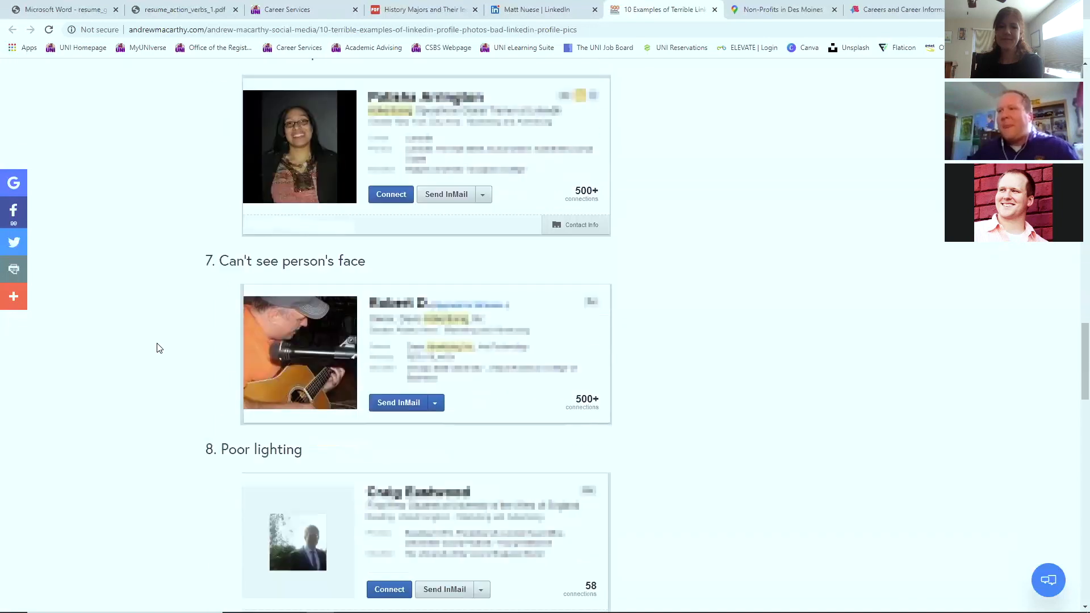
scroll(up, 3)
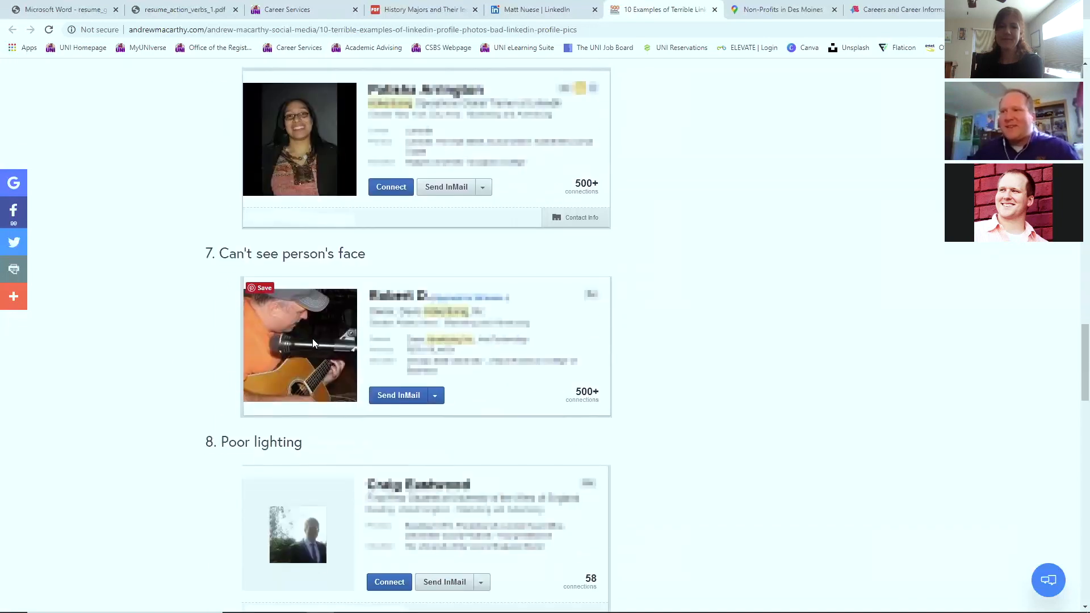
scroll(down, 3)
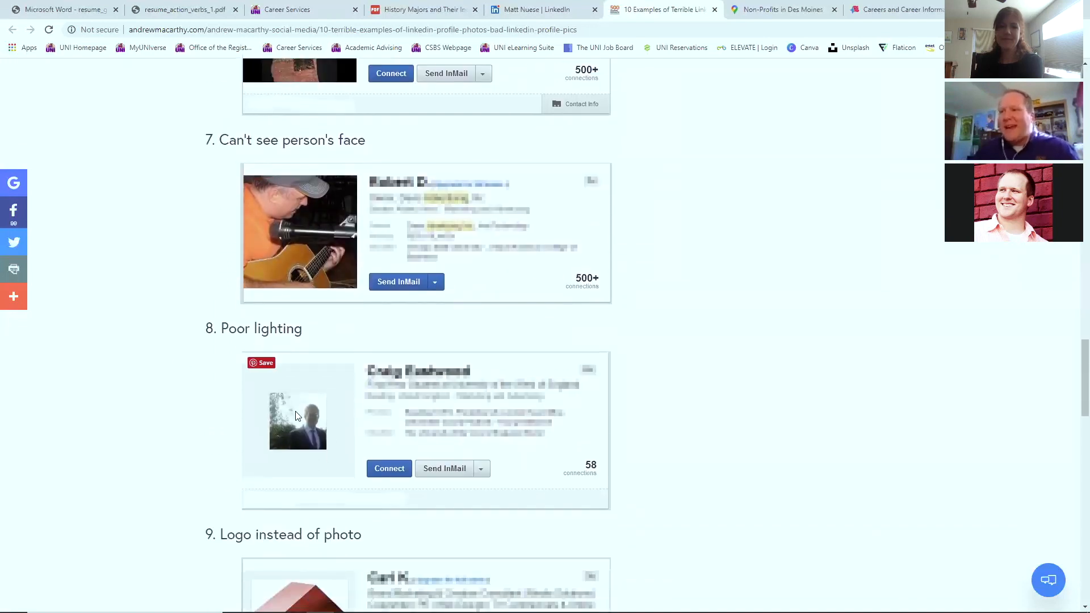
scroll(down, 3)
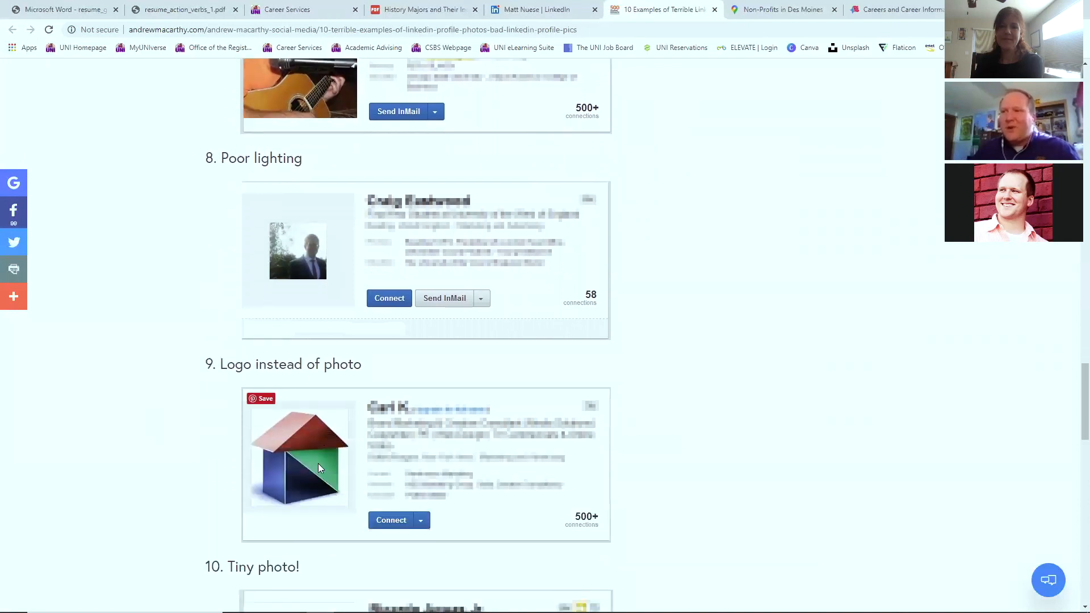
mouse_move(313, 459)
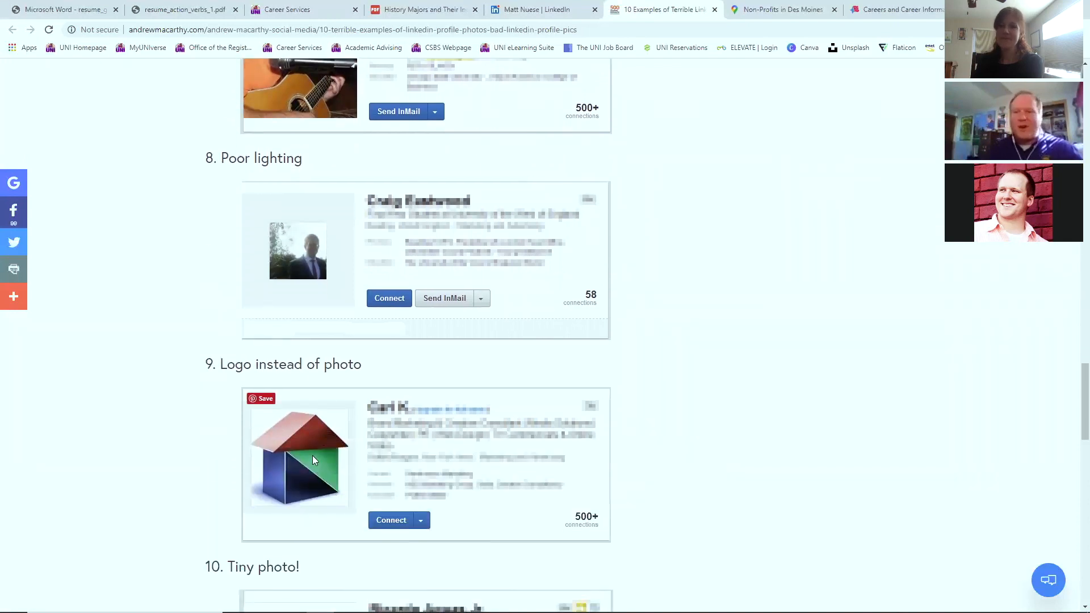
mouse_move(171, 486)
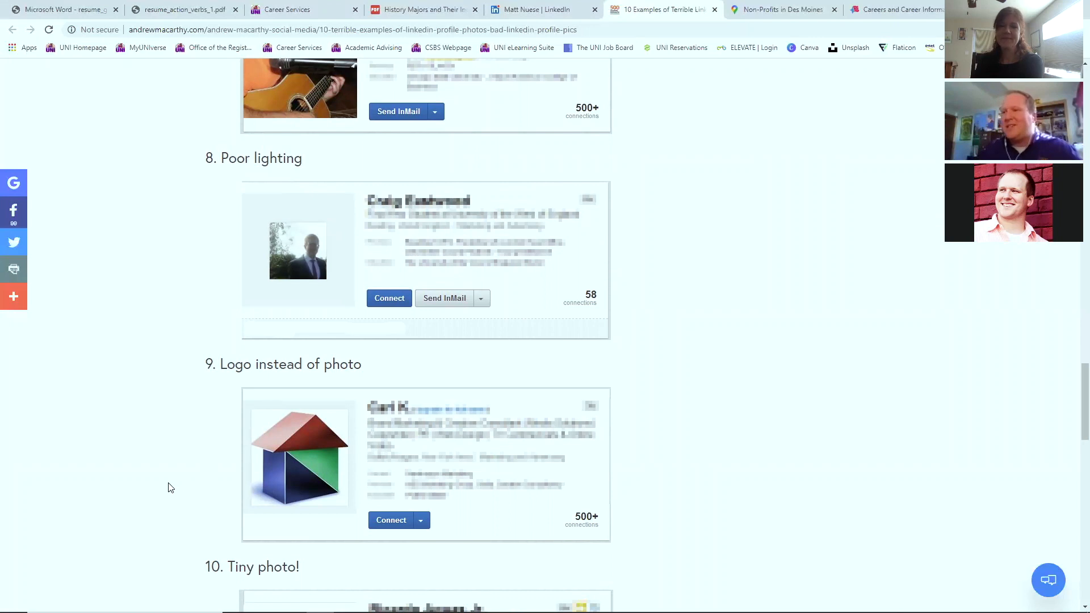
scroll(down, 3)
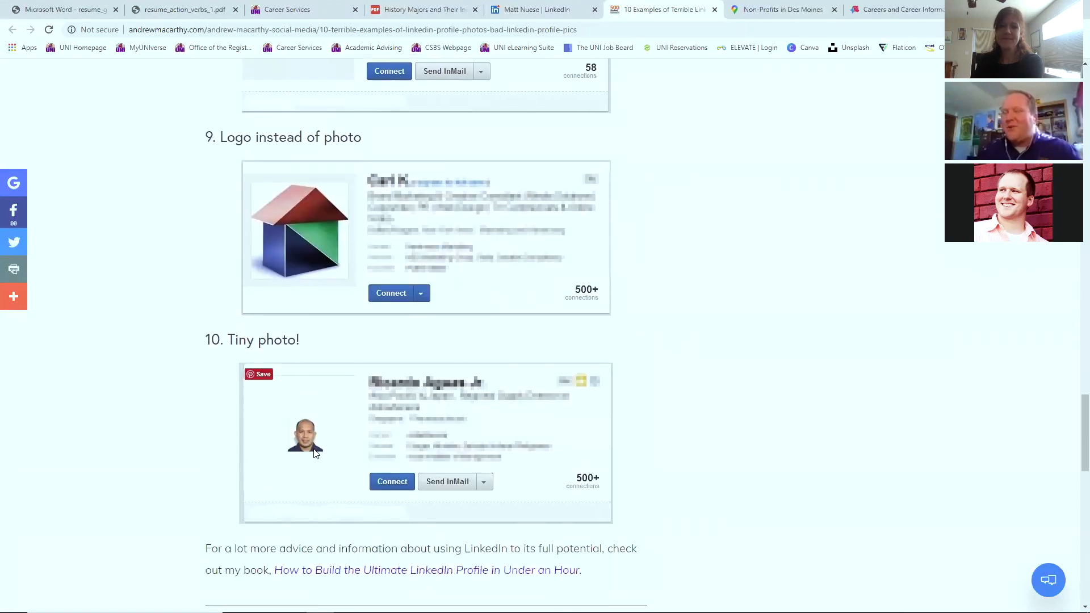
mouse_move(310, 441)
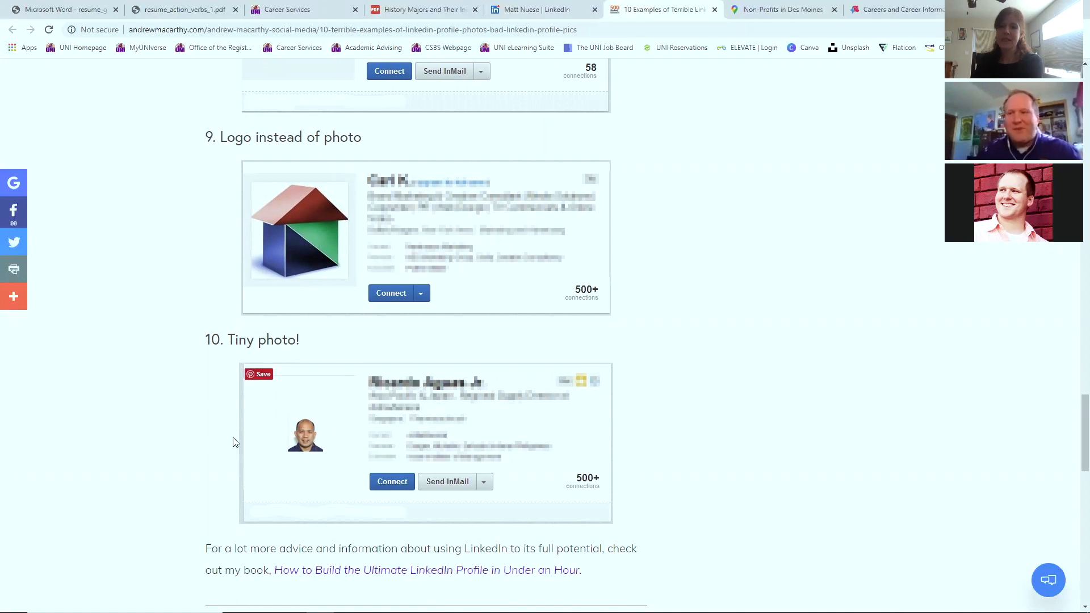
mouse_move(159, 436)
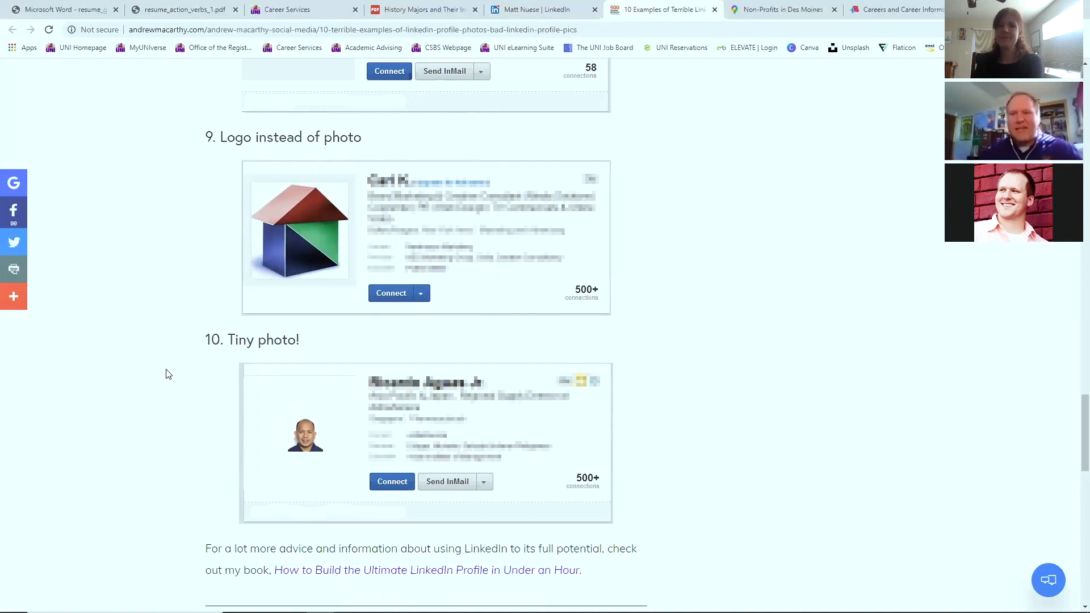
mouse_move(400, 334)
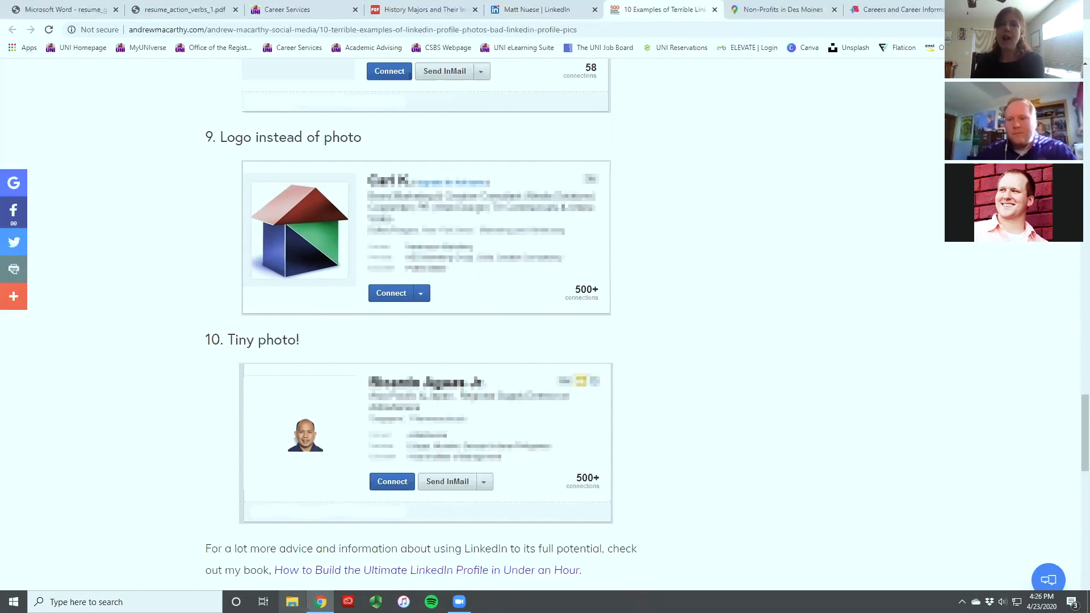
mouse_move(347, 123)
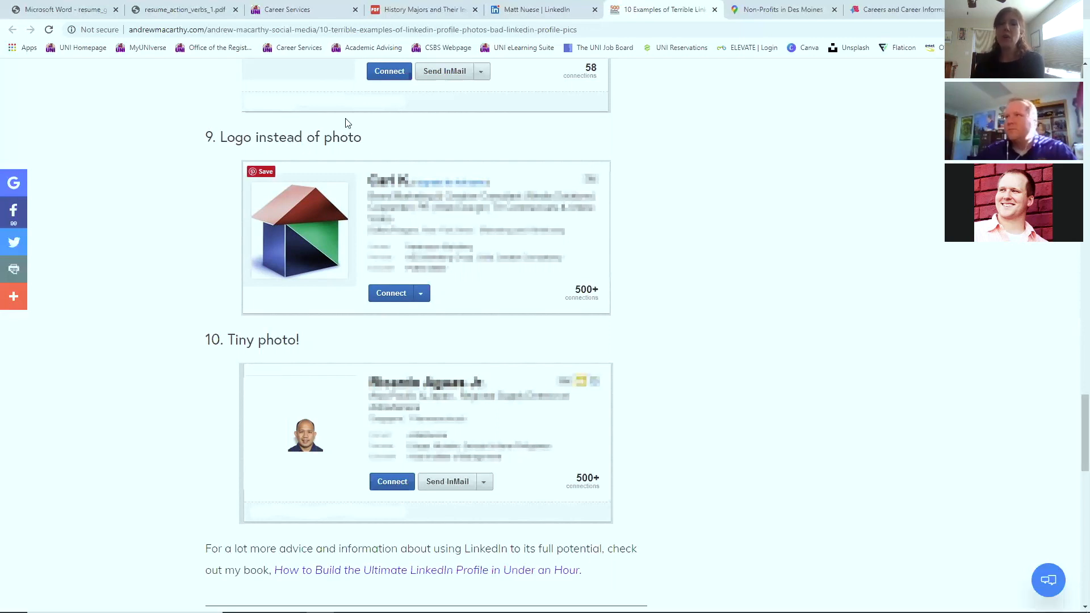
click(542, 9)
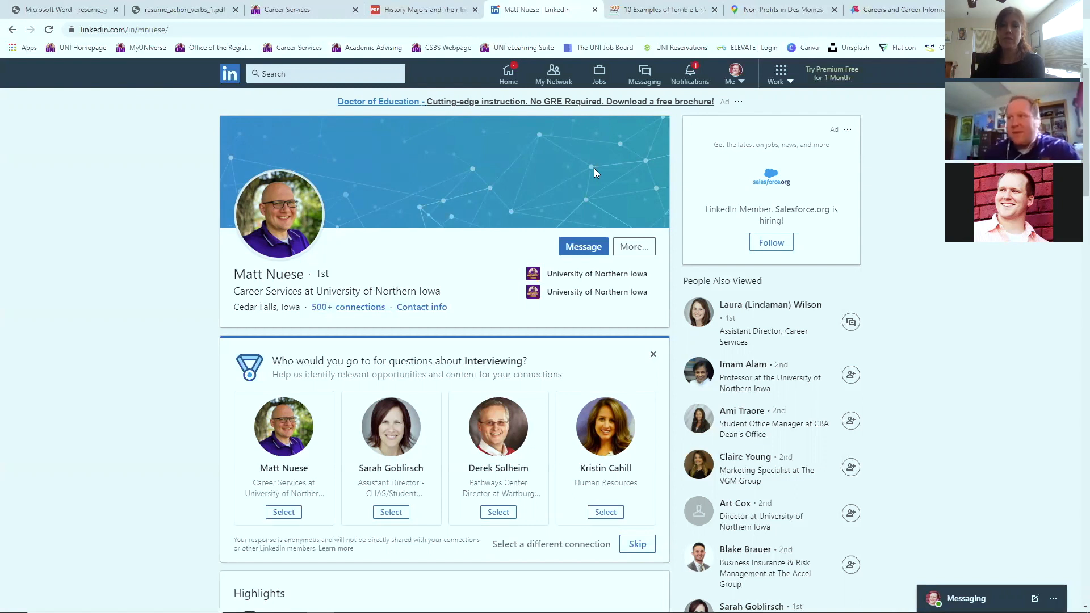
mouse_move(598, 74)
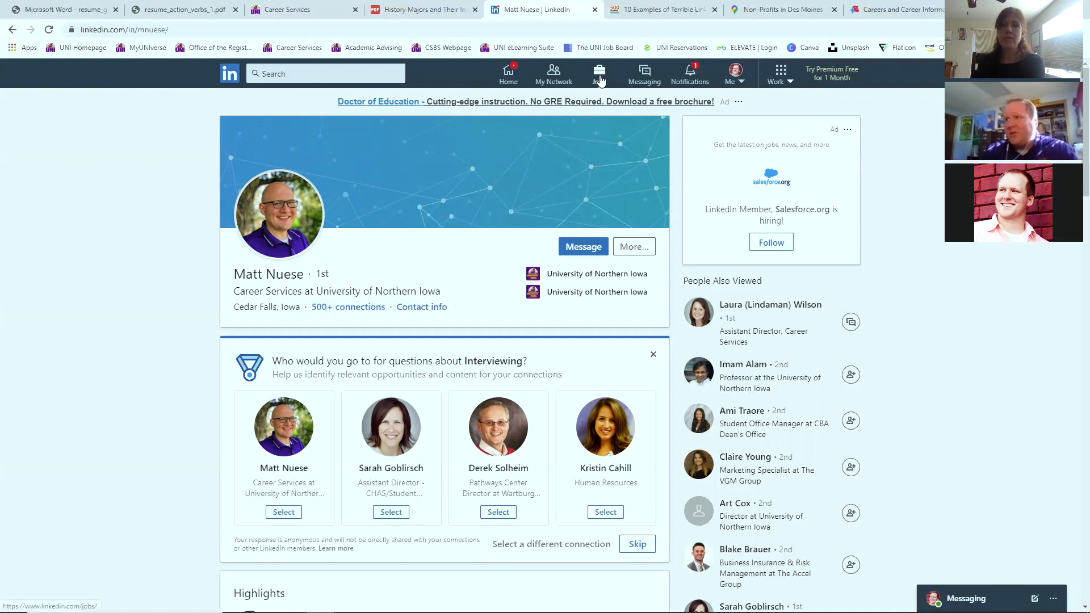
Open LinkedIn's Jobs page with its search box and profile-based recommendations
click(598, 72)
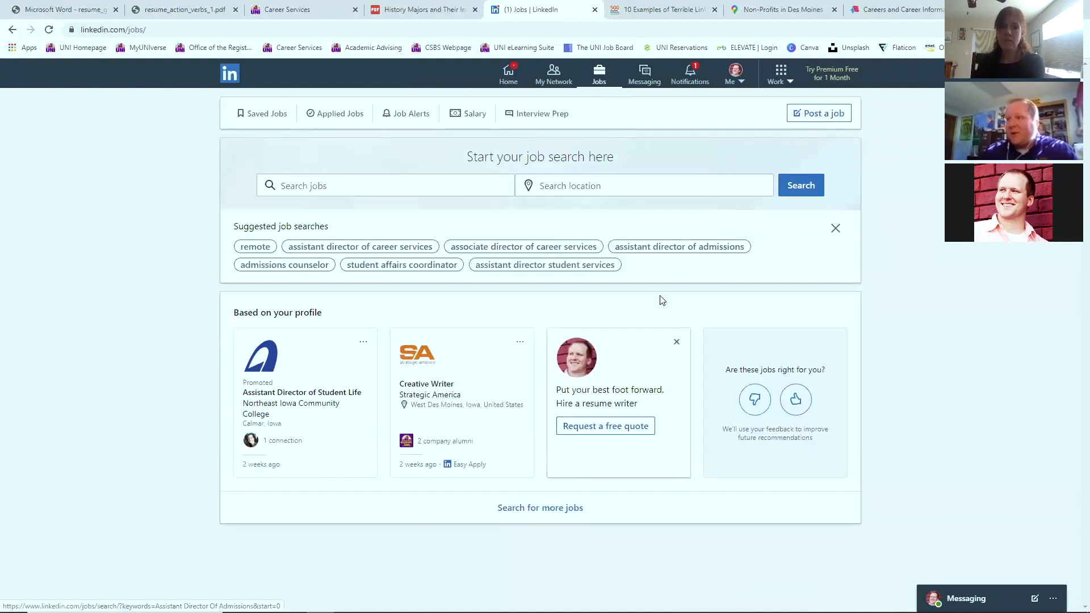
mouse_move(465, 410)
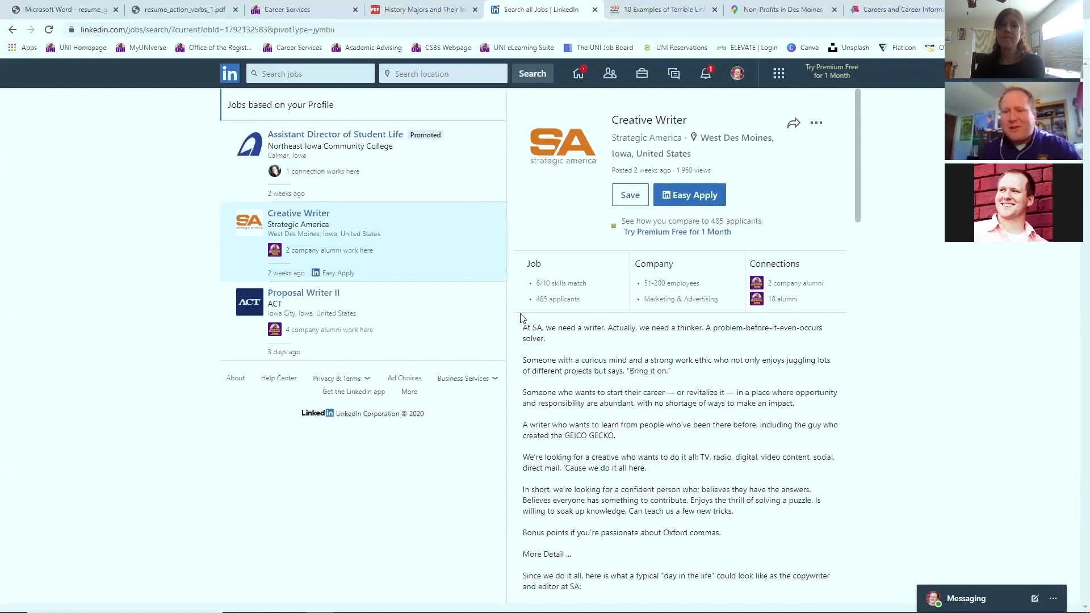
mouse_move(518, 255)
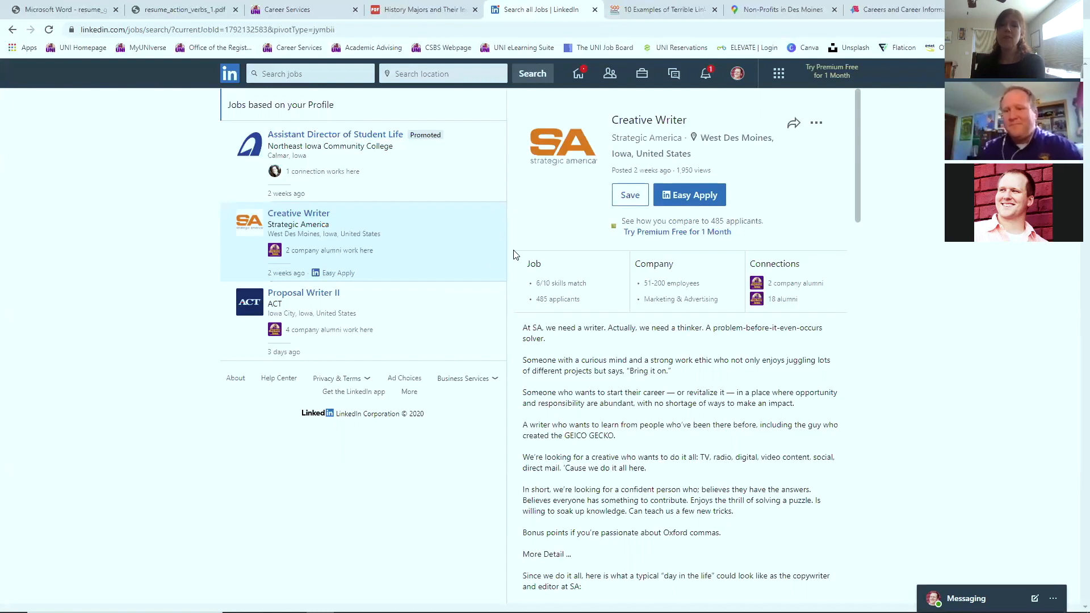
mouse_move(658, 9)
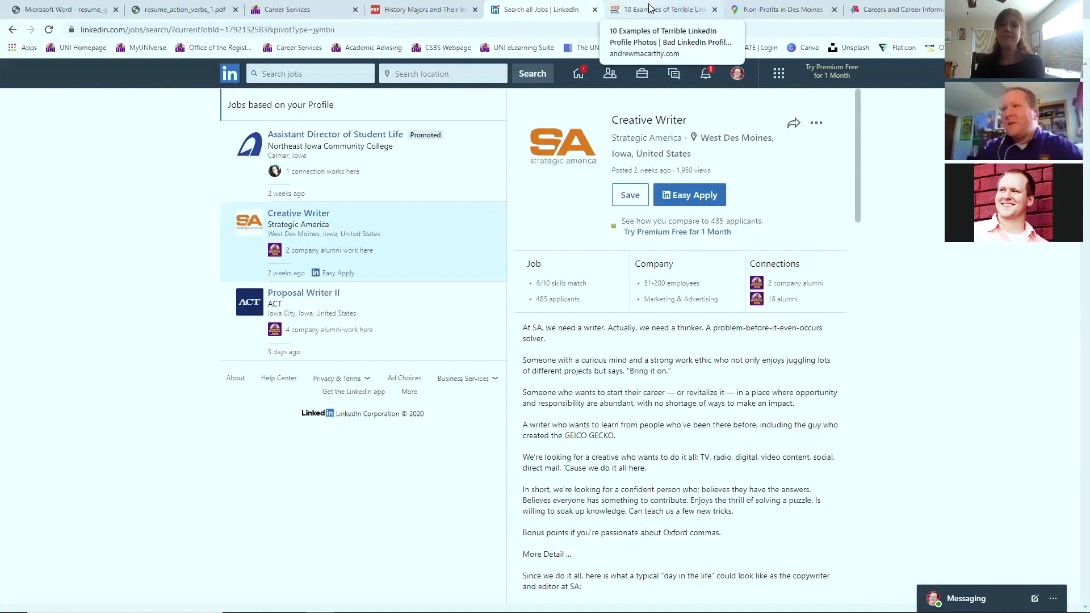
mouse_move(572, 10)
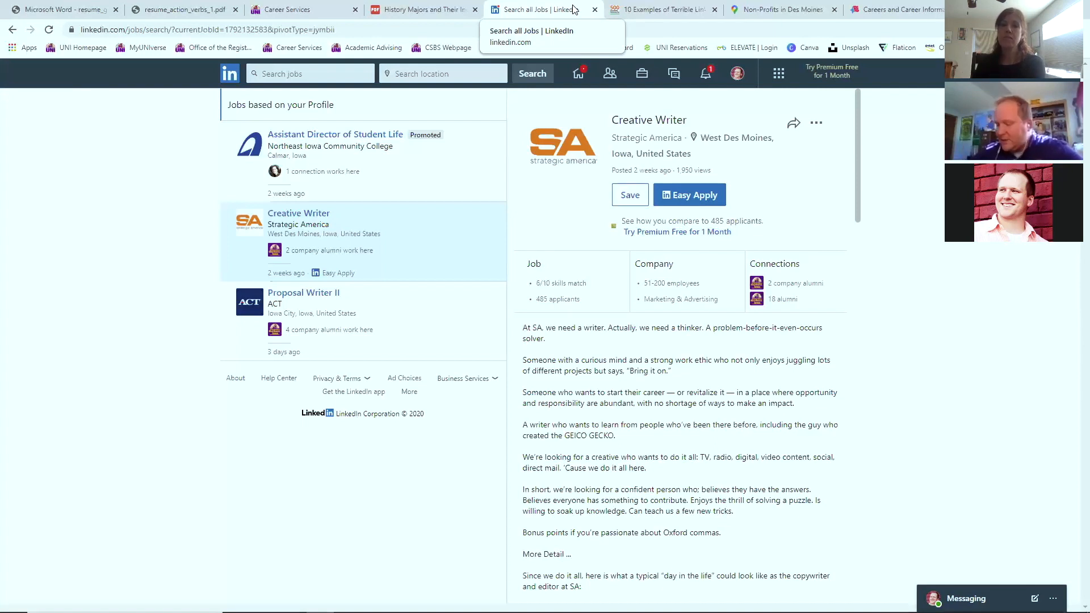
mouse_move(779, 10)
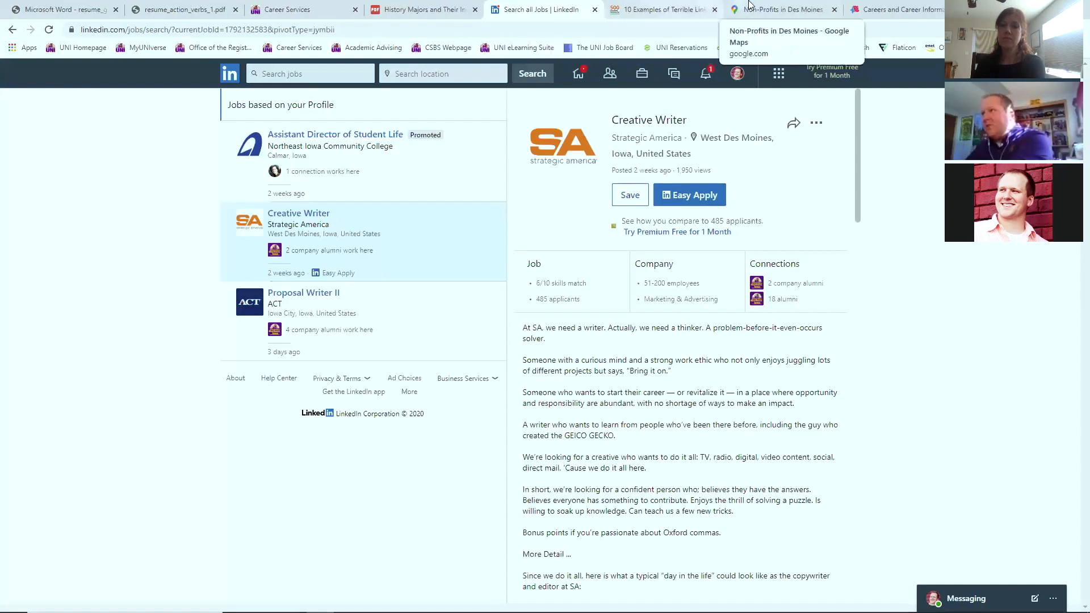
Switch to the 'Non-Profits in Des Moines - Google Maps' tab
click(782, 9)
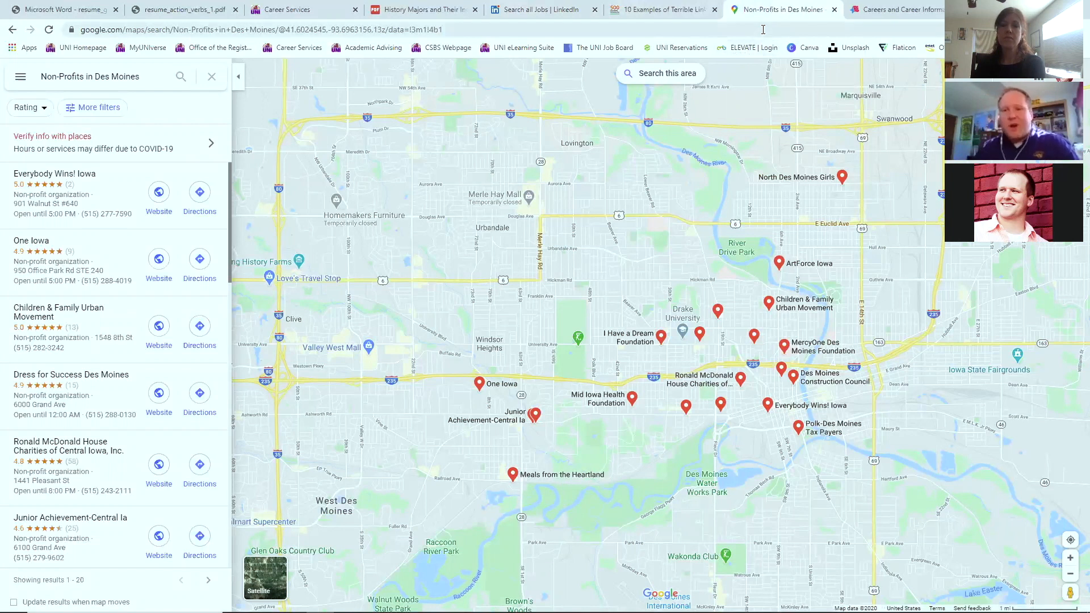
mouse_move(737, 272)
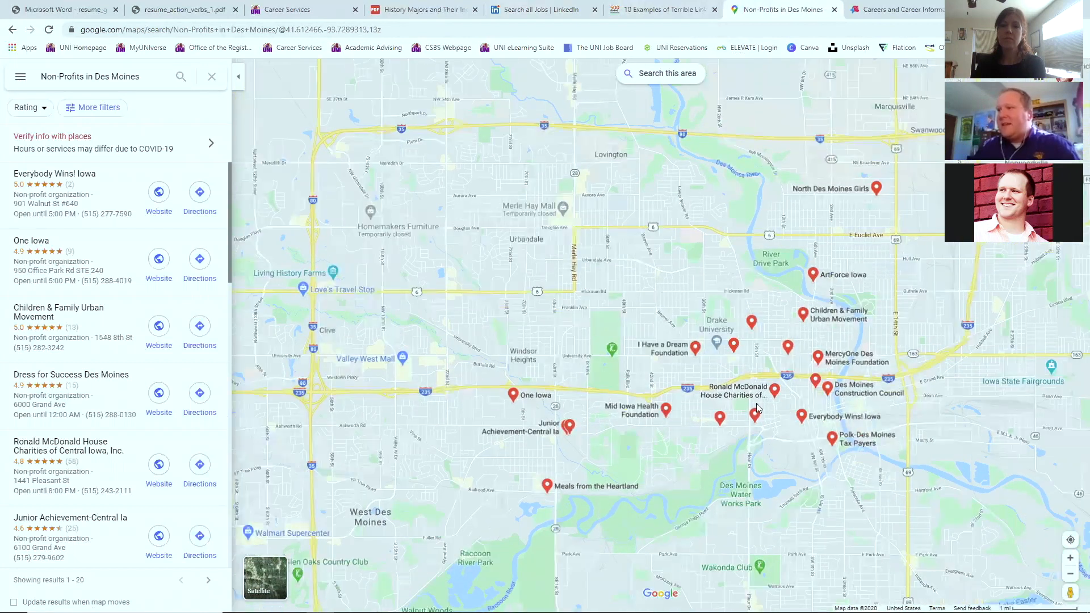
Pan the map and open the I Have a Dream Foundation place panel
click(816, 358)
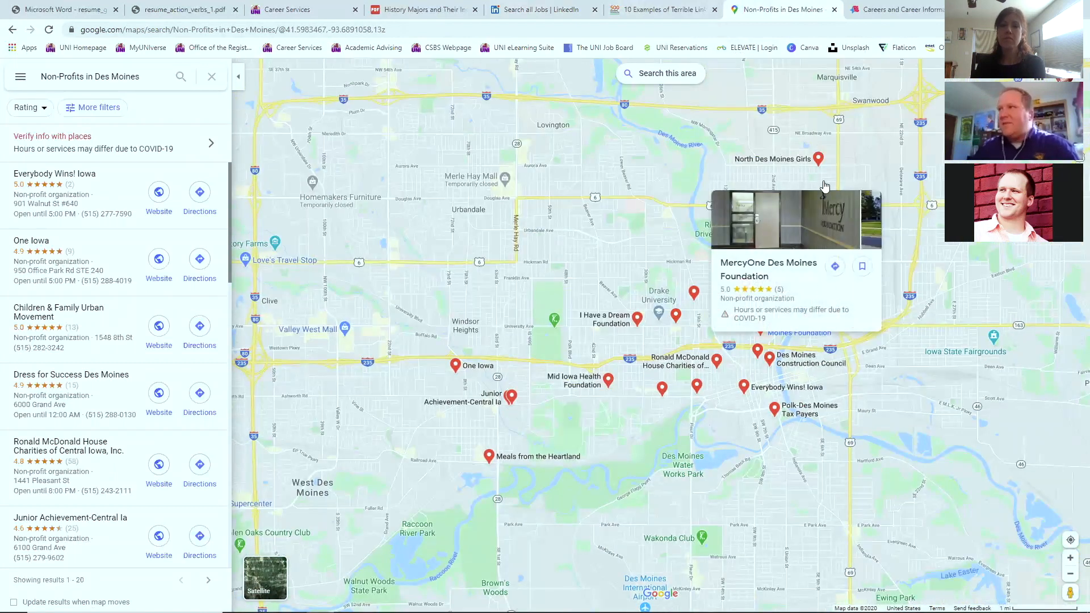
click(818, 159)
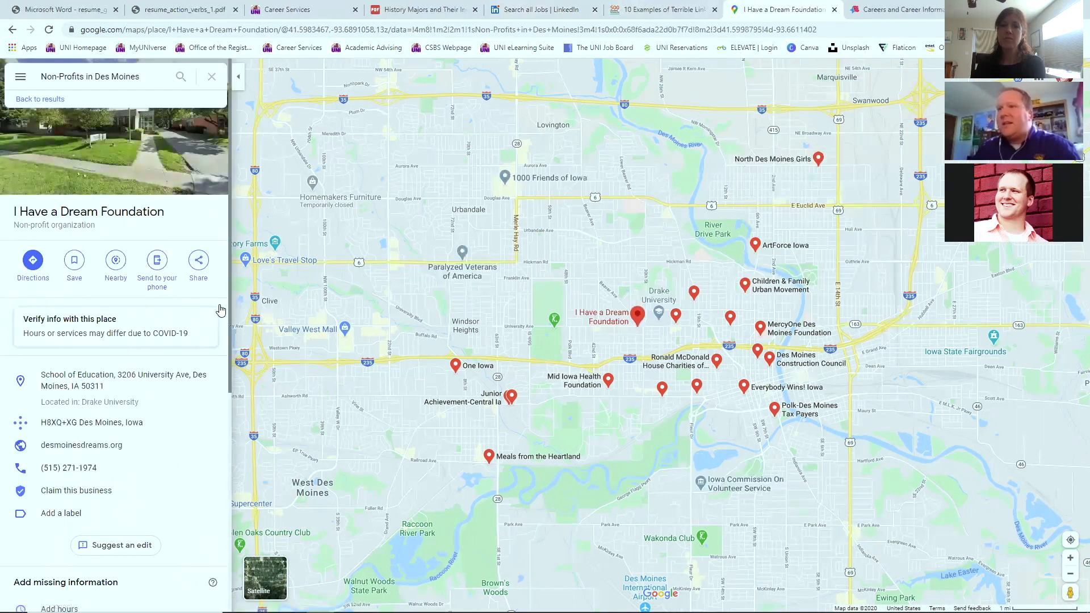
scroll(down, 3)
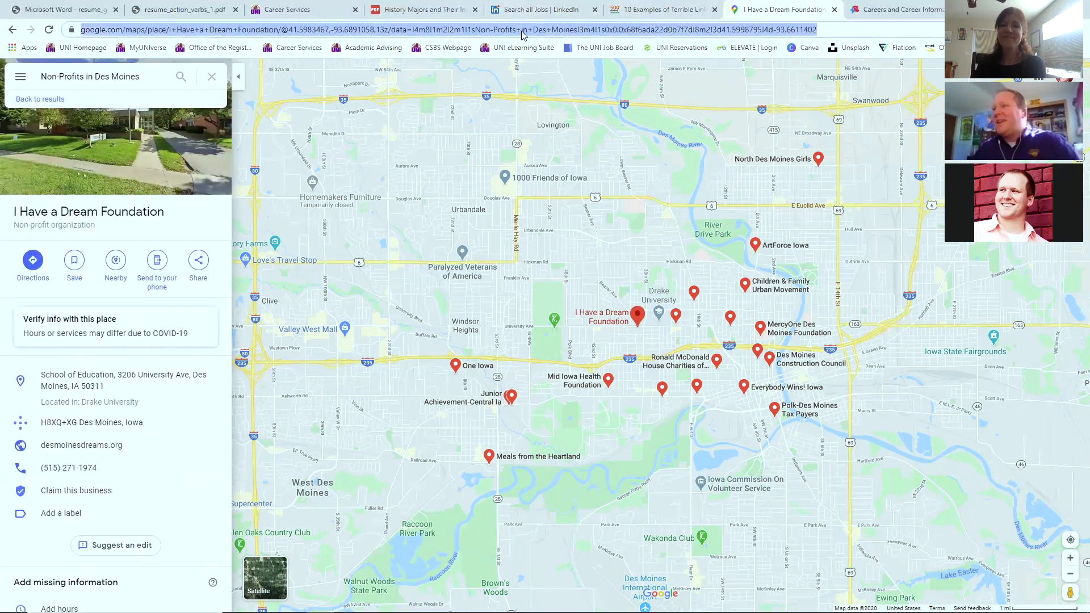
Search 'Non Profits', expand the local map results, and open I Have a Dream Foundation
text(Non)
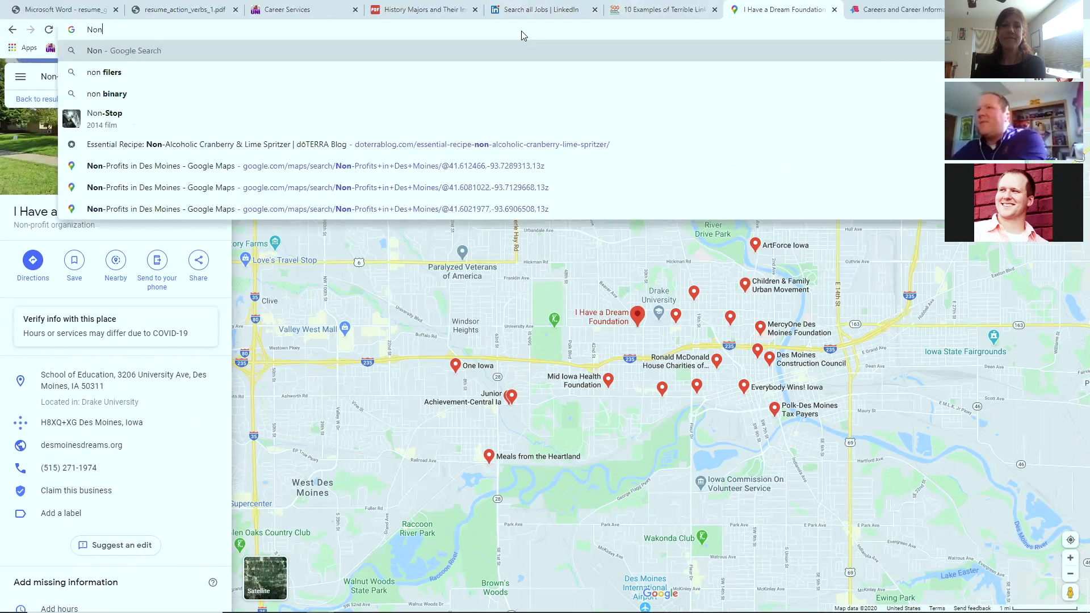
text(Profits)
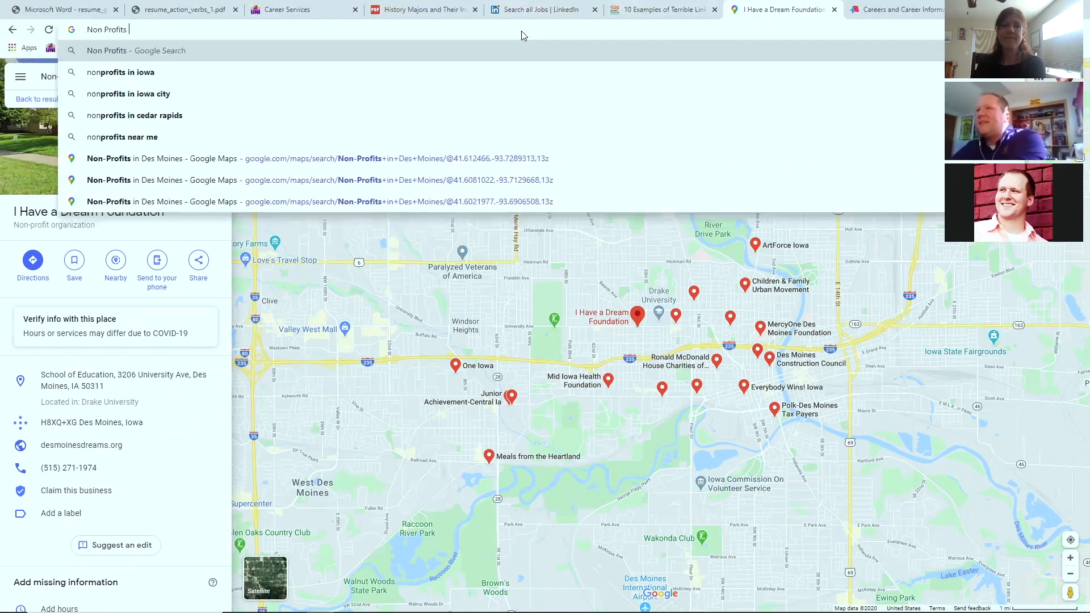
key(Return)
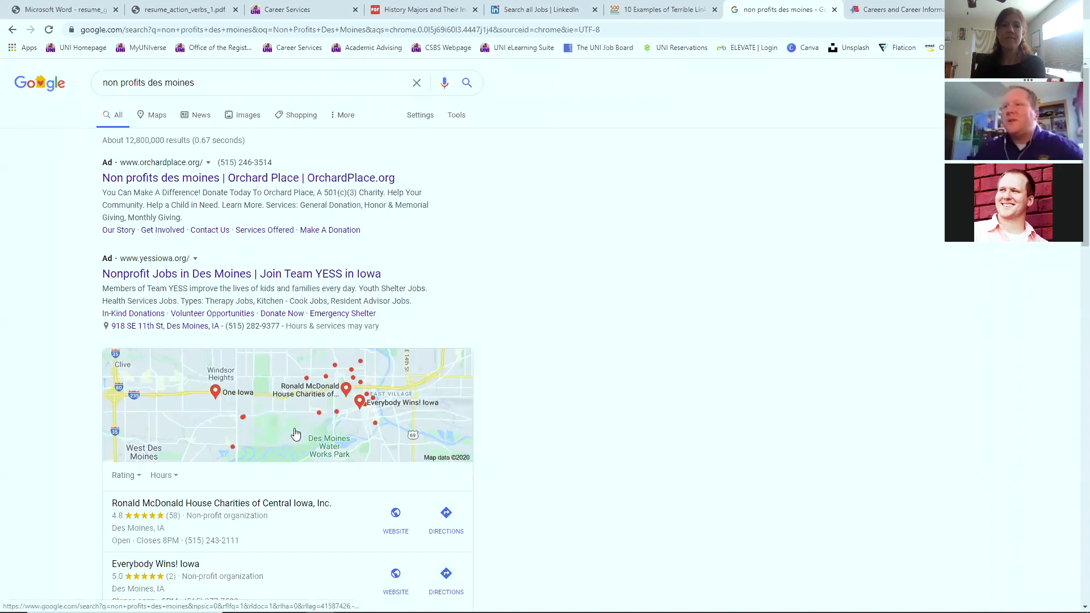
click(294, 403)
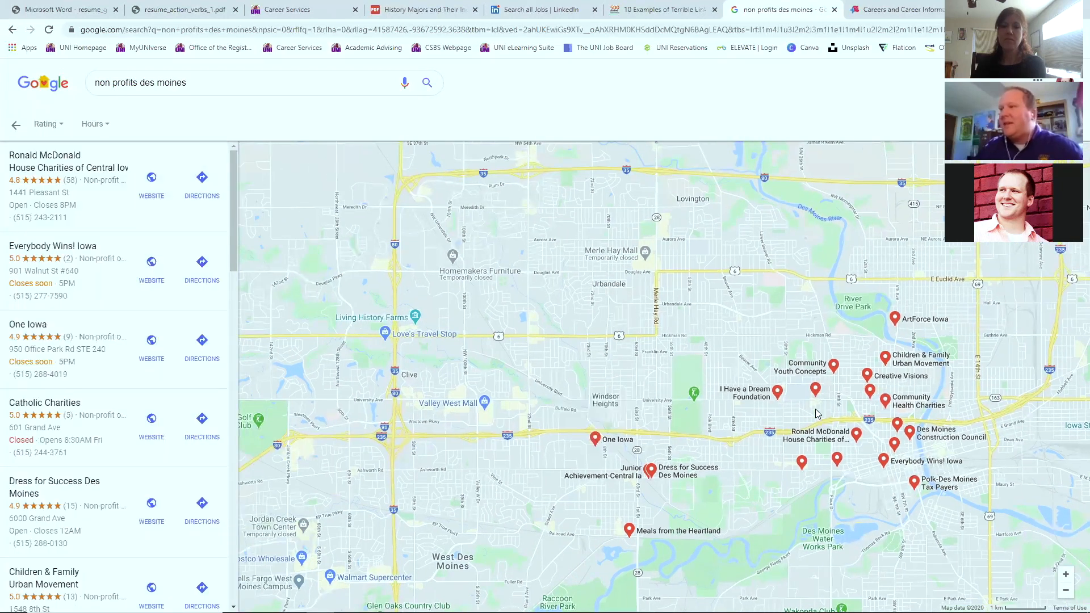
click(777, 391)
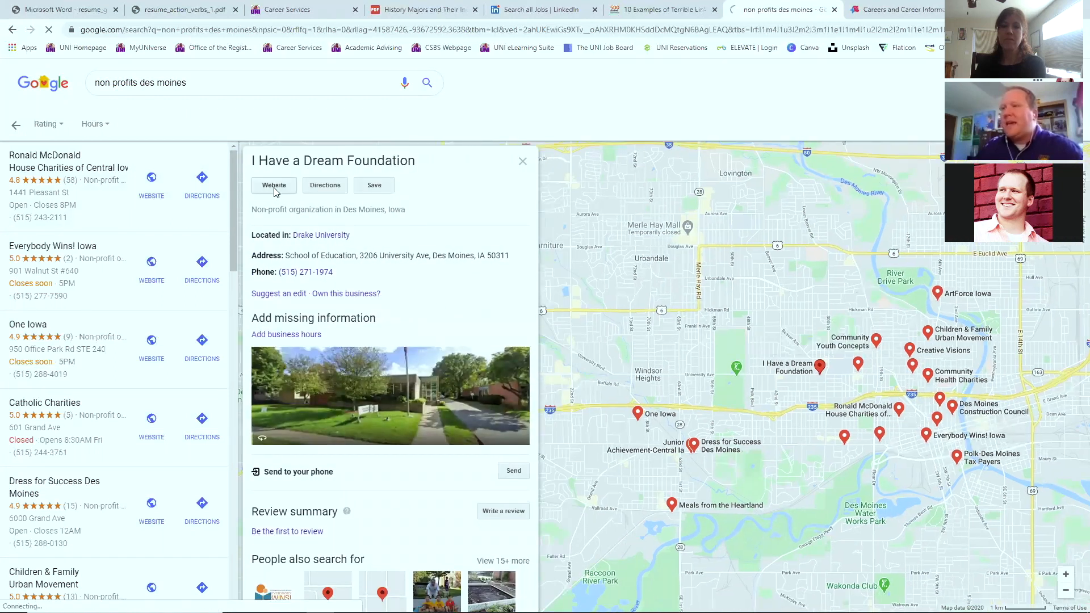
Visit bydegreesfoundation.org and scroll to its events and contact footer, then back up
click(273, 185)
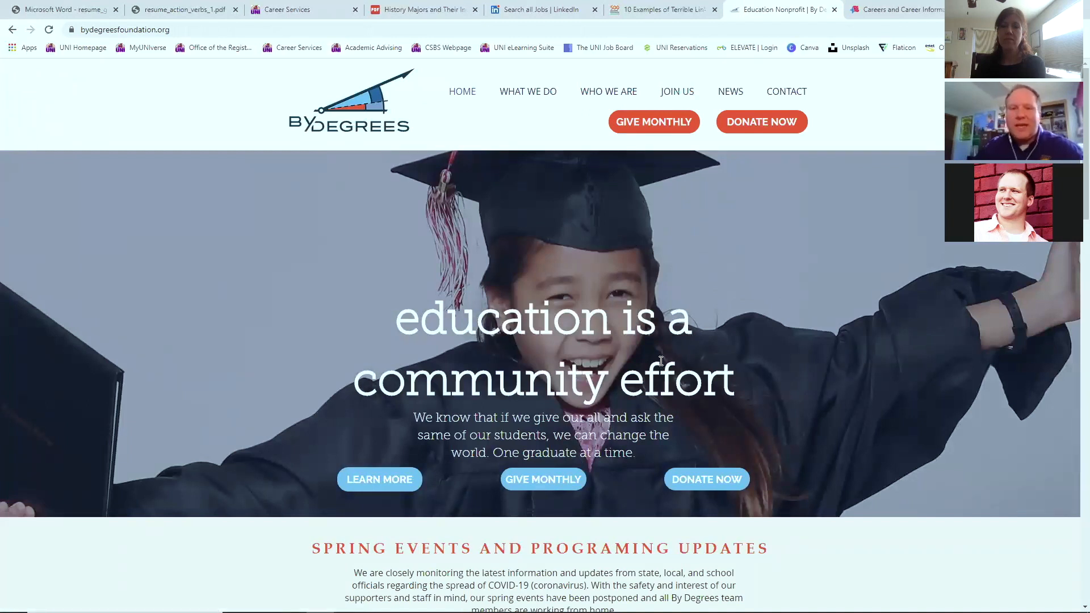
scroll(down, 3)
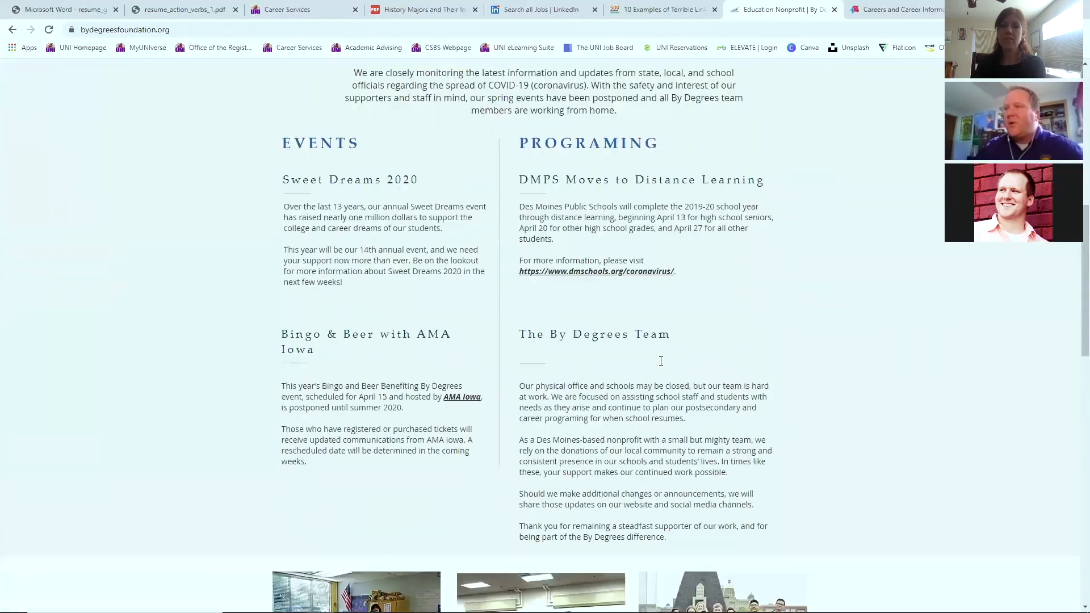
scroll(down, 3)
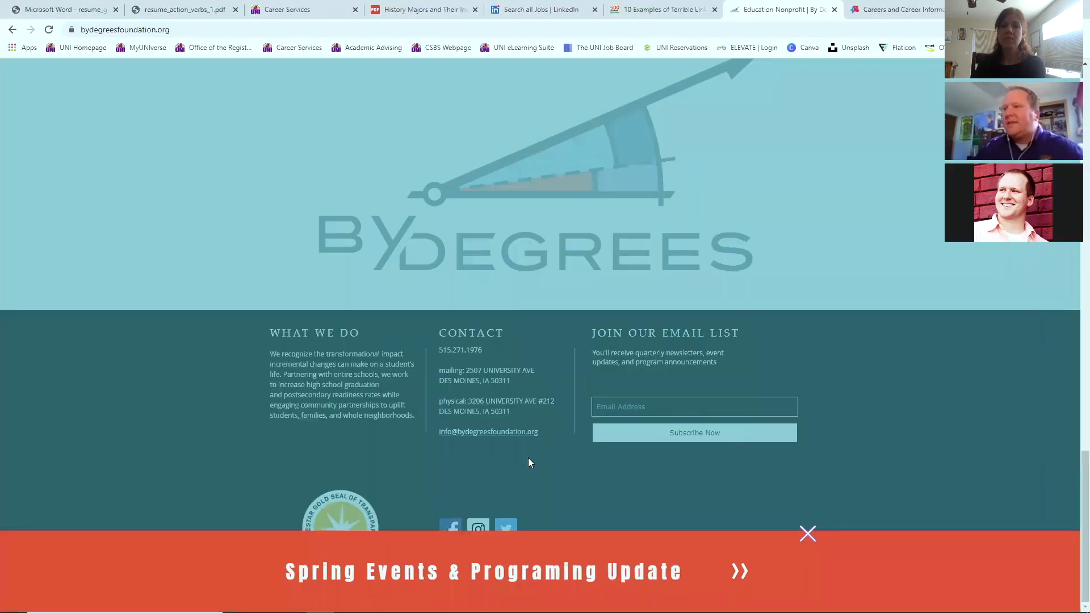
mouse_move(624, 415)
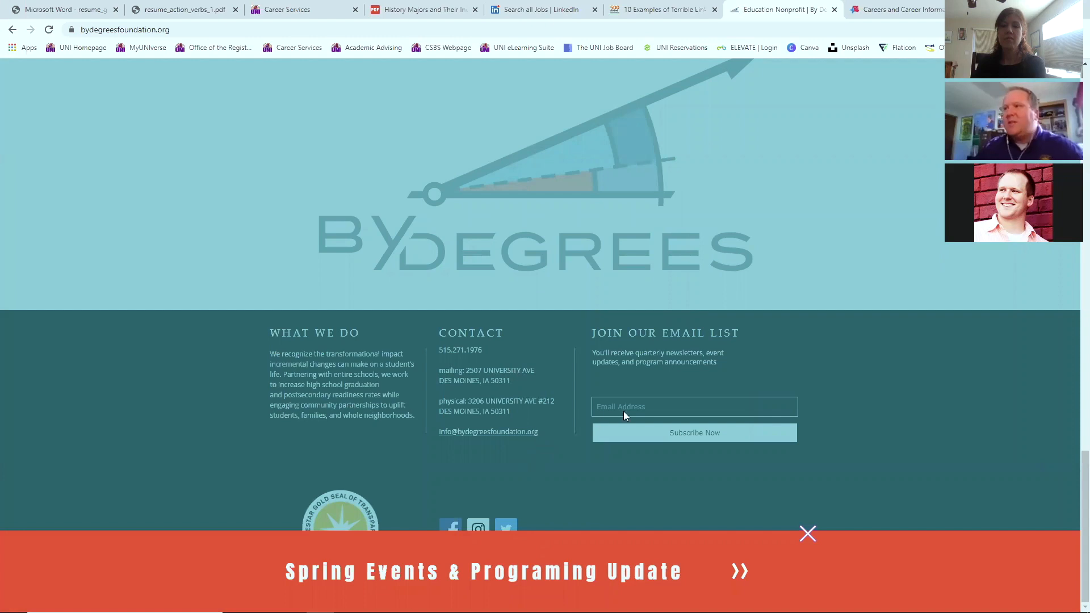
scroll(up, 3)
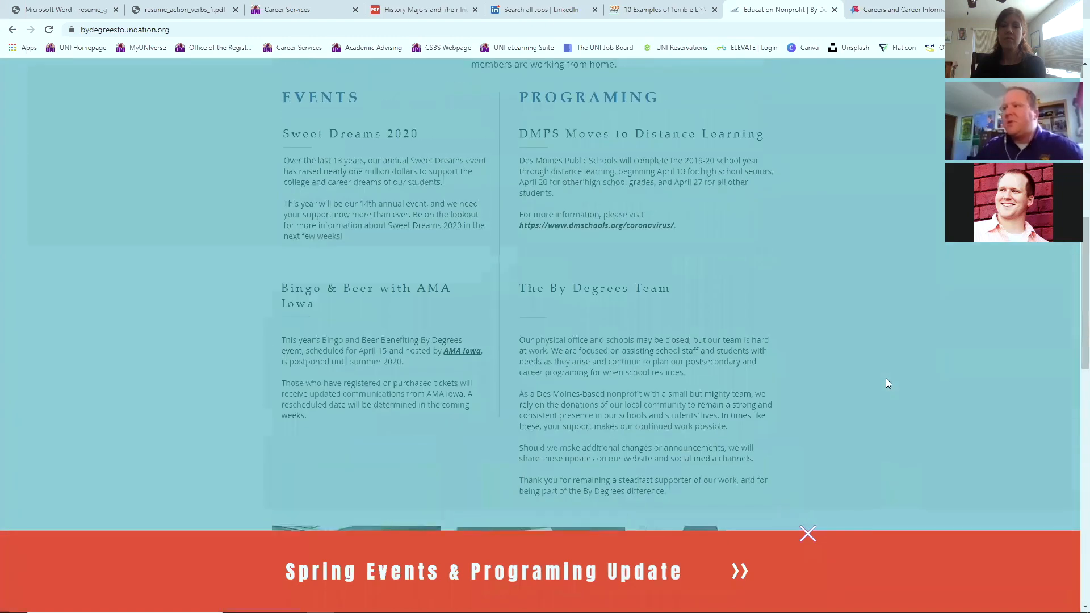
scroll(up, 3)
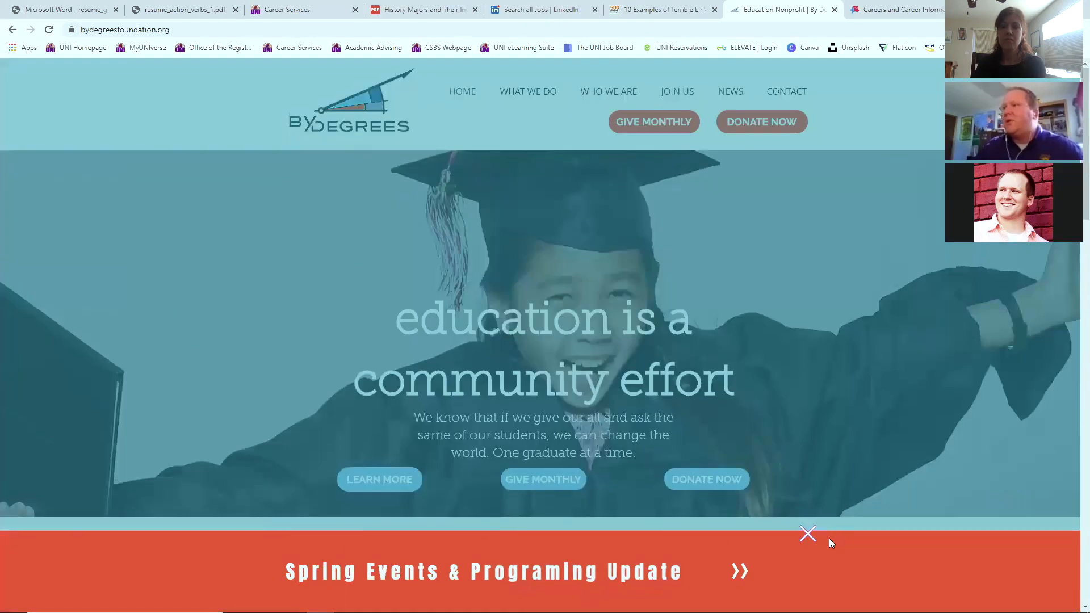